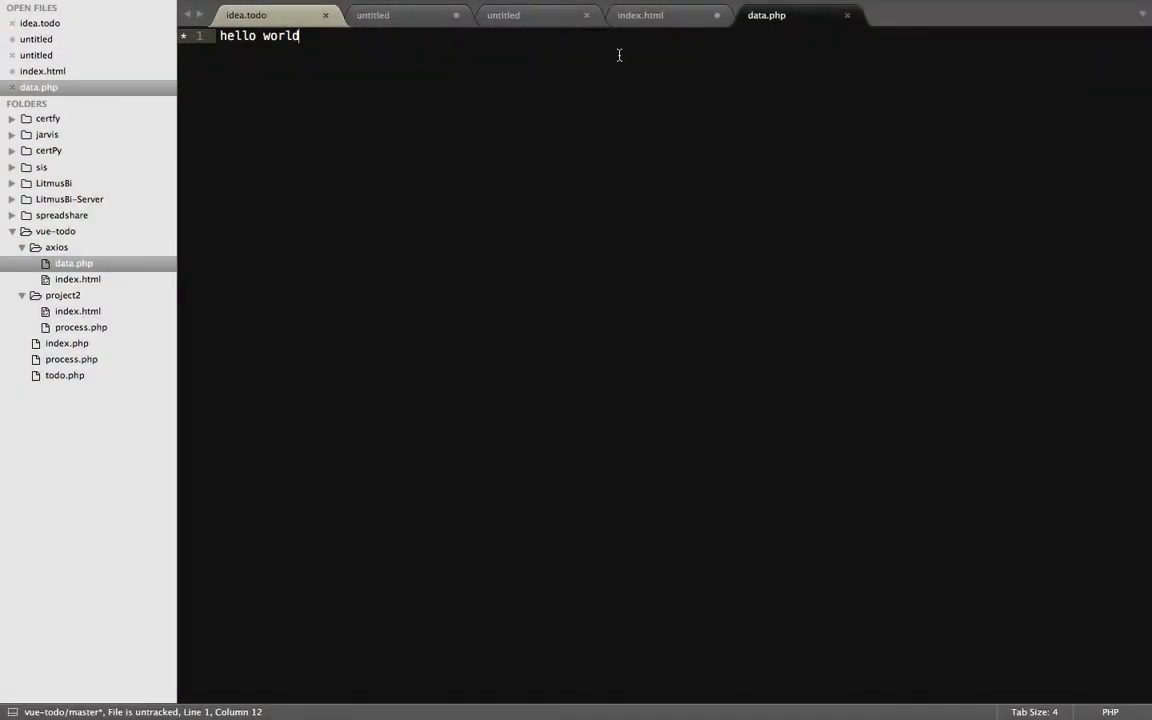
# - Begin an axios.get('') call in index.html's script and load the data.php address in Chrome
pyautogui.click(640, 15)
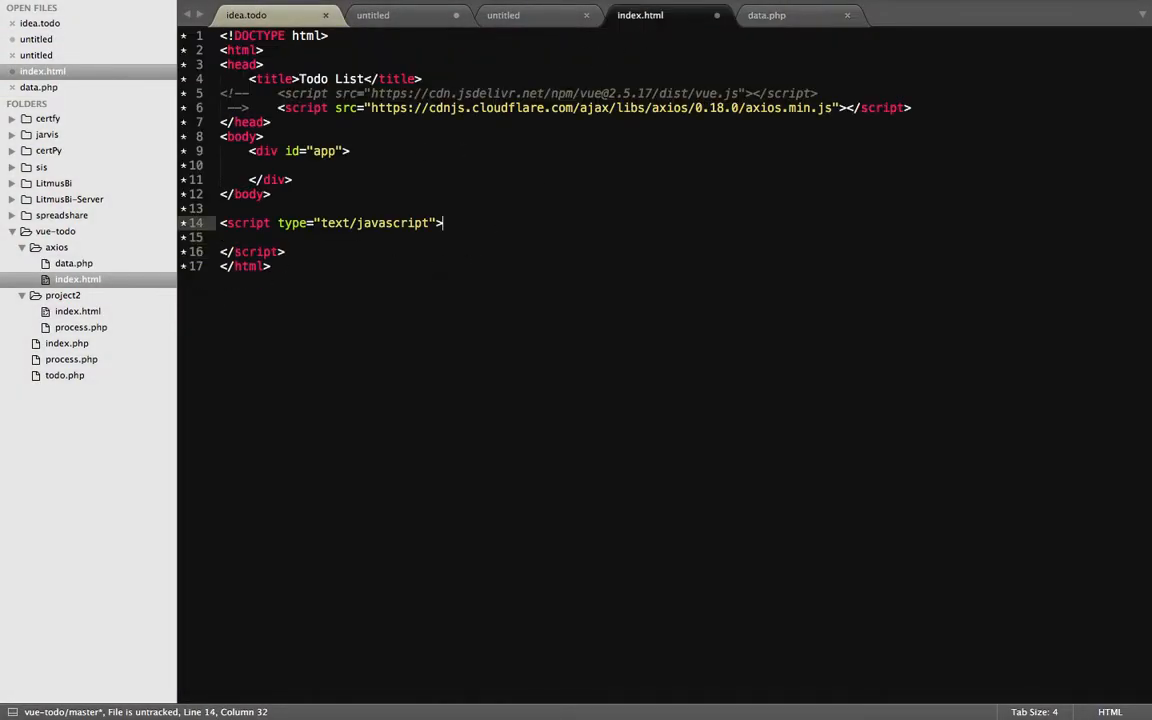
pyautogui.press('Return')
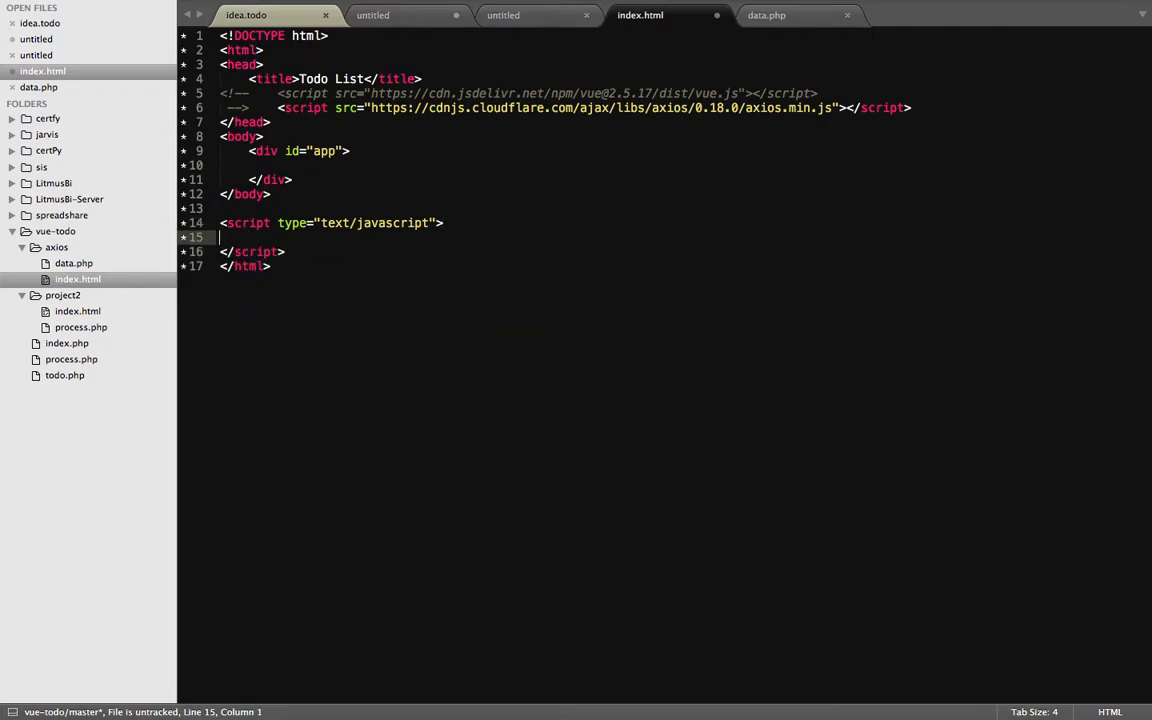
pyautogui.write('axios')
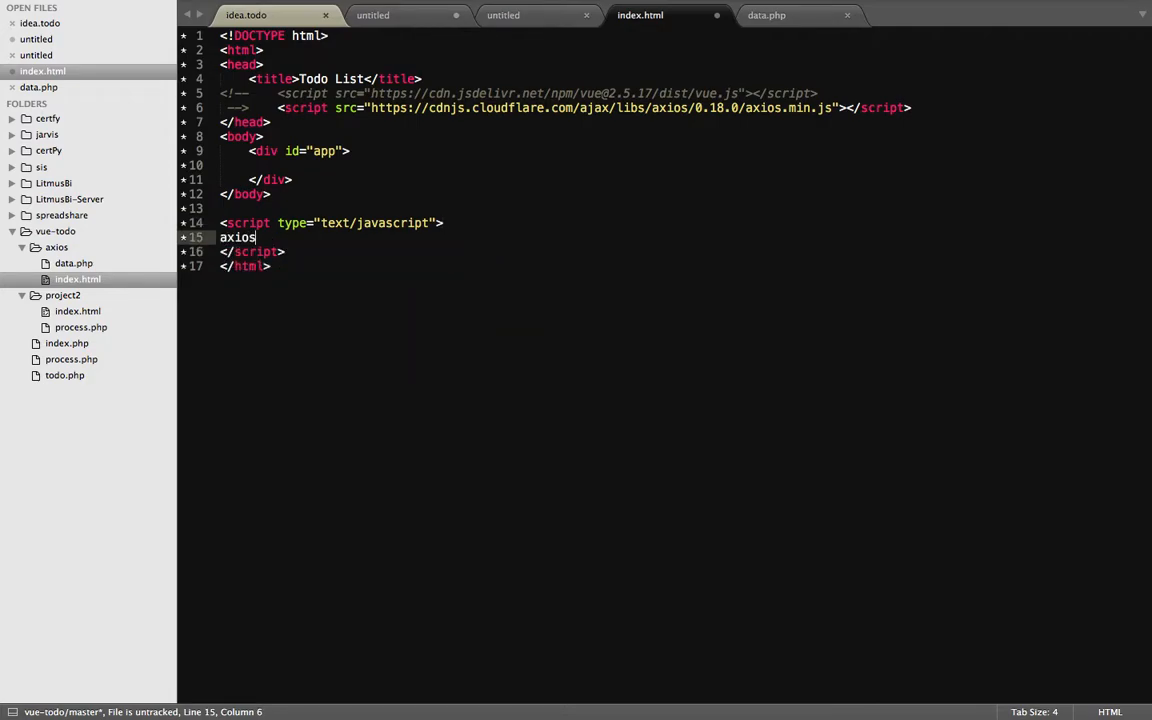
pyautogui.write('.')
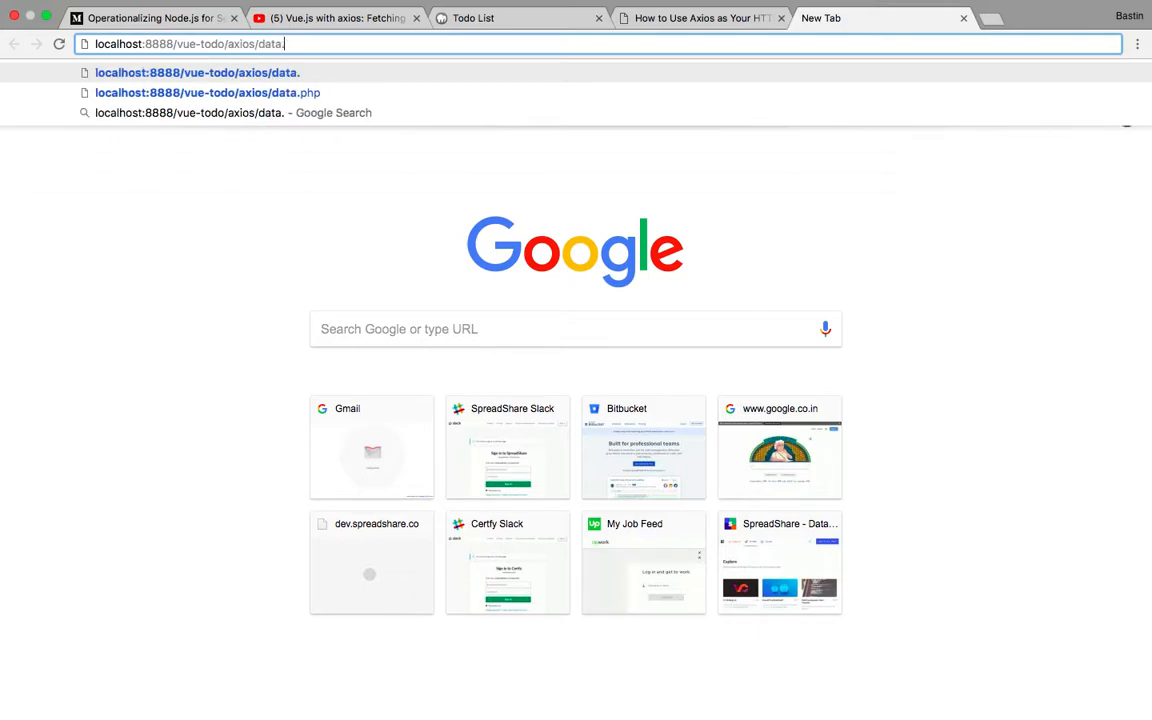
pyautogui.click(207, 92)
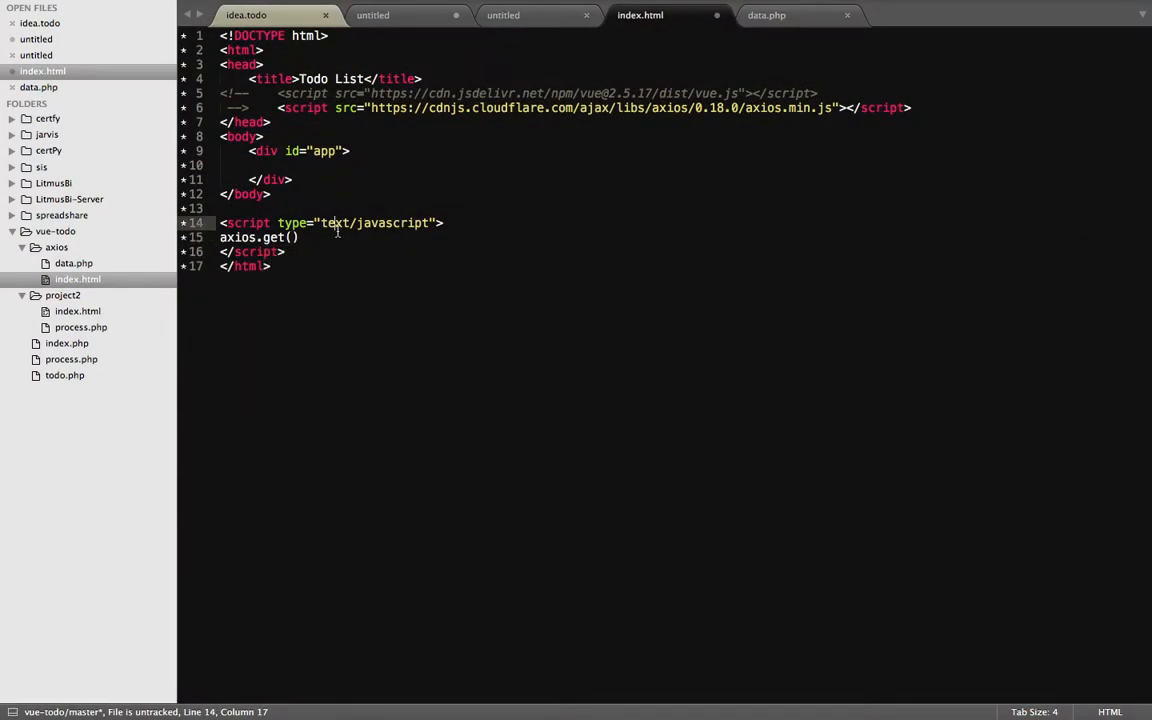
pyautogui.write("''")
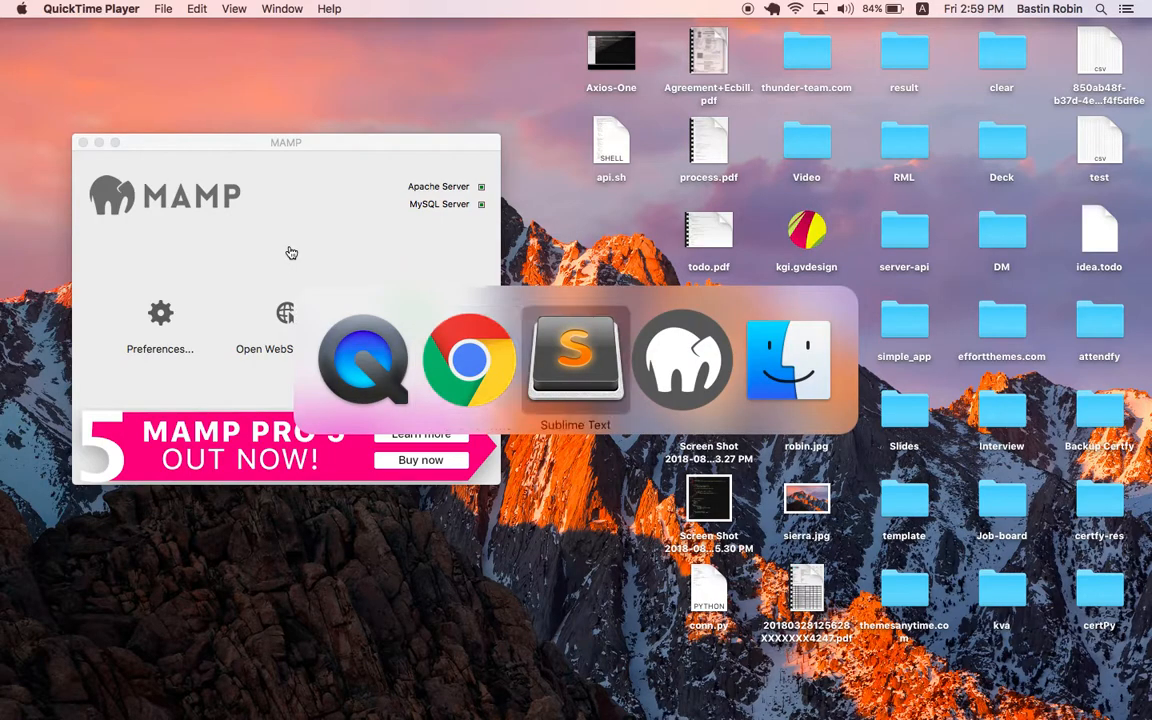
# - Point axios.get at data.php and add a .then(response) callback with console.log(response)
pyautogui.click(575, 358)
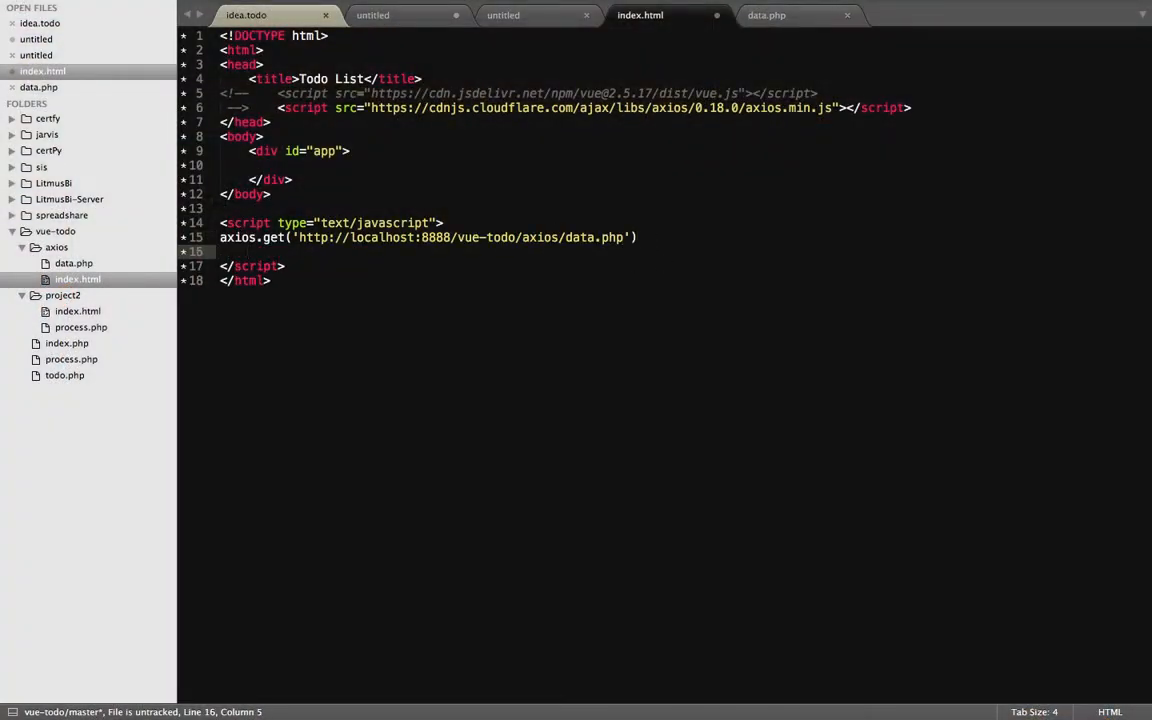
pyautogui.write('.then(function() {')
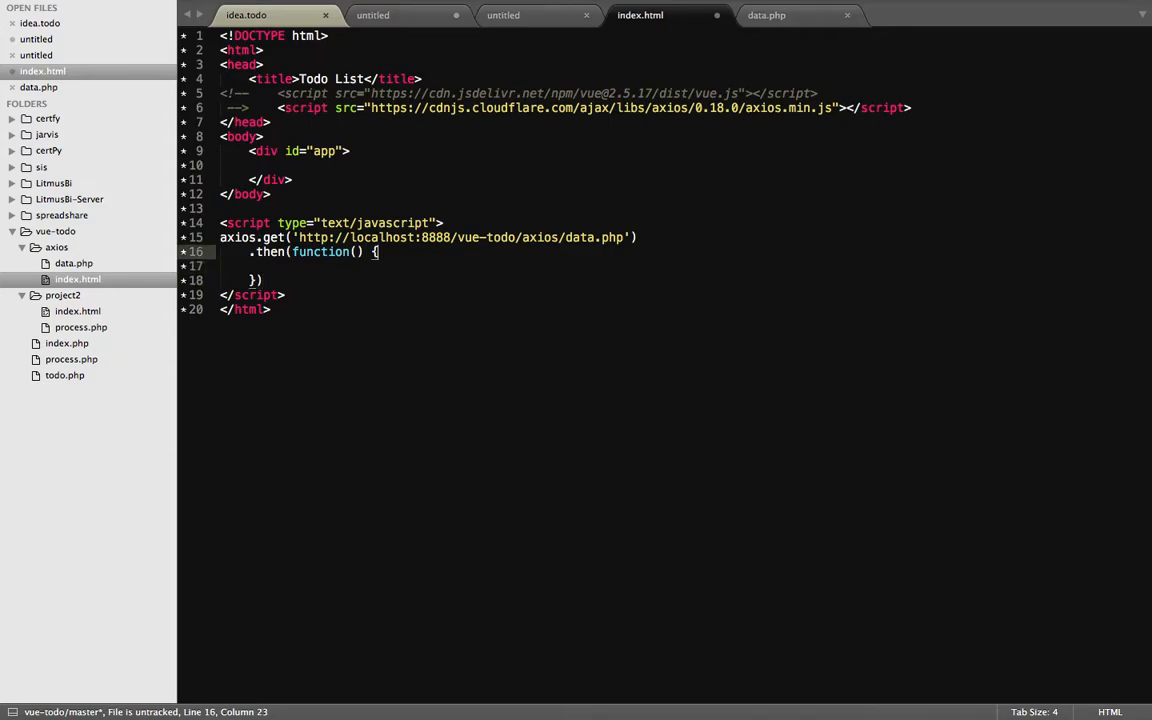
pyautogui.write('response')
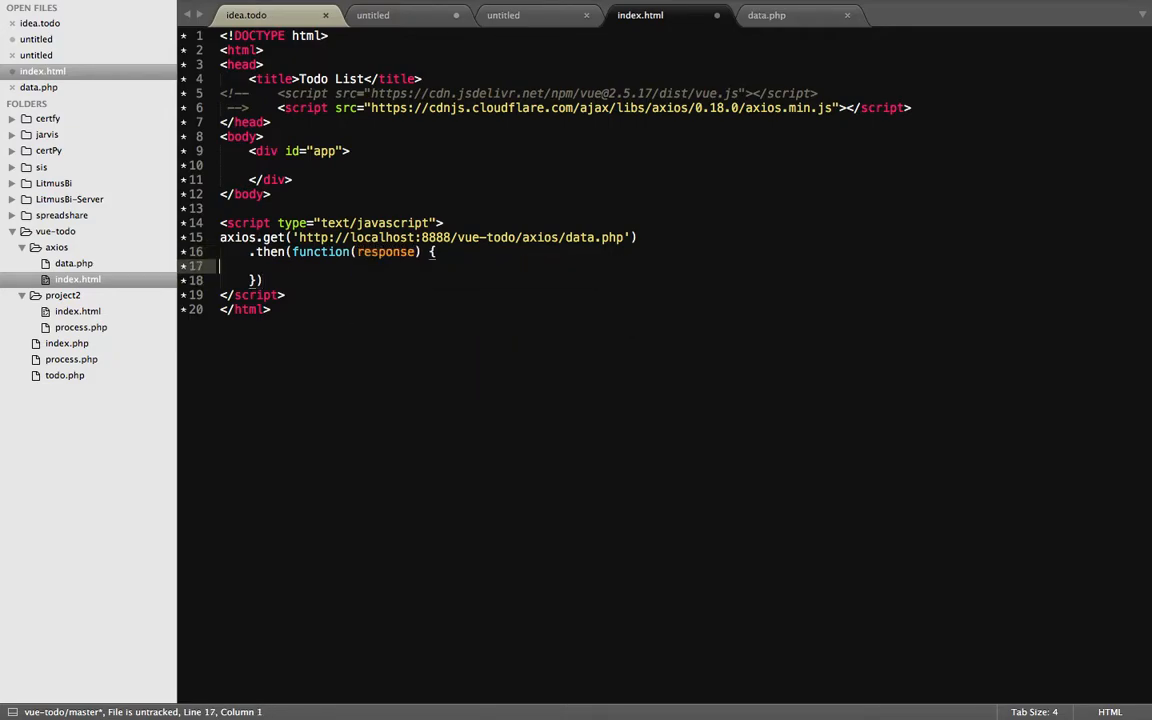
pyautogui.write('console.log')
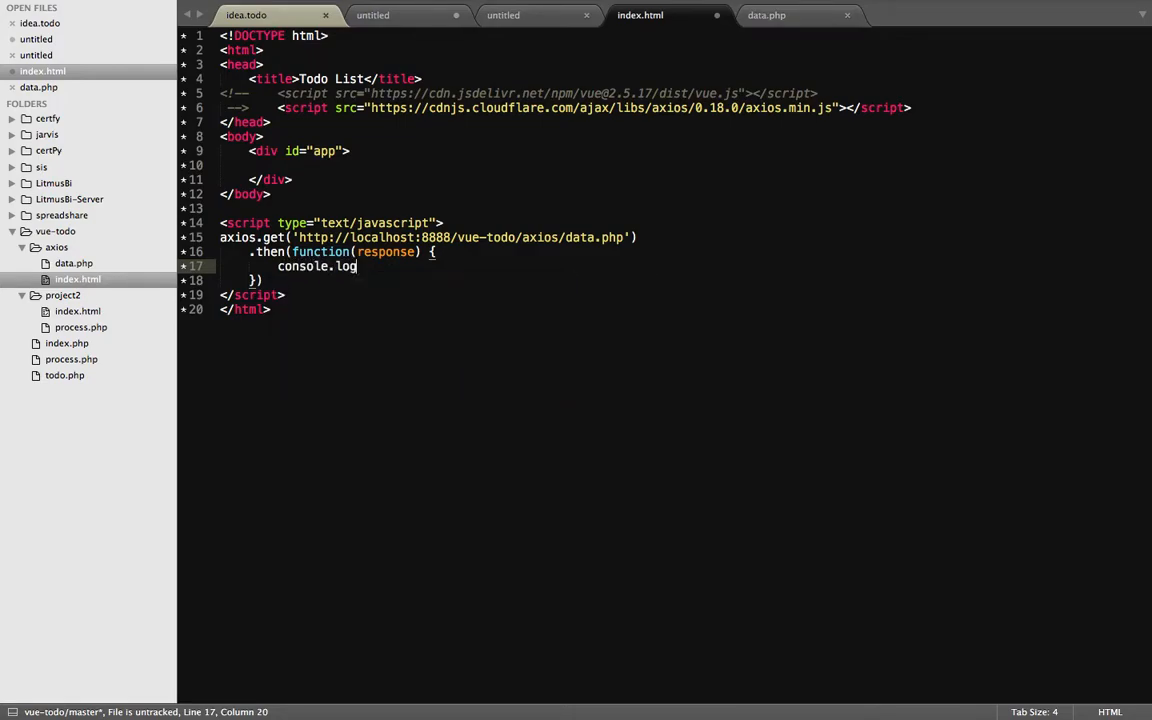
pyautogui.write('(response)')
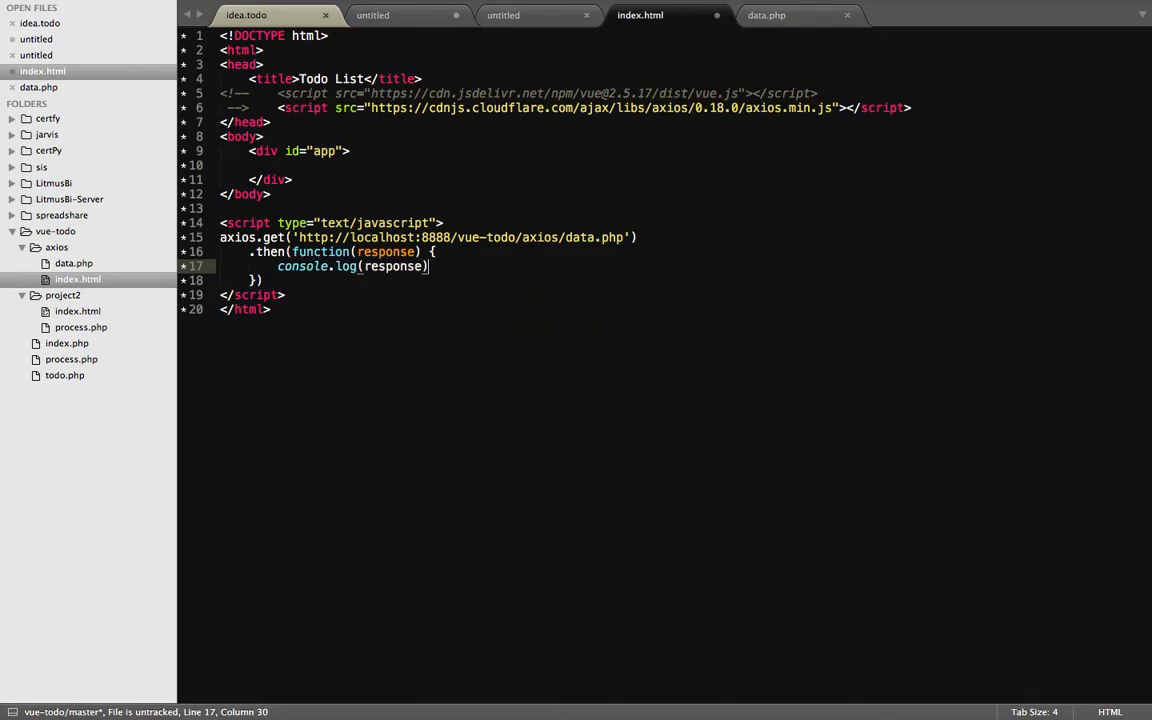
pyautogui.write(';')
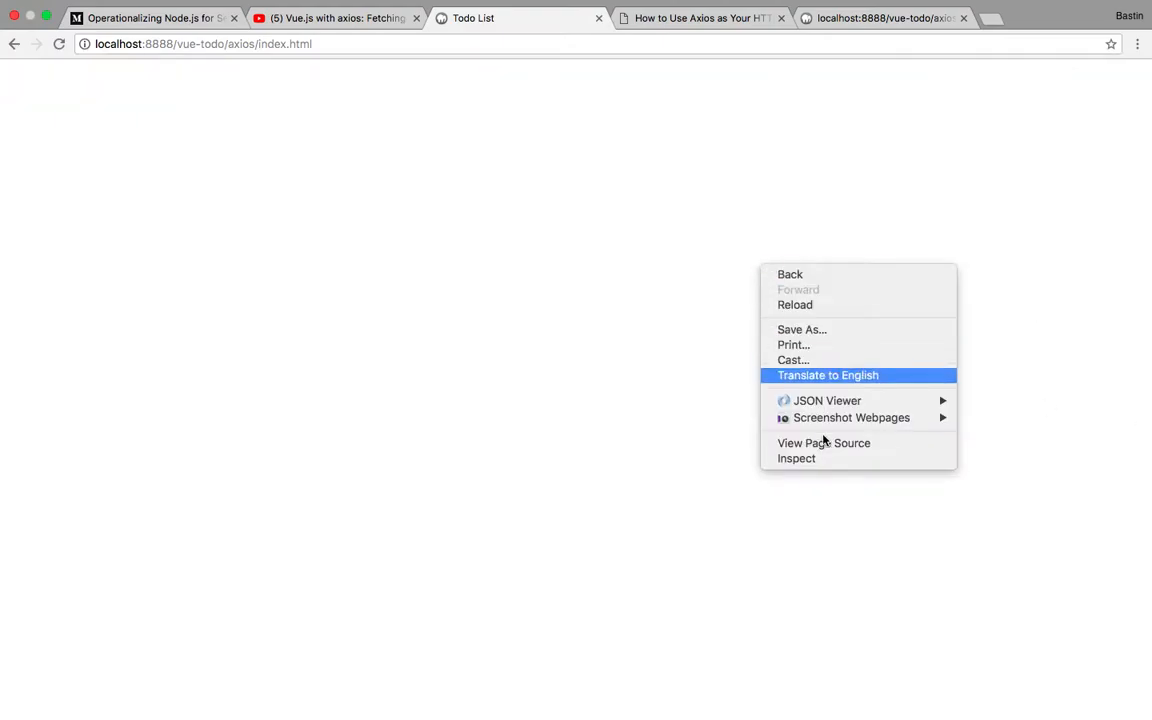
# - Open DevTools, filter Network by XHR, and view data.php's hello world response and console log
pyautogui.click(797, 458)
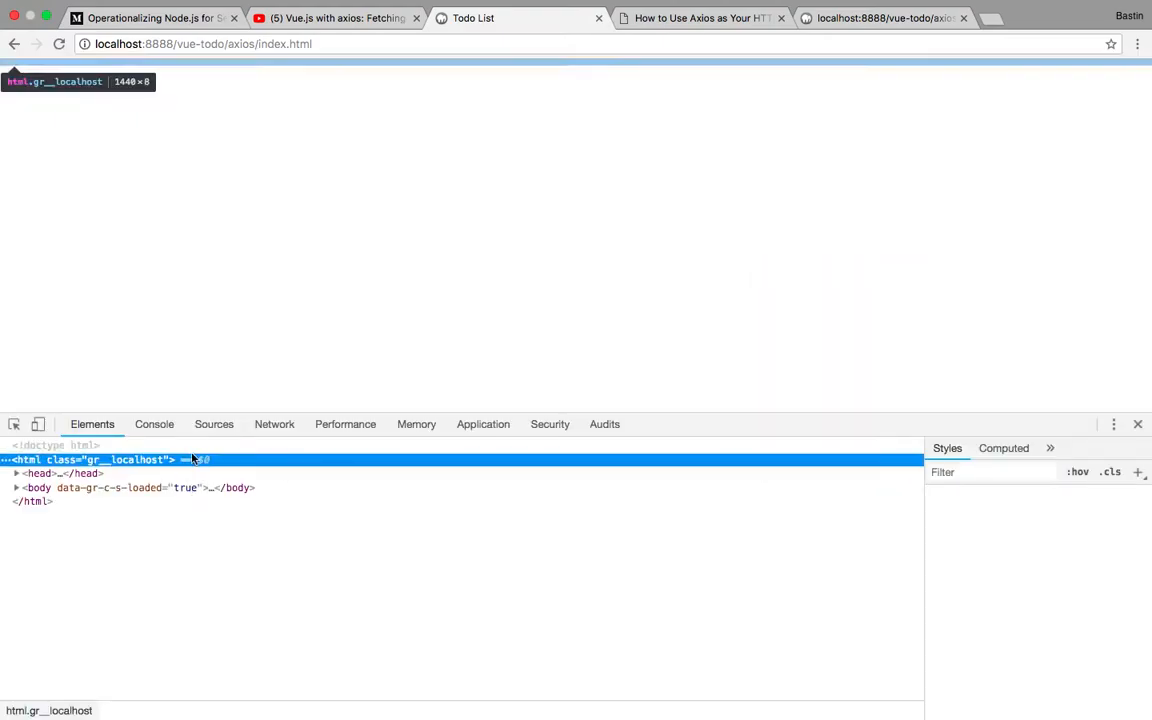
pyautogui.click(154, 424)
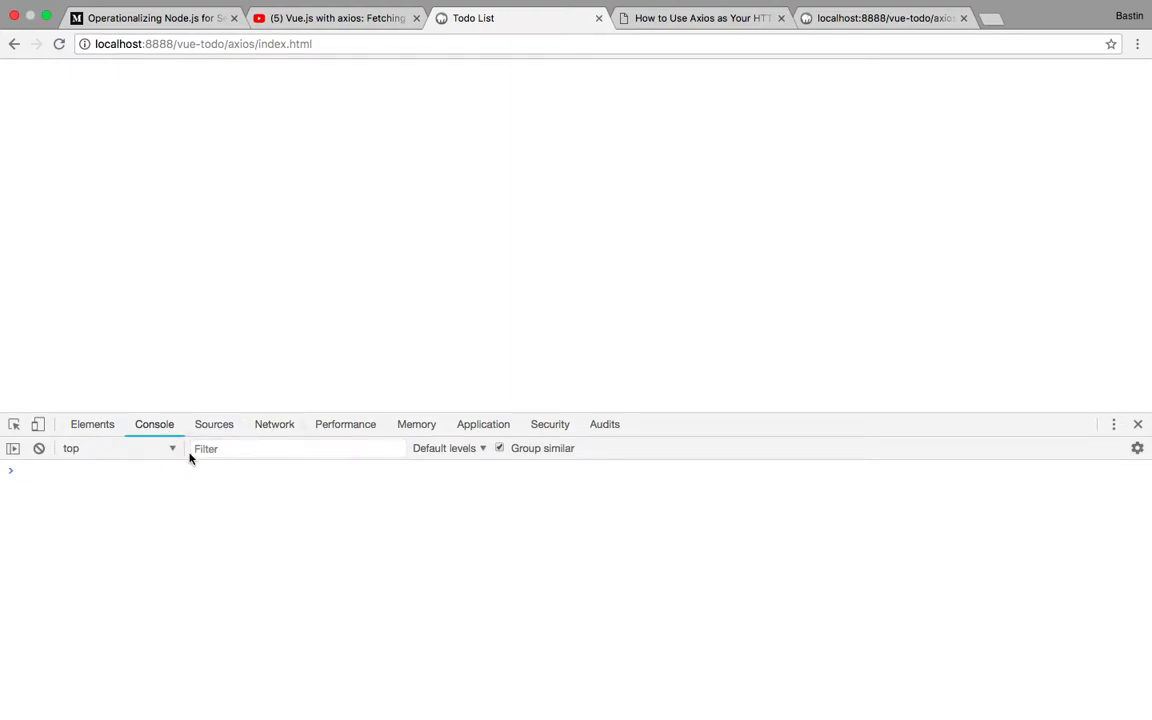
pyautogui.click(274, 424)
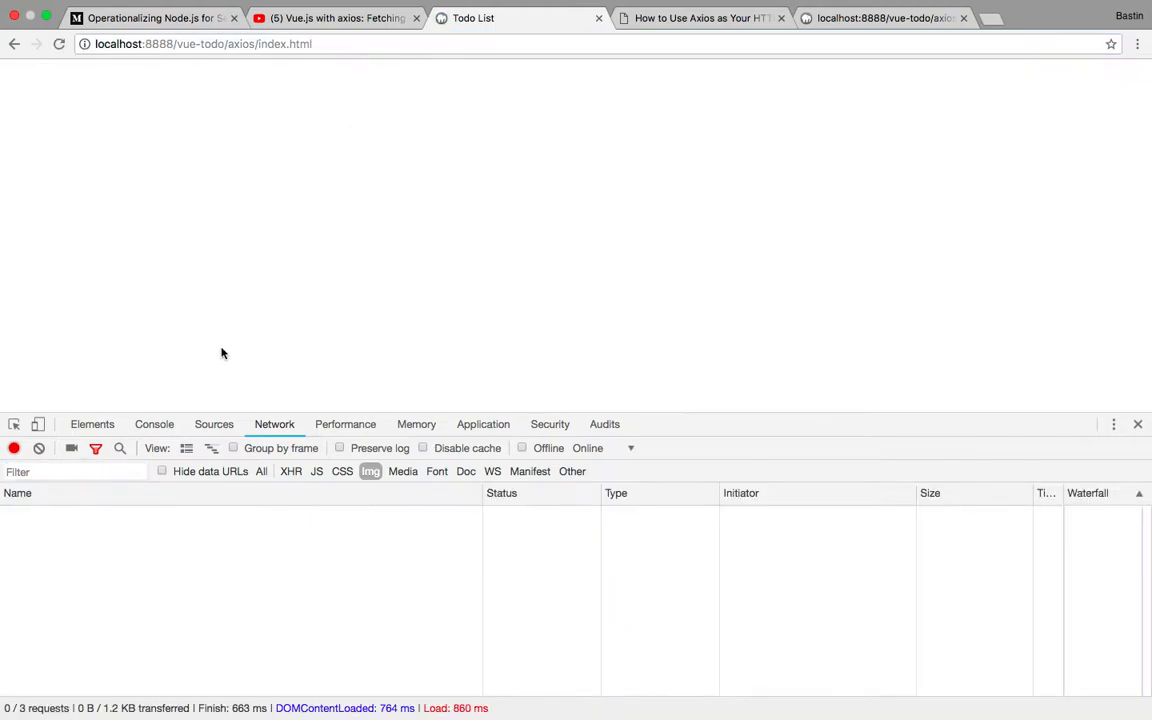
pyautogui.moveTo(291, 471)
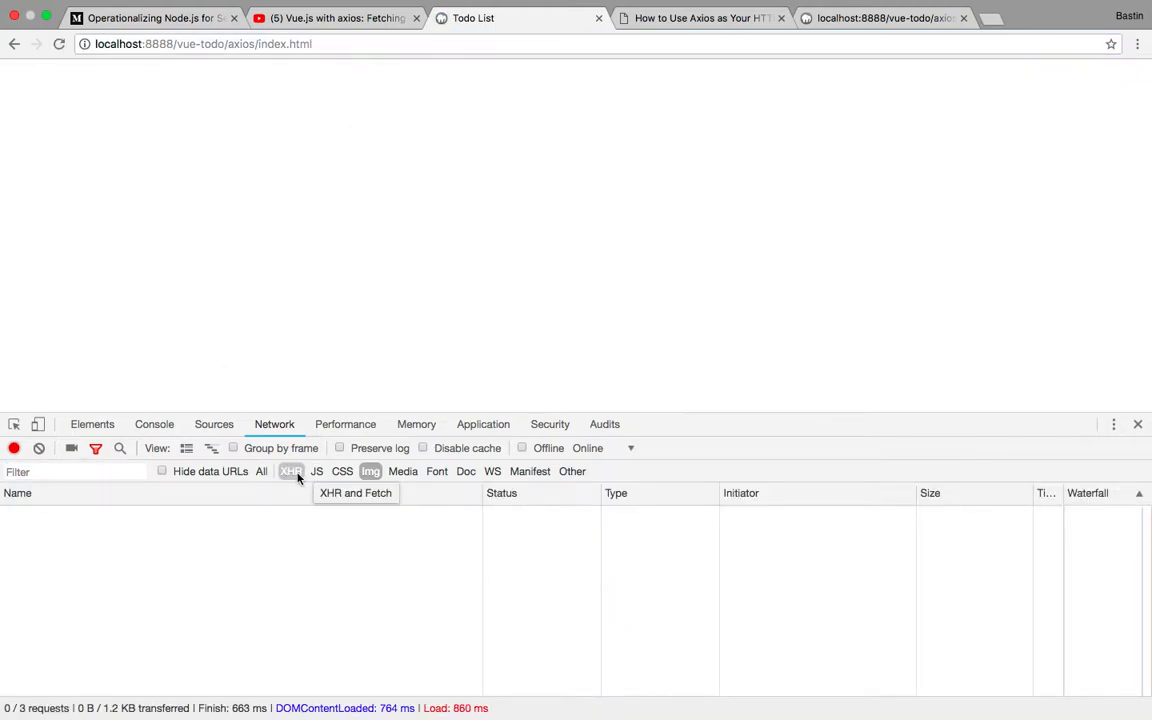
pyautogui.click(290, 471)
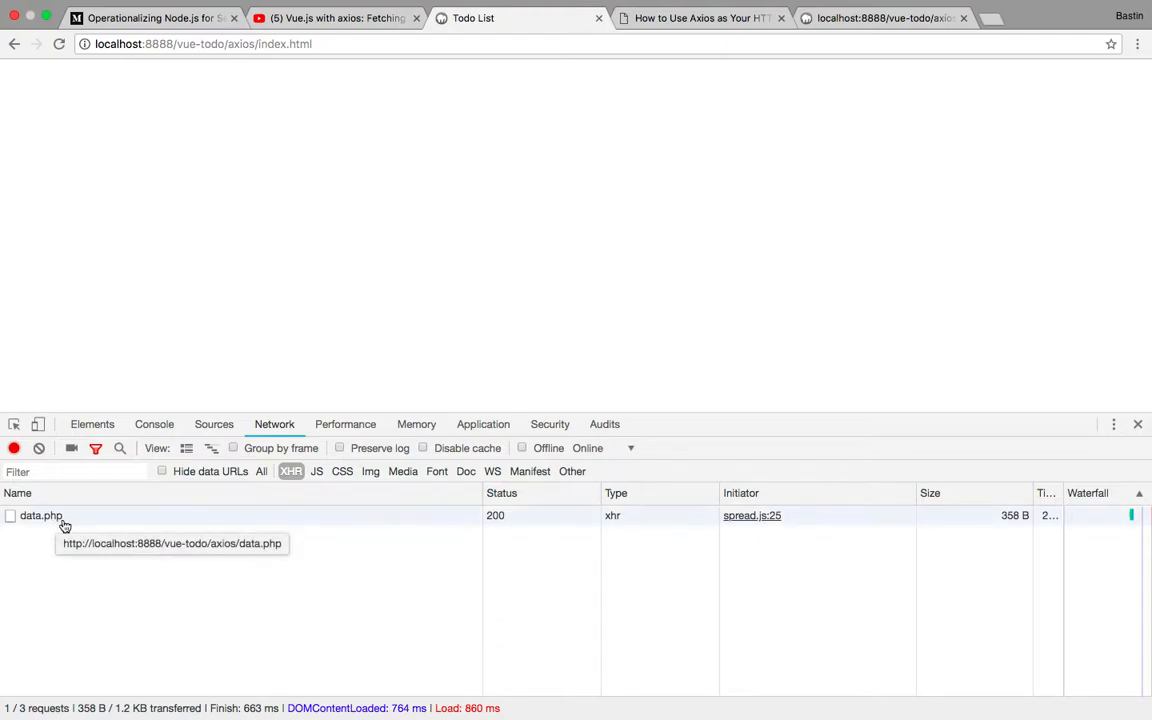
pyautogui.click(41, 515)
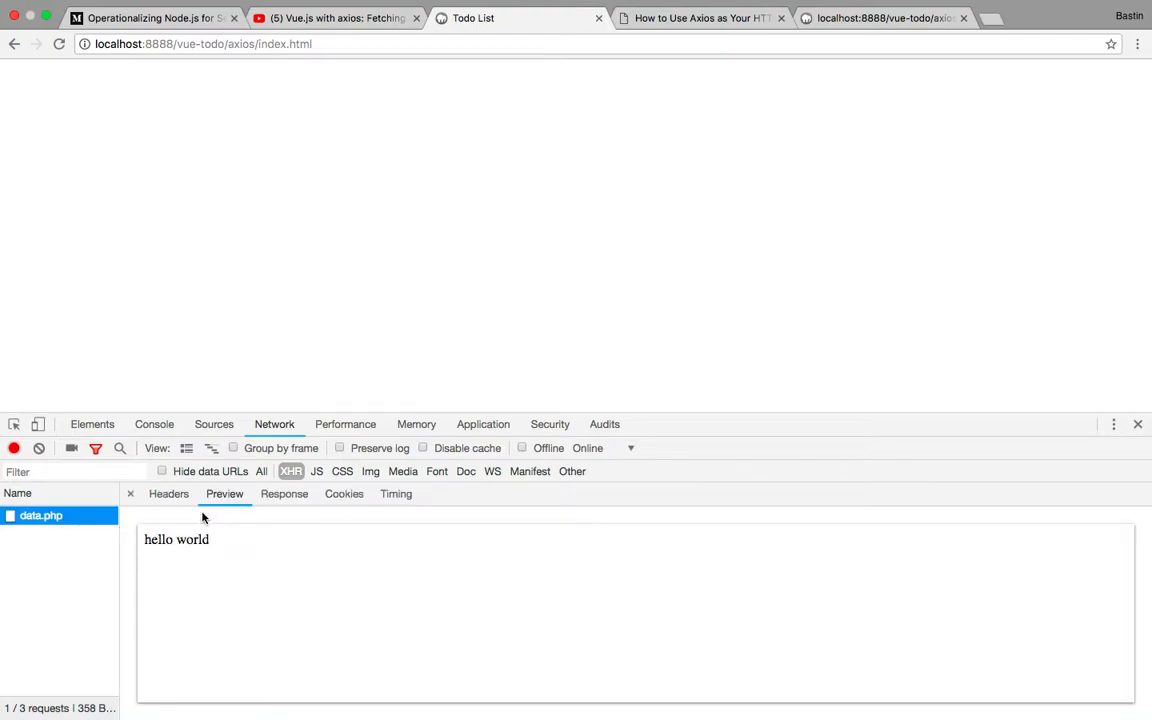
pyautogui.click(284, 493)
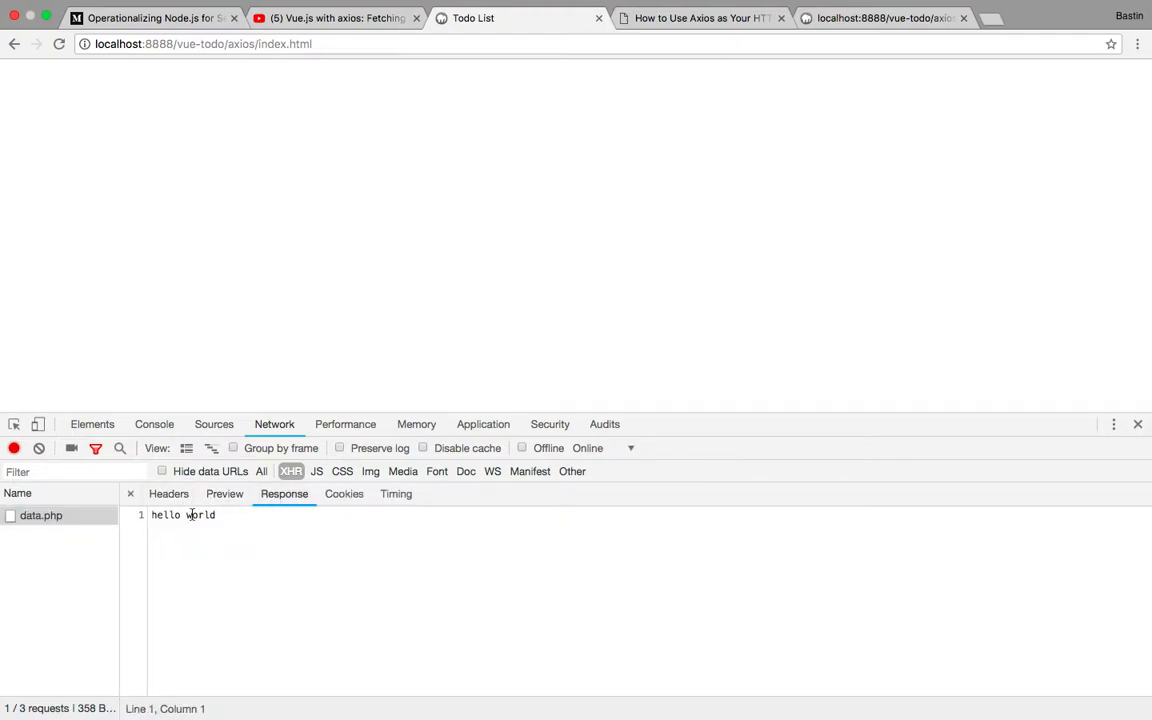
pyautogui.moveTo(158, 415)
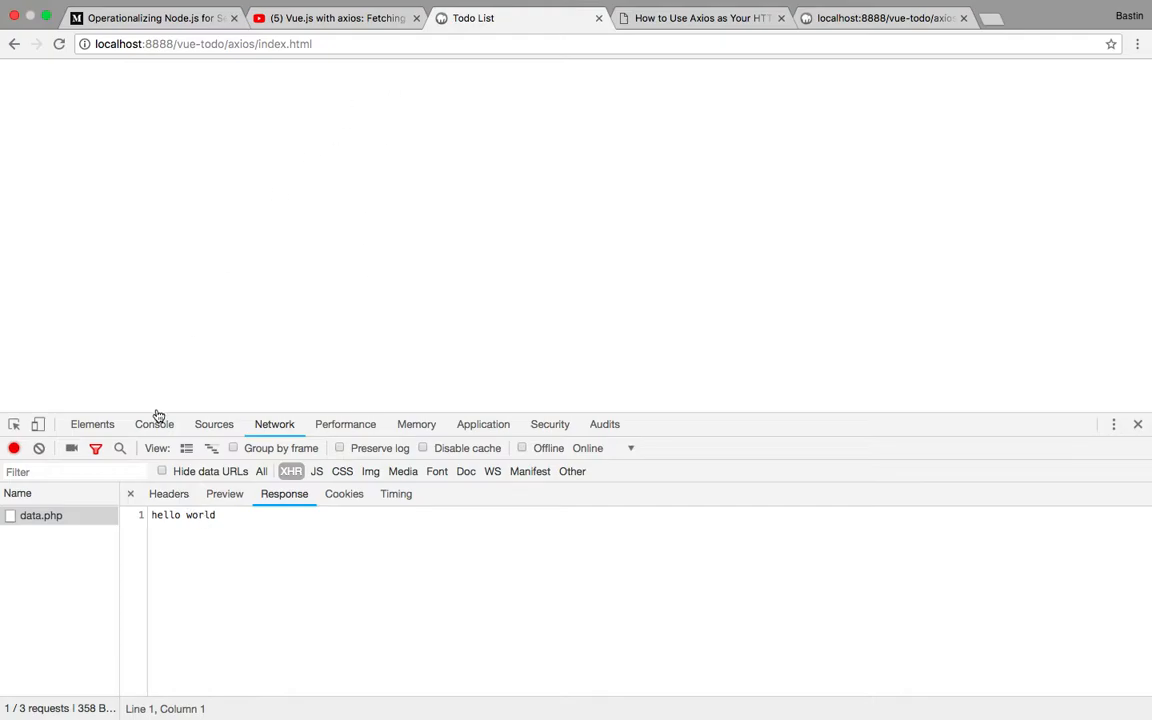
pyautogui.click(154, 423)
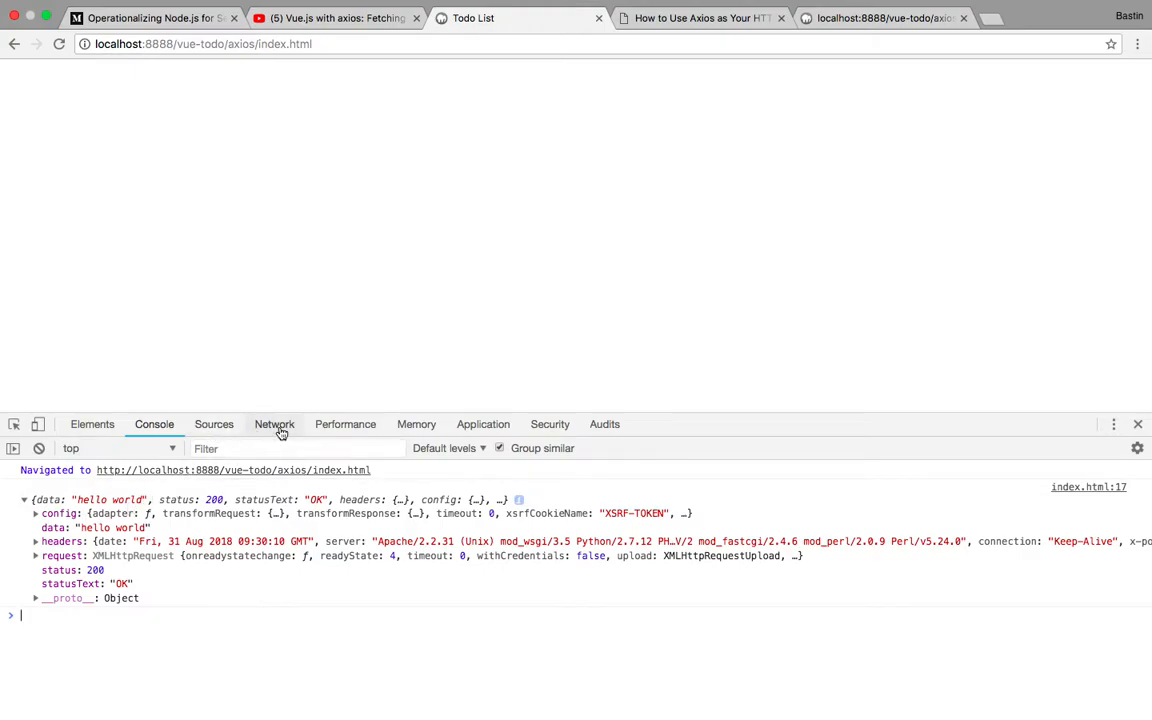
# - Expand the logged axios response's headers and request details in the console
pyautogui.click(274, 424)
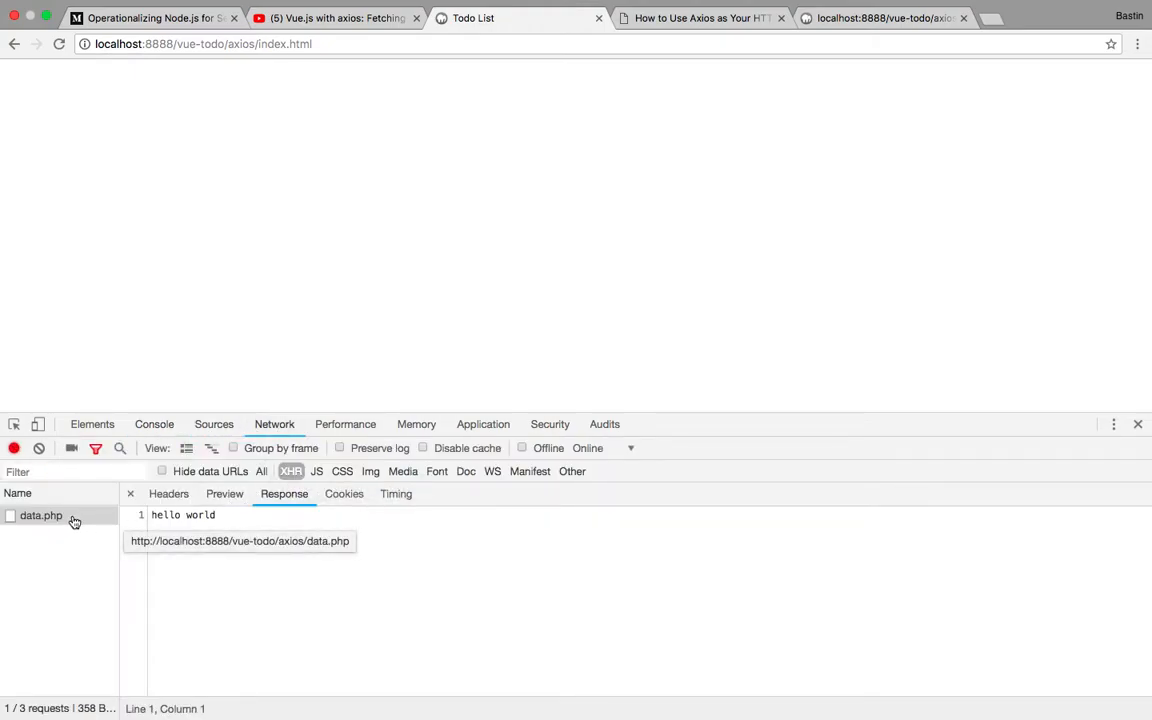
pyautogui.moveTo(150, 388)
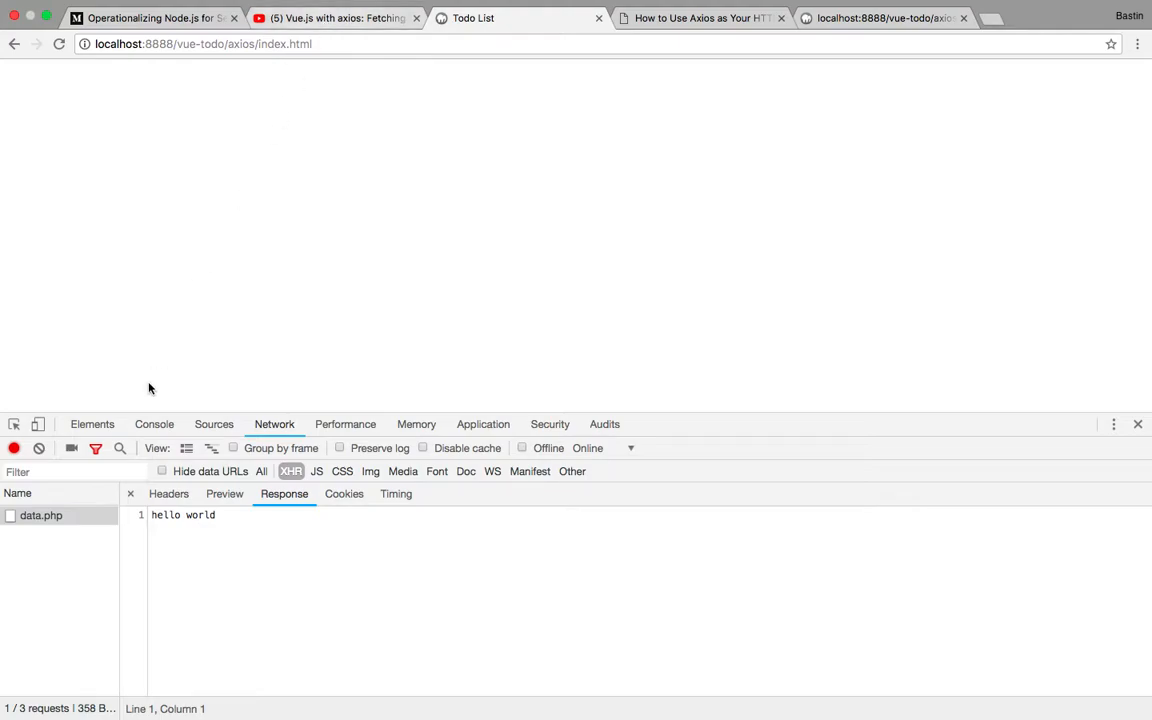
pyautogui.click(154, 423)
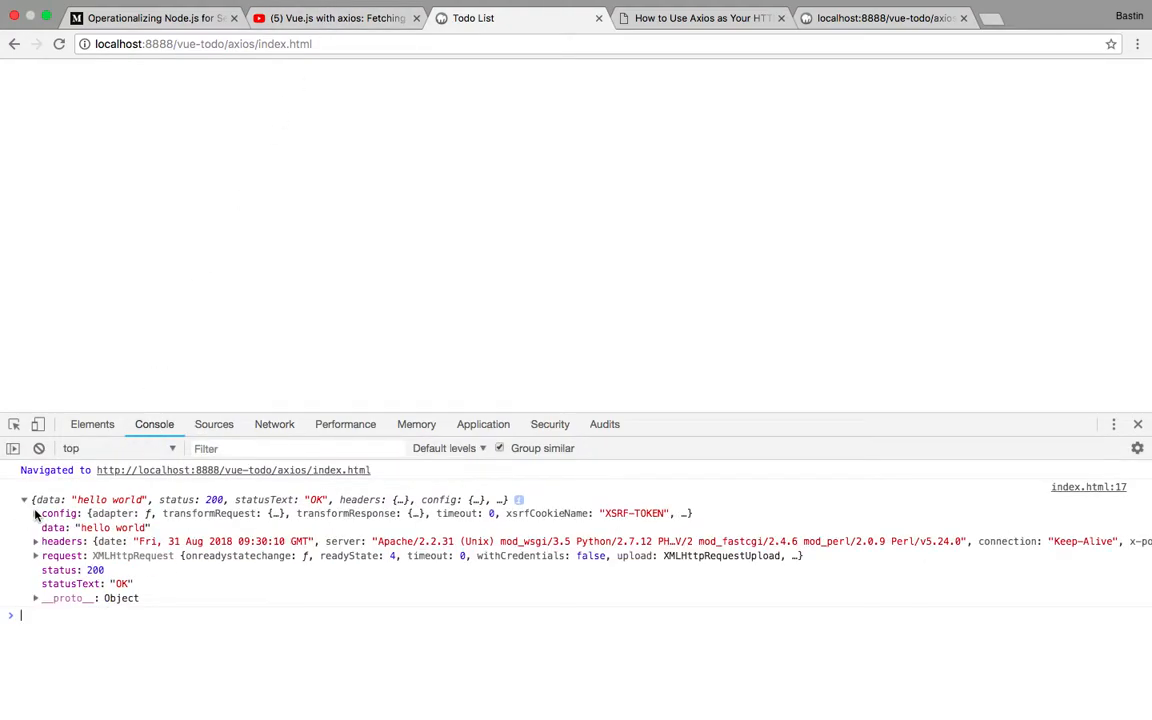
pyautogui.click(36, 541)
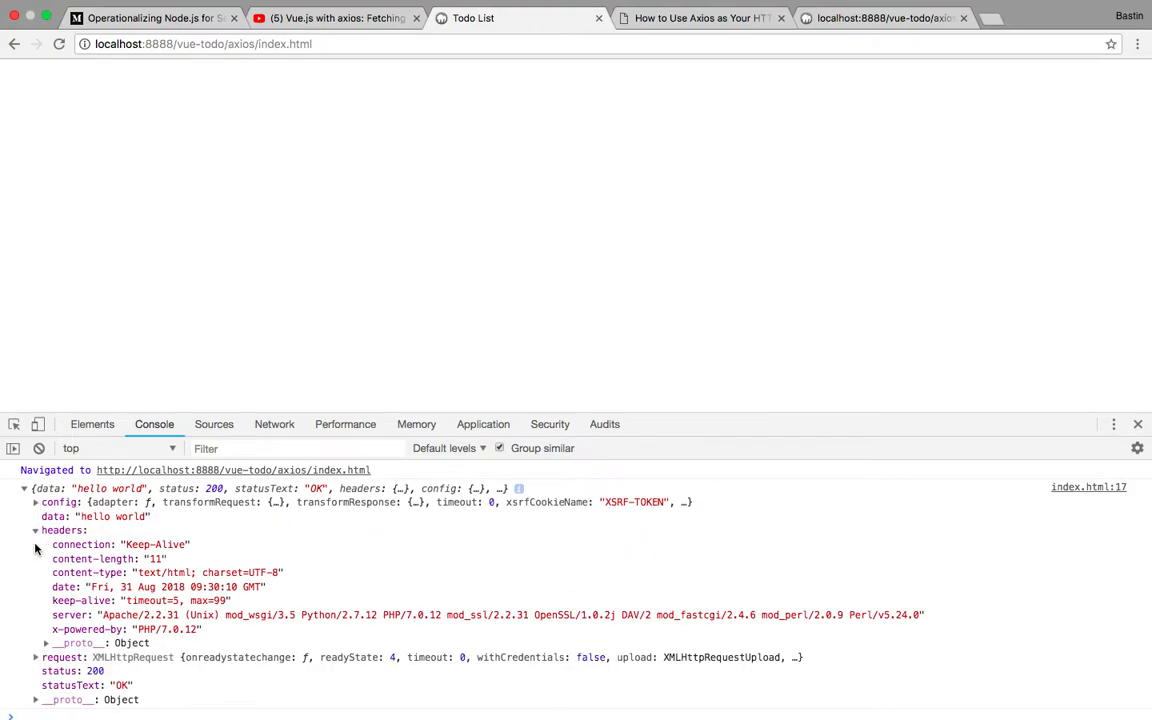
pyautogui.click(24, 513)
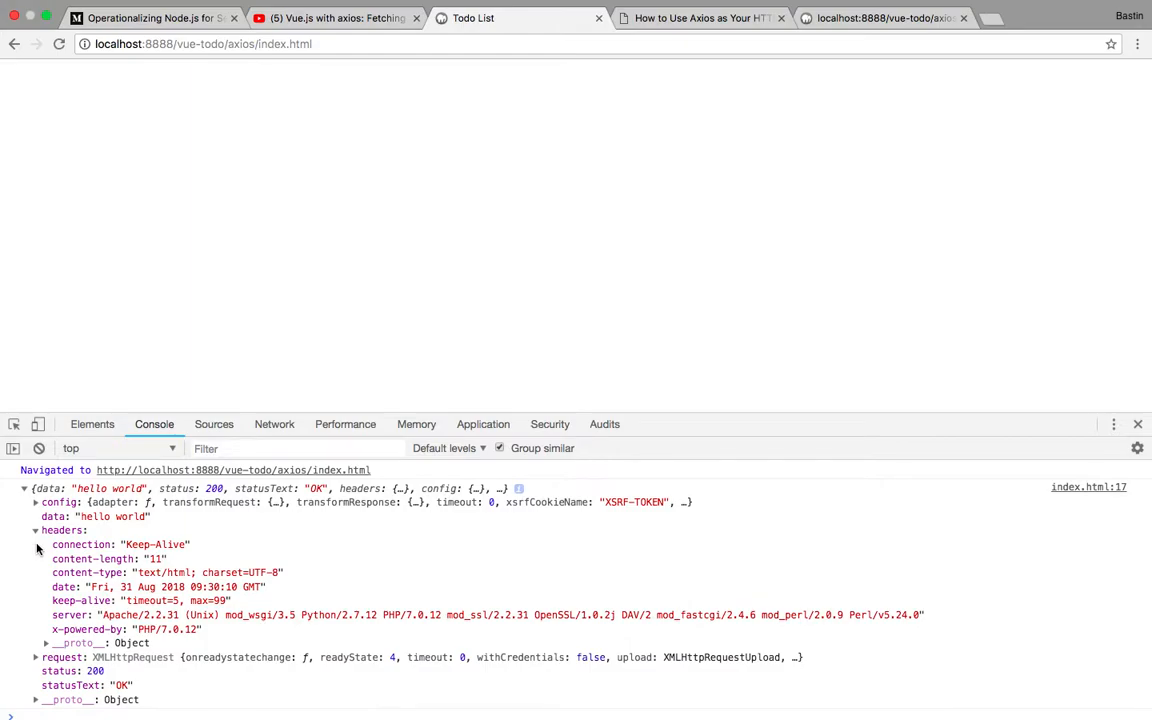
pyautogui.click(36, 555)
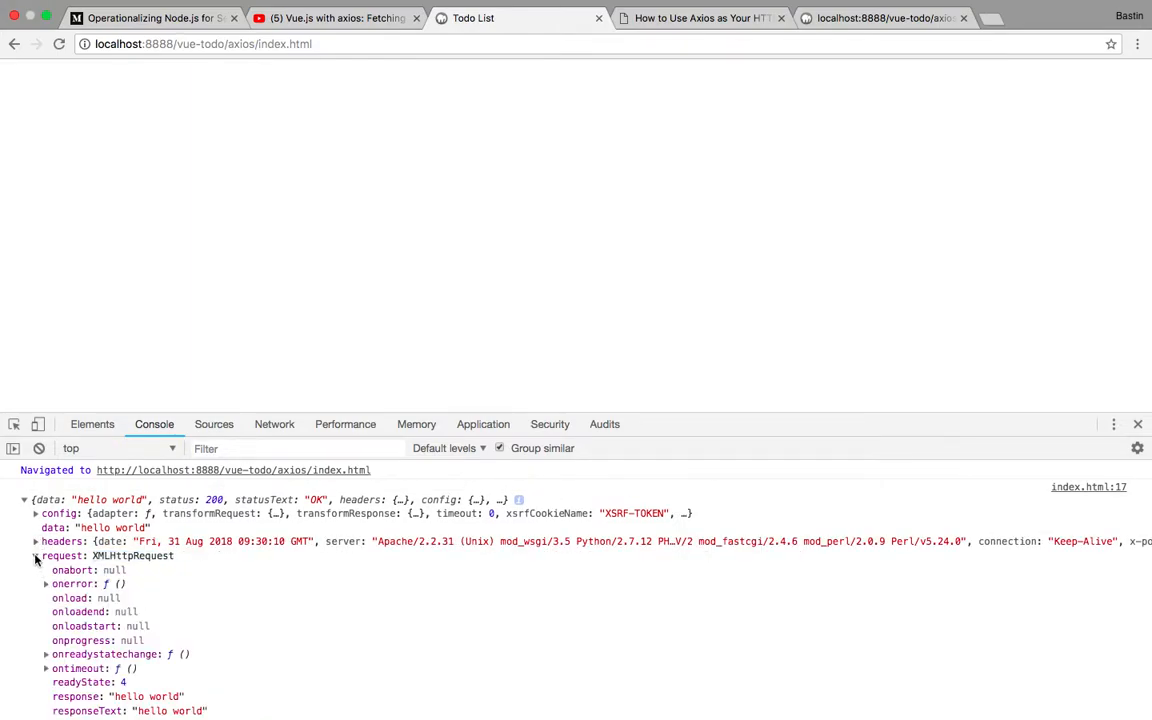
pyautogui.click(36, 556)
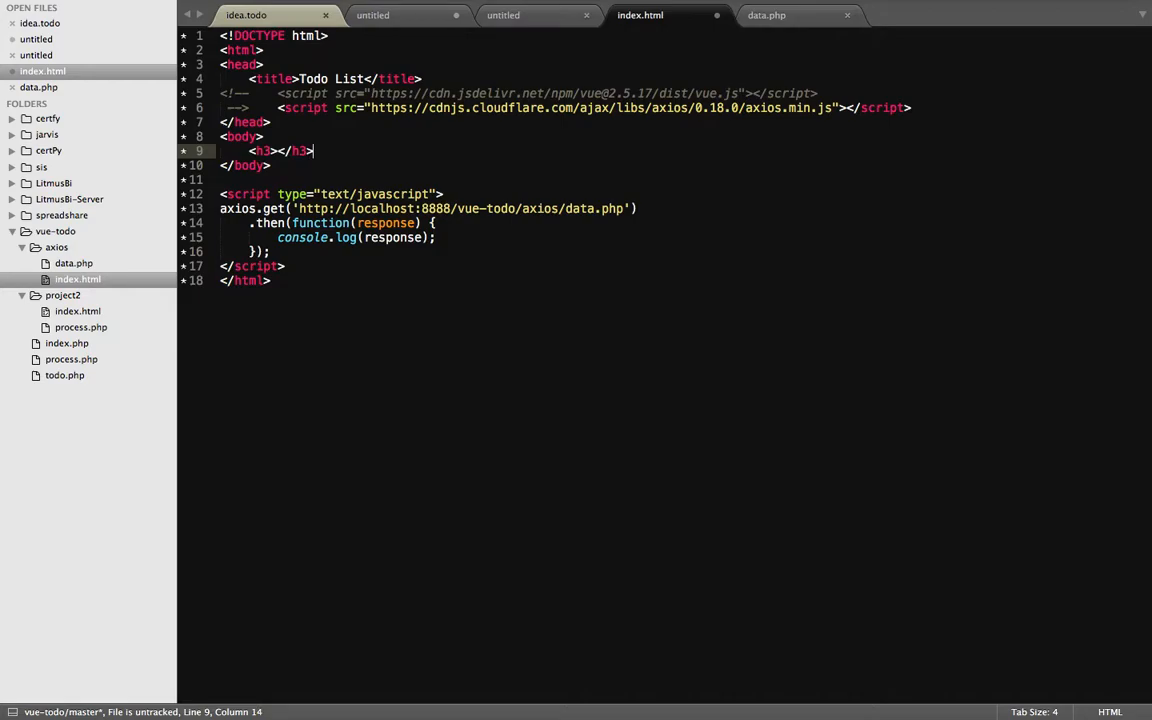
# - Add id="name" to the h3 and change the console log to response.data
pyautogui.write('id="name')
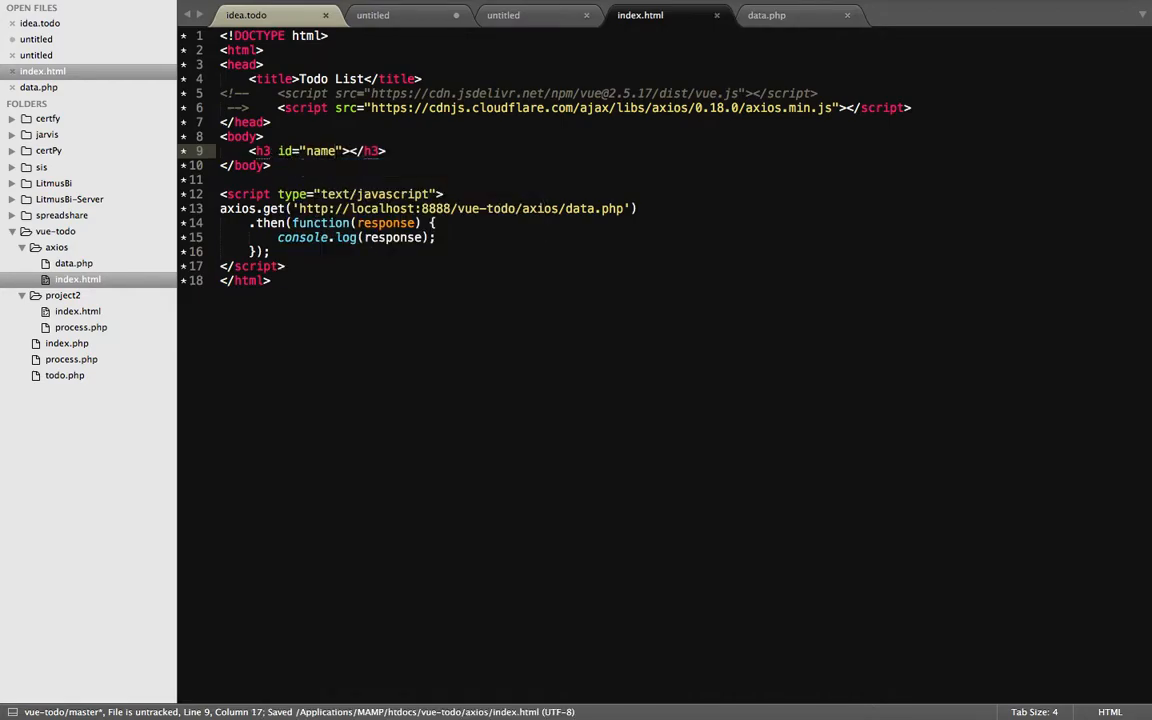
pyautogui.click(303, 237)
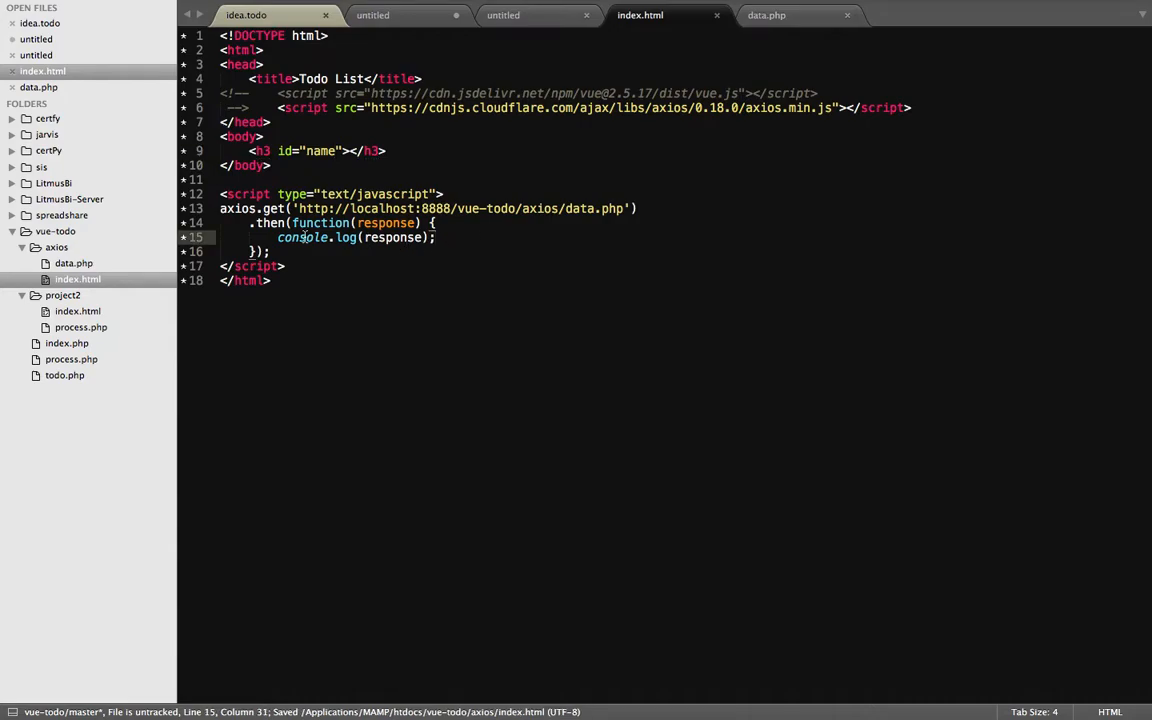
pyautogui.write('.da')
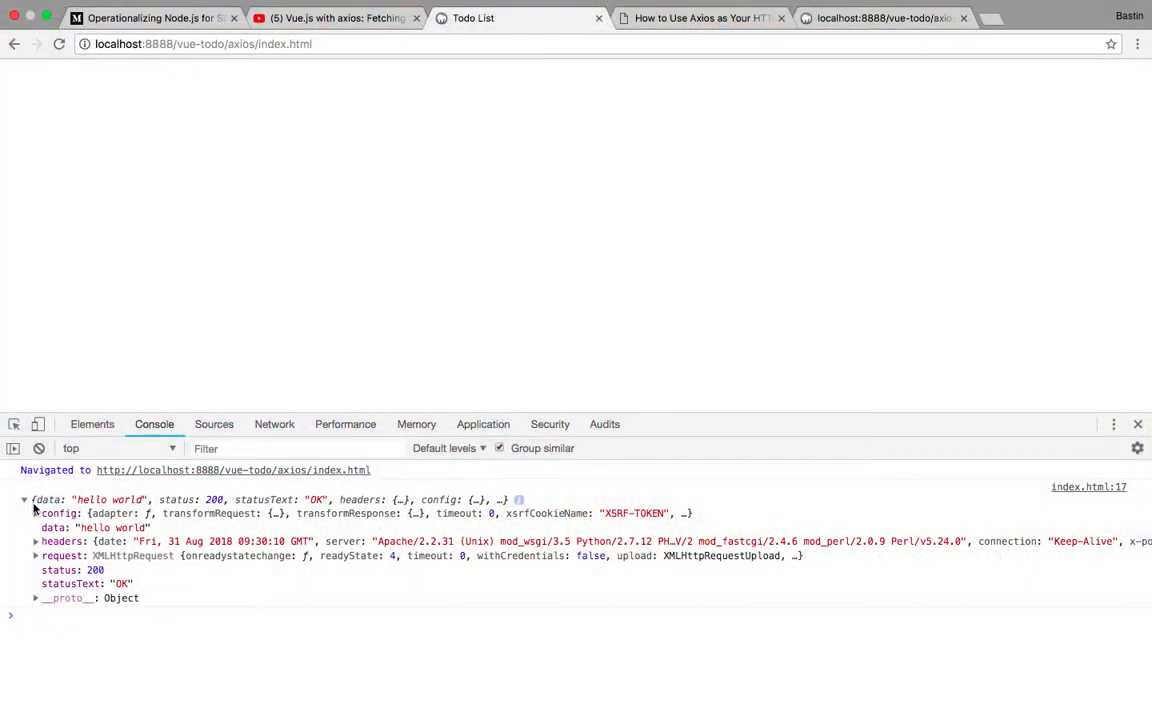
pyautogui.click(23, 499)
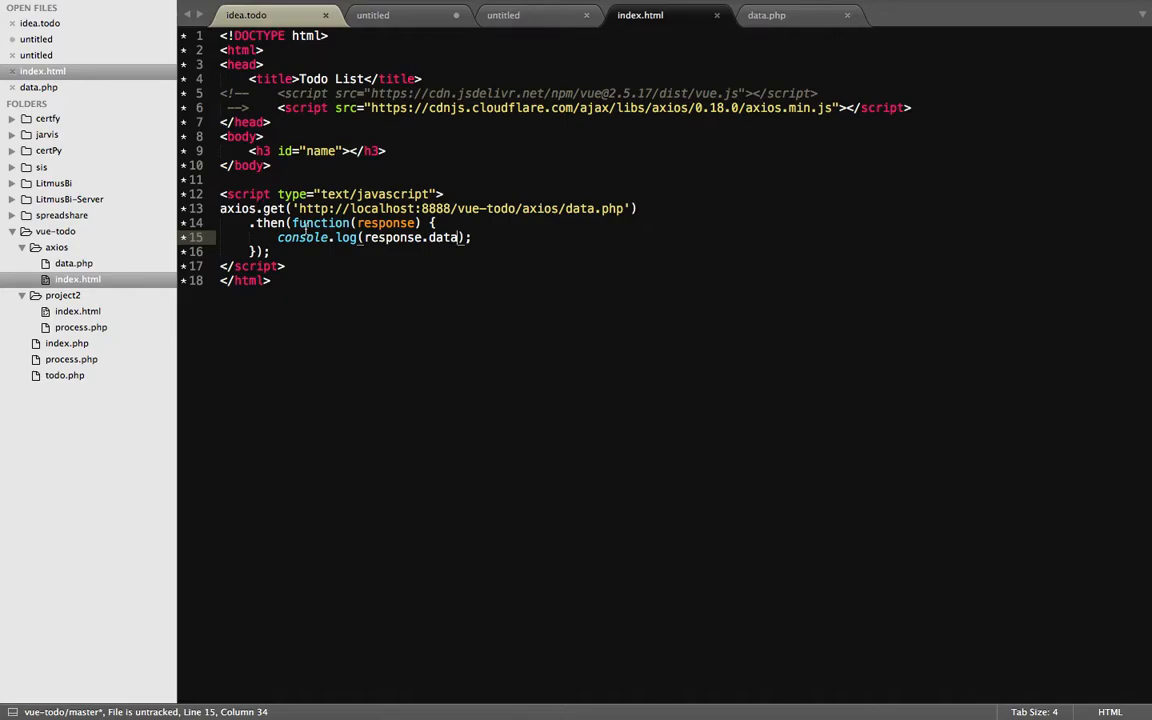
pyautogui.doubleClick(385, 223)
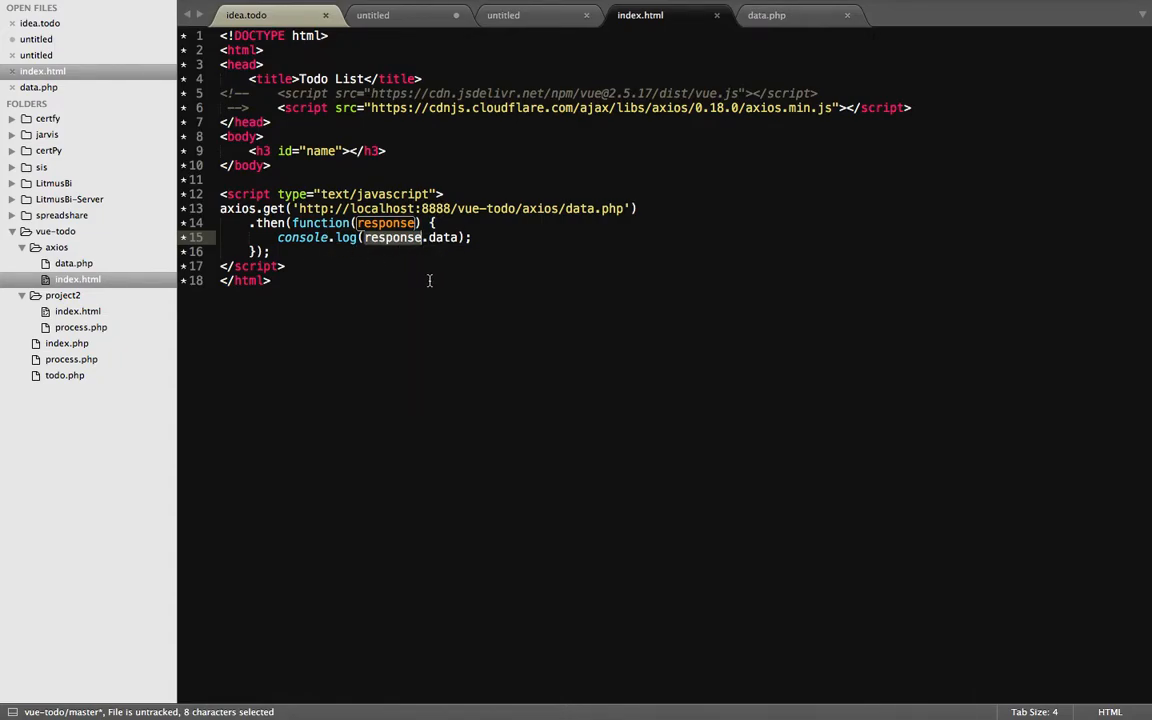
pyautogui.moveTo(325, 263)
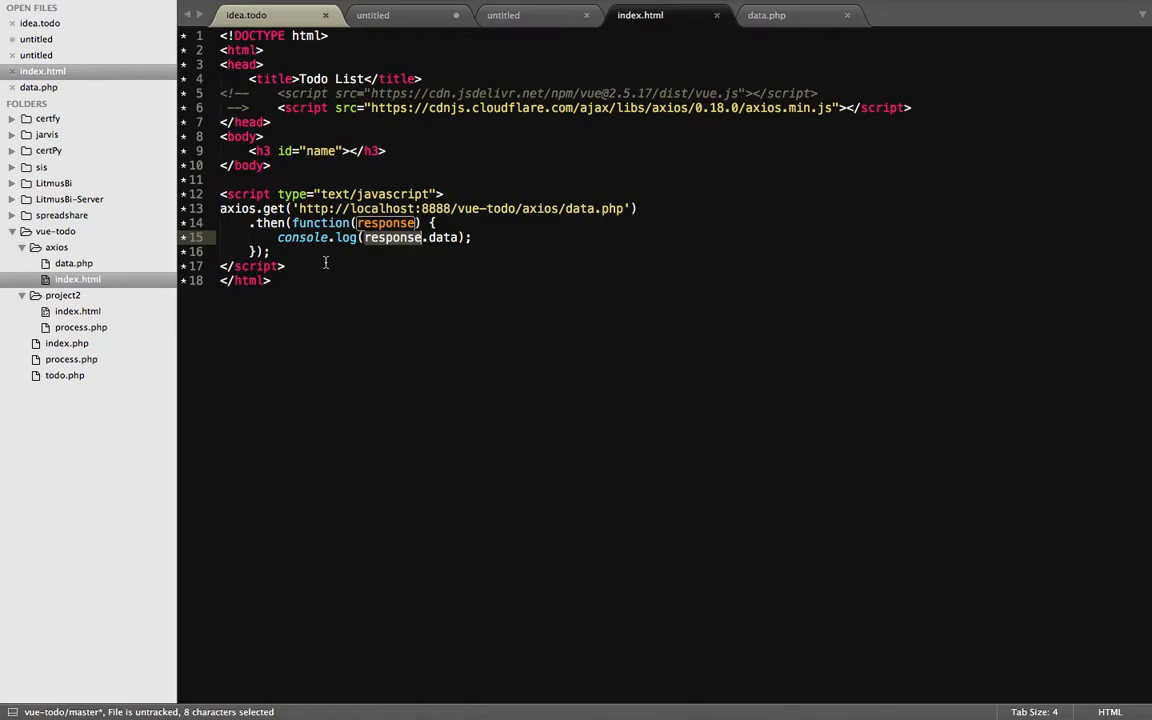
pyautogui.click(346, 151)
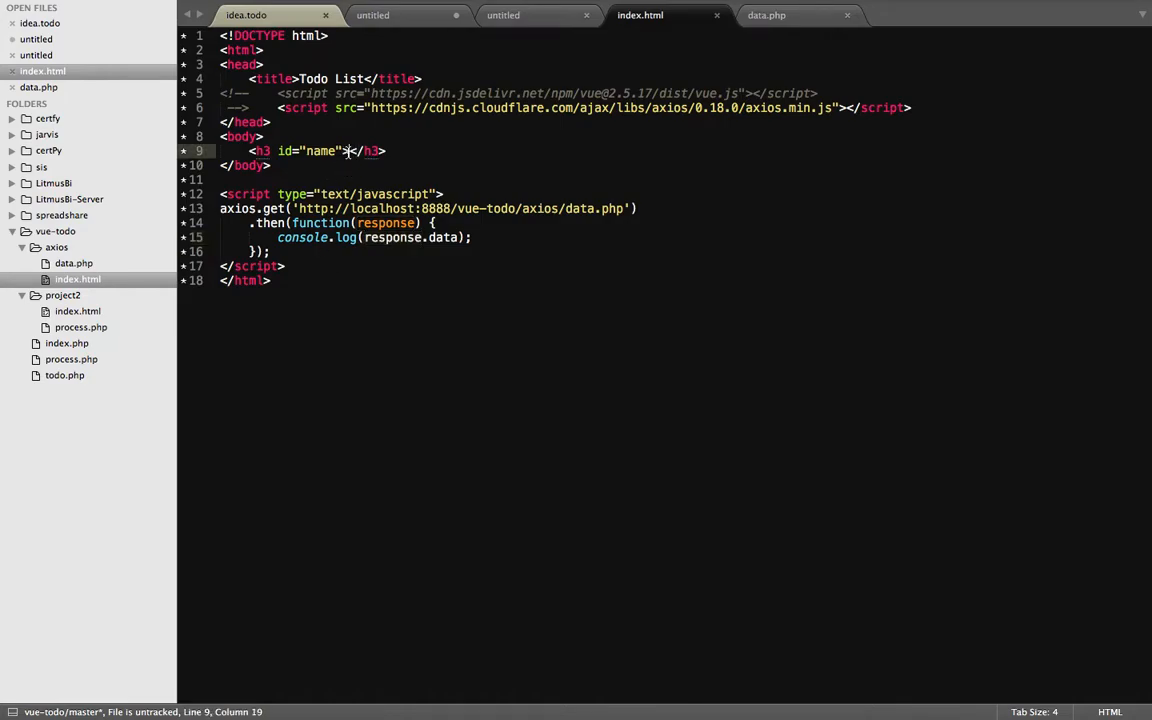
pyautogui.click(471, 237)
pyautogui.write('document')
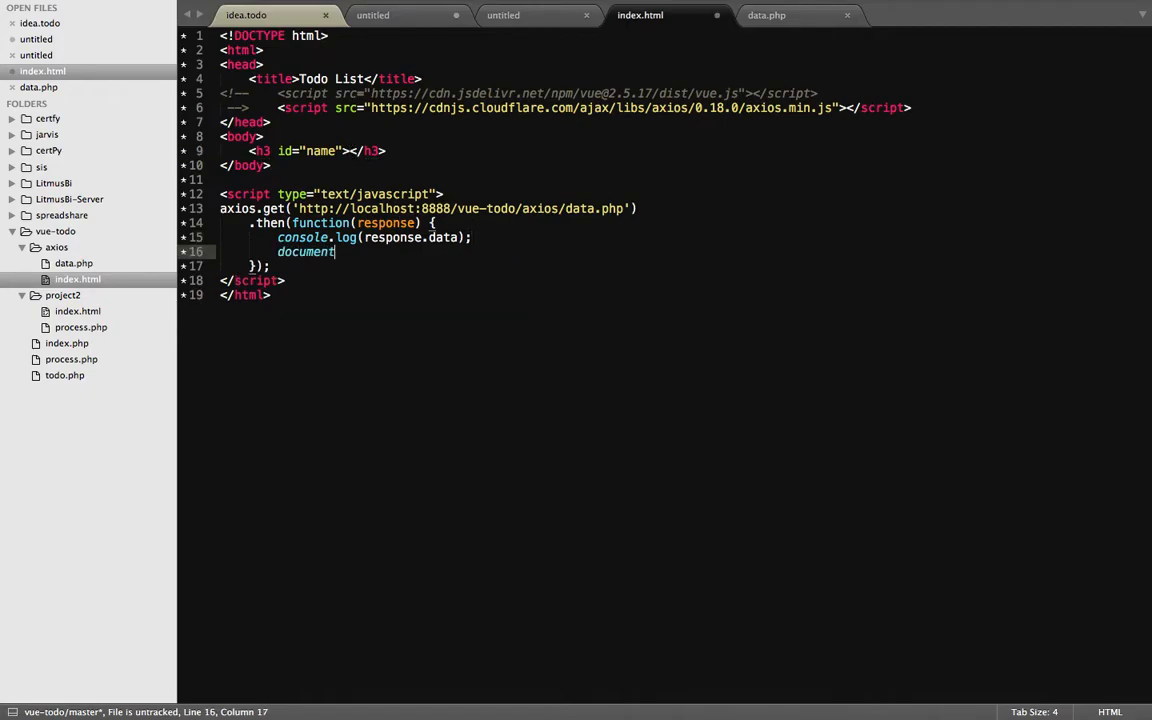
# - Add a document.getElementByID('name').innerHTML = response assignment line
pyautogui.write('.getElement')
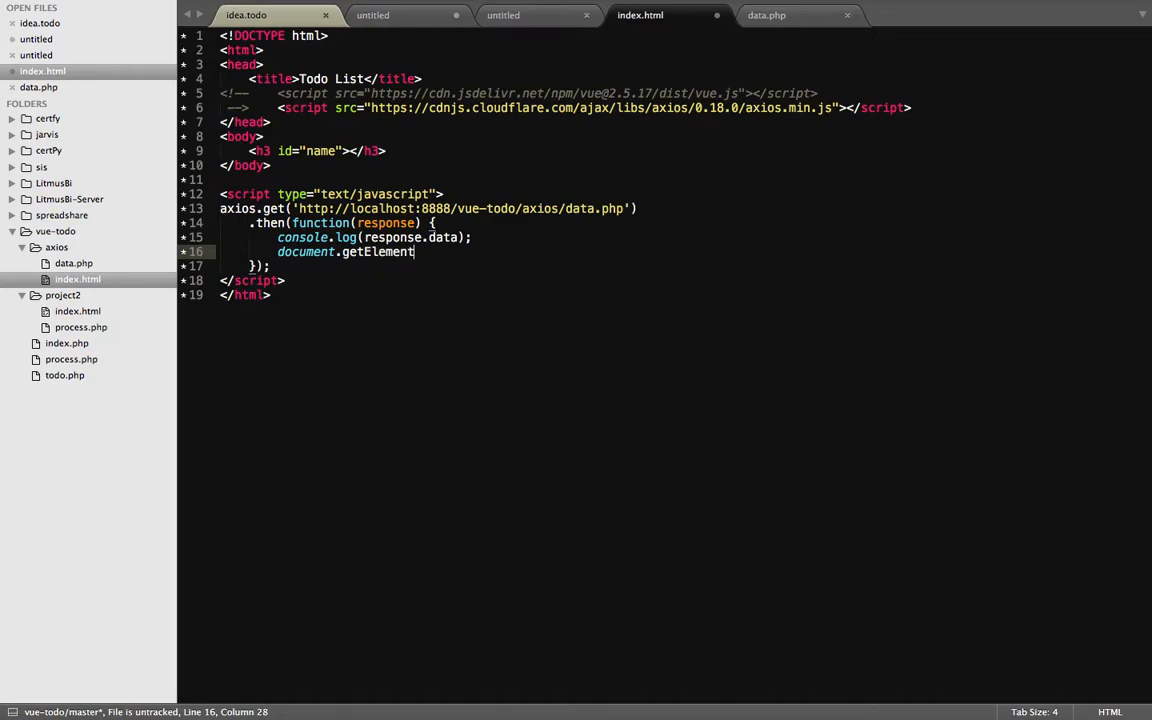
pyautogui.write('ByID')
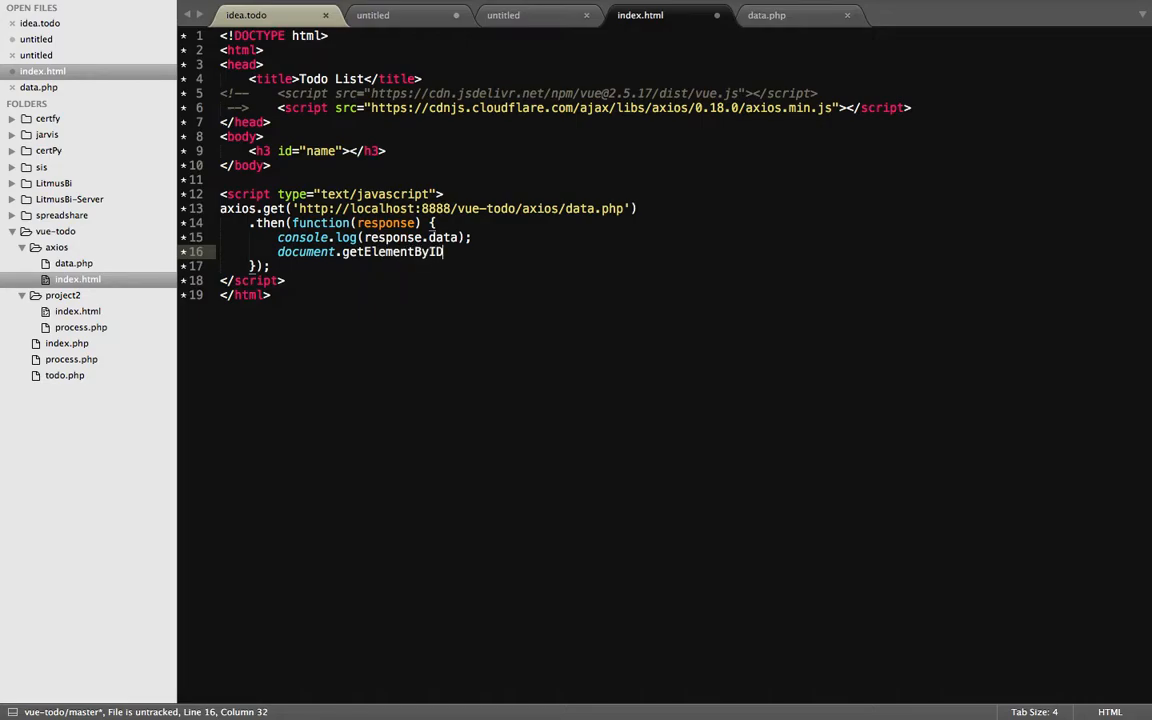
pyautogui.write("('')")
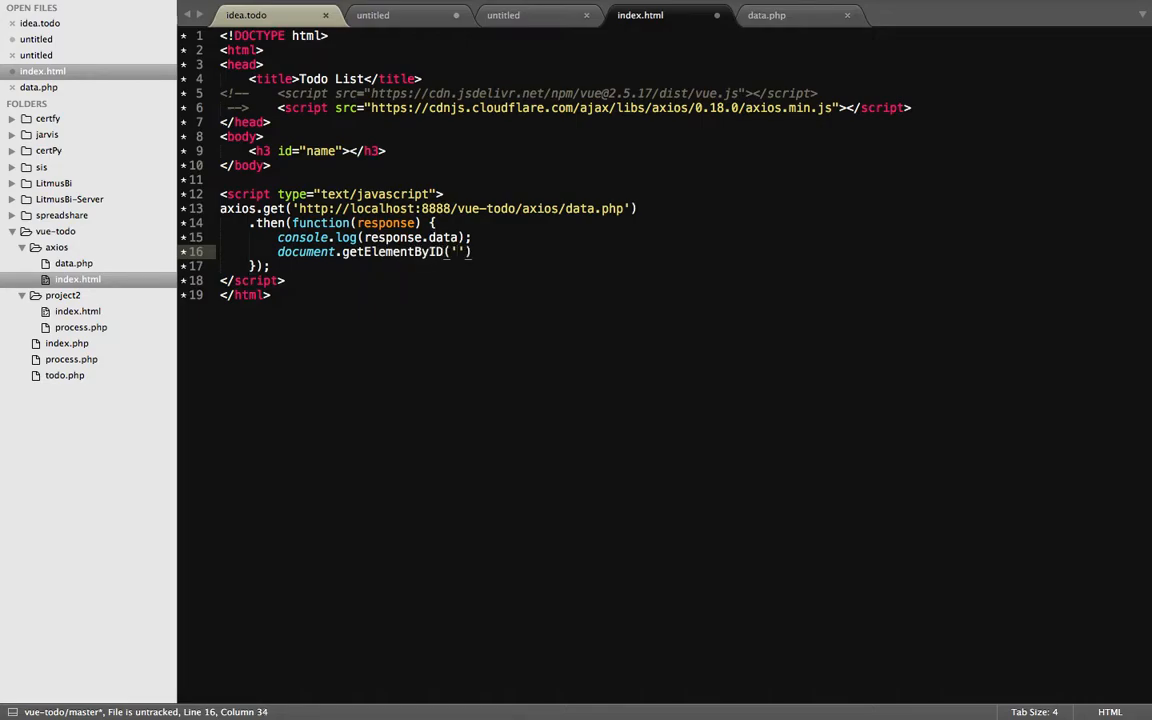
pyautogui.write('name')
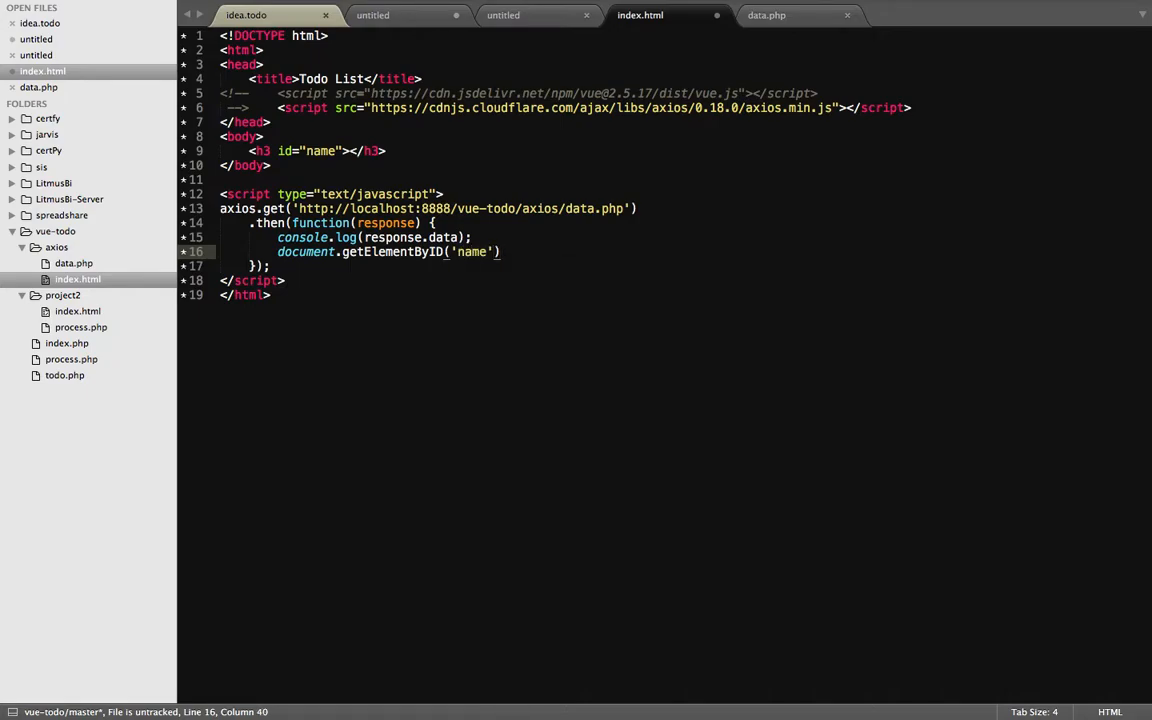
pyautogui.write('.inner')
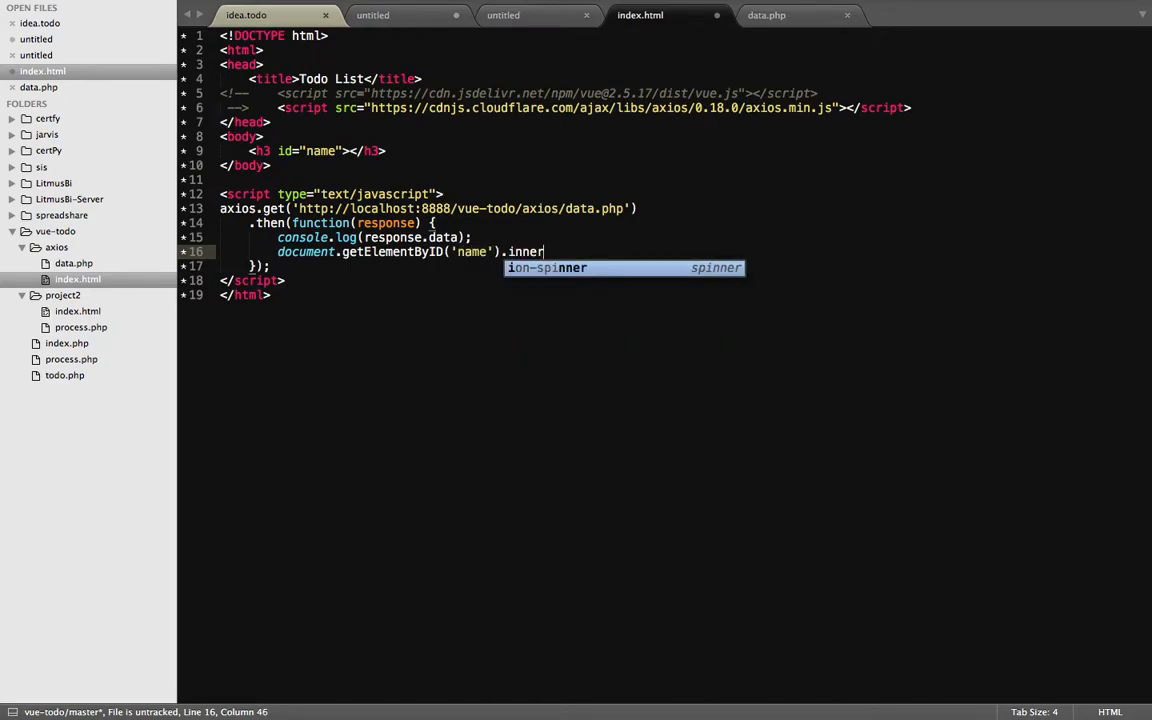
pyautogui.write('HTML = r')
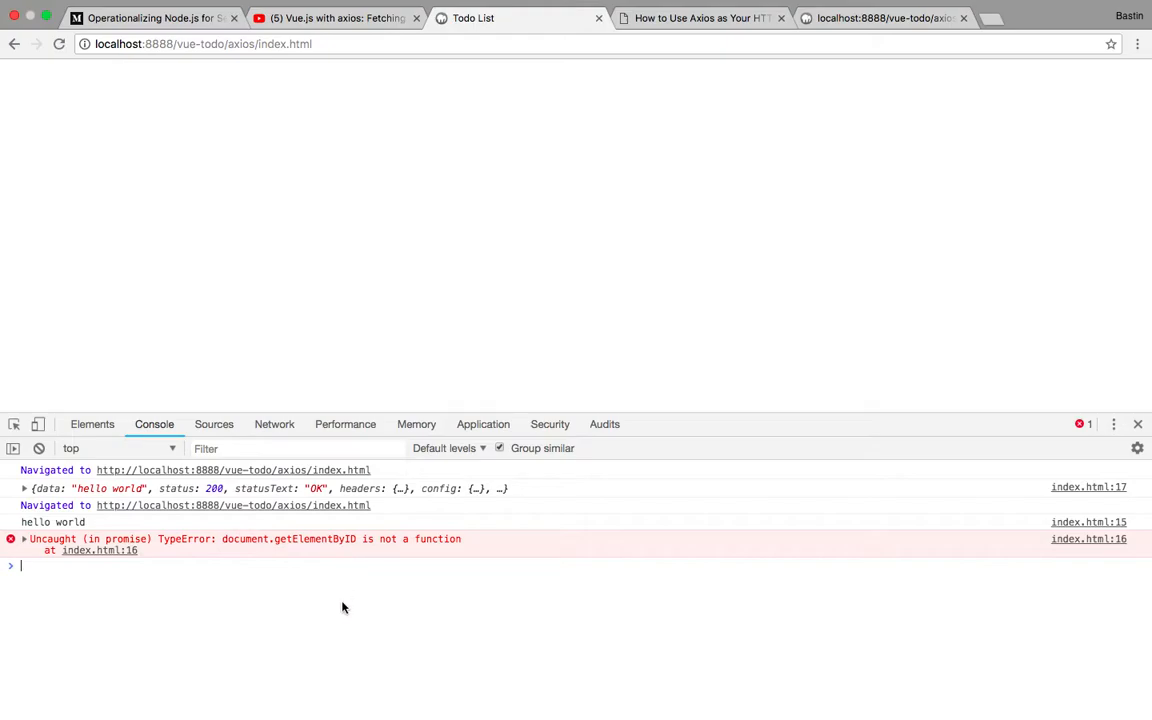
# - Correct the call to document.getElementById and reload to see the hello world heading
pyautogui.write('document')
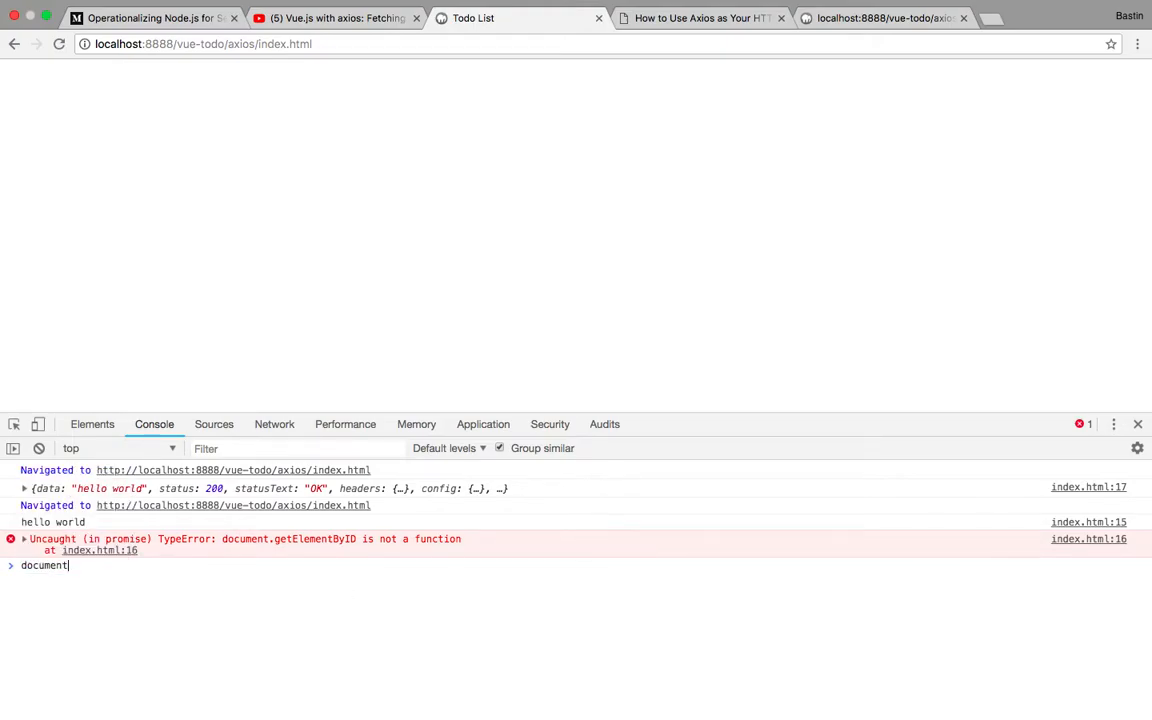
pyautogui.write('.getElementById')
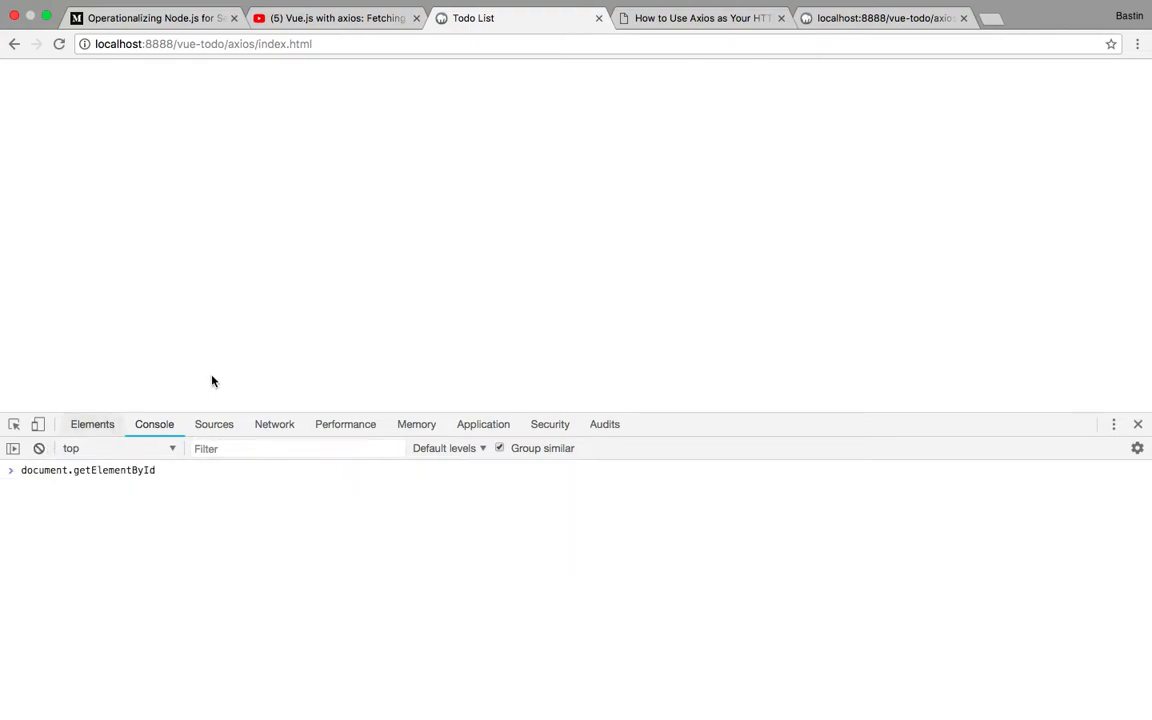
pyautogui.click(58, 43)
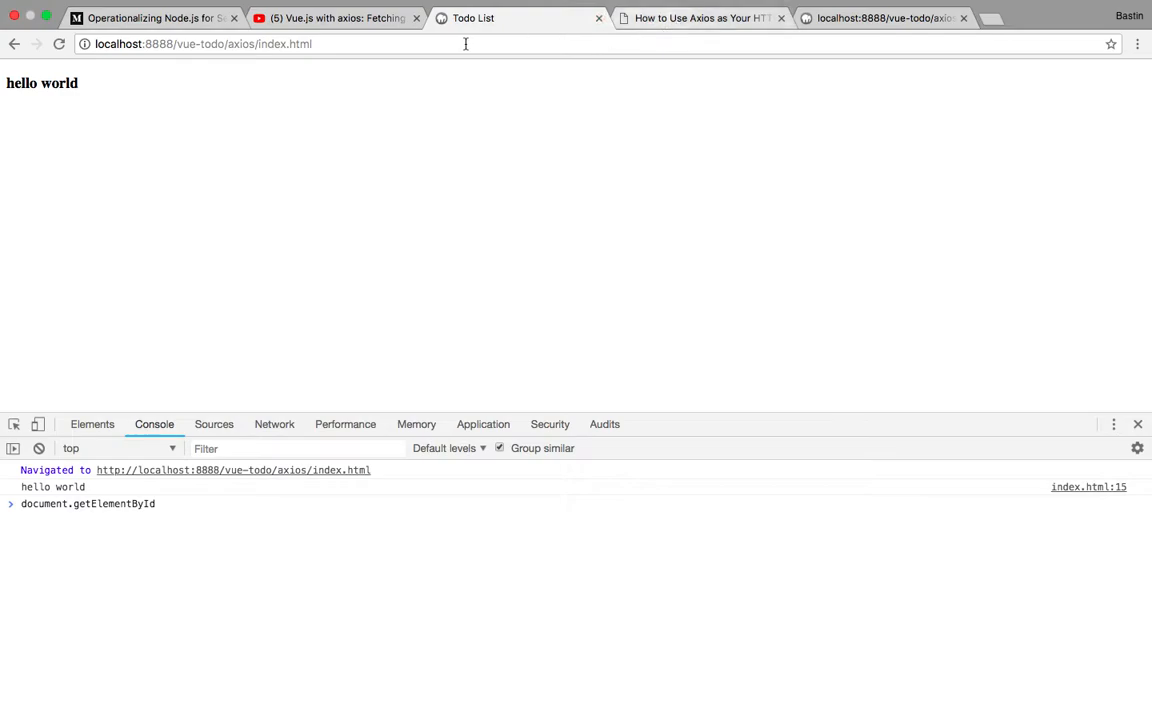
pyautogui.moveTo(894, 175)
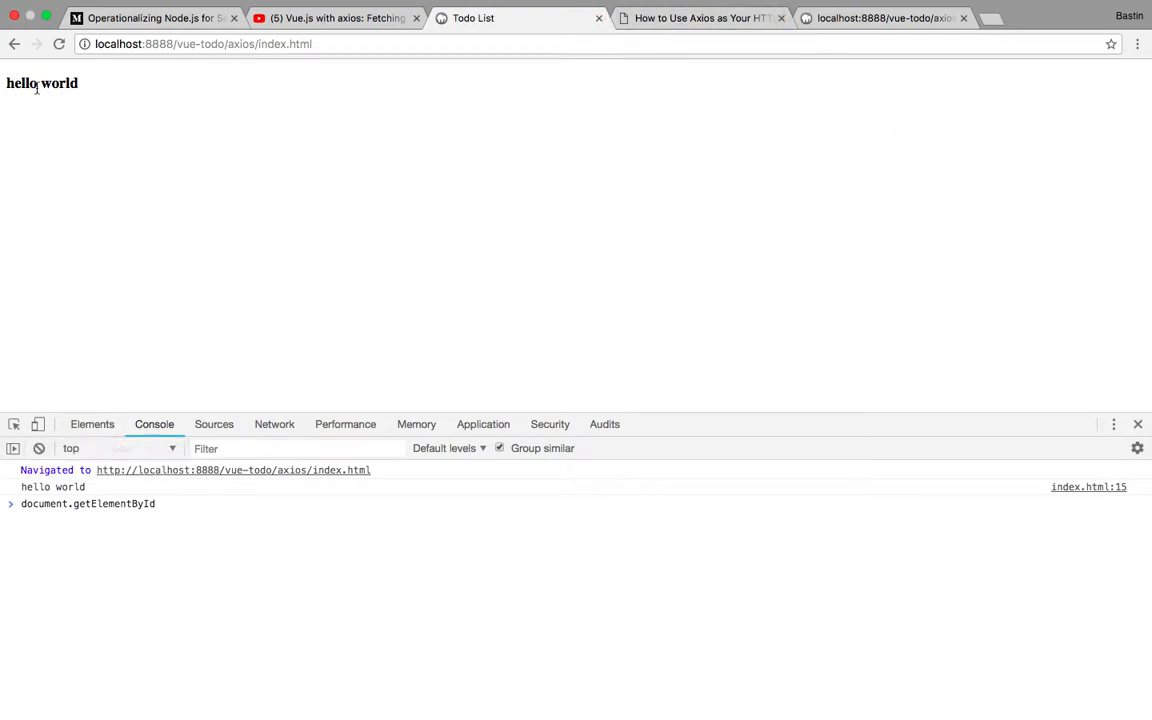
pyautogui.doubleClick(41, 83)
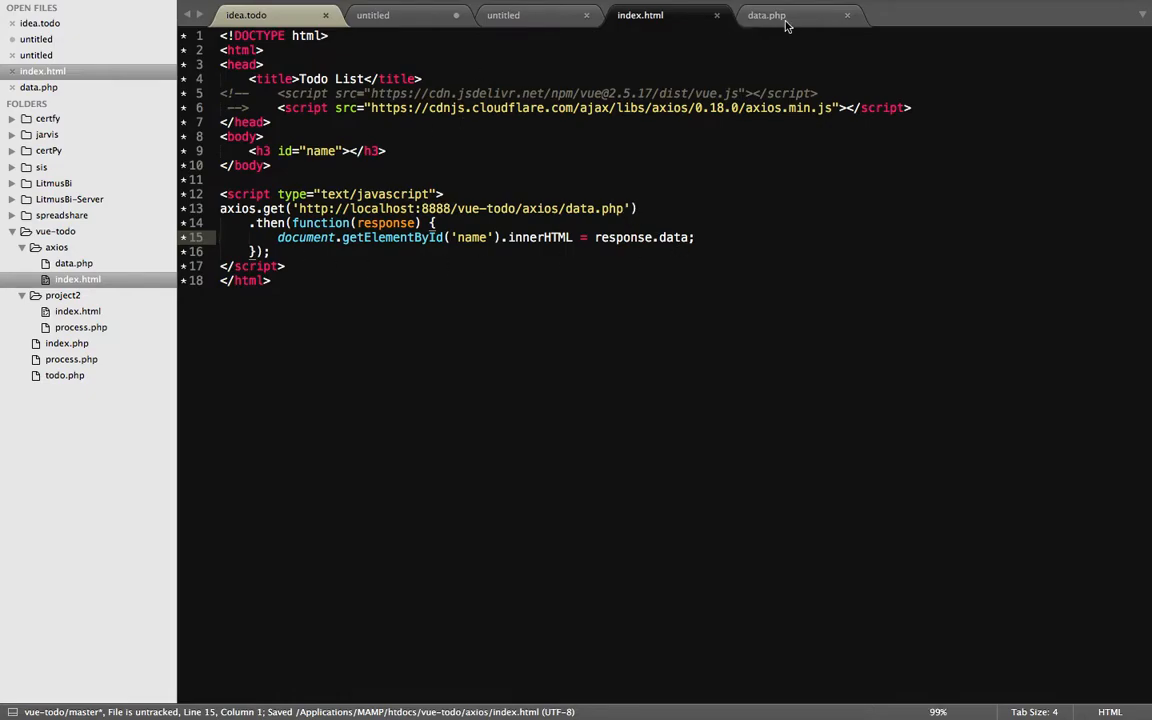
# - In data.php, write a <?php block with an echo of Hello World
pyautogui.click(766, 15)
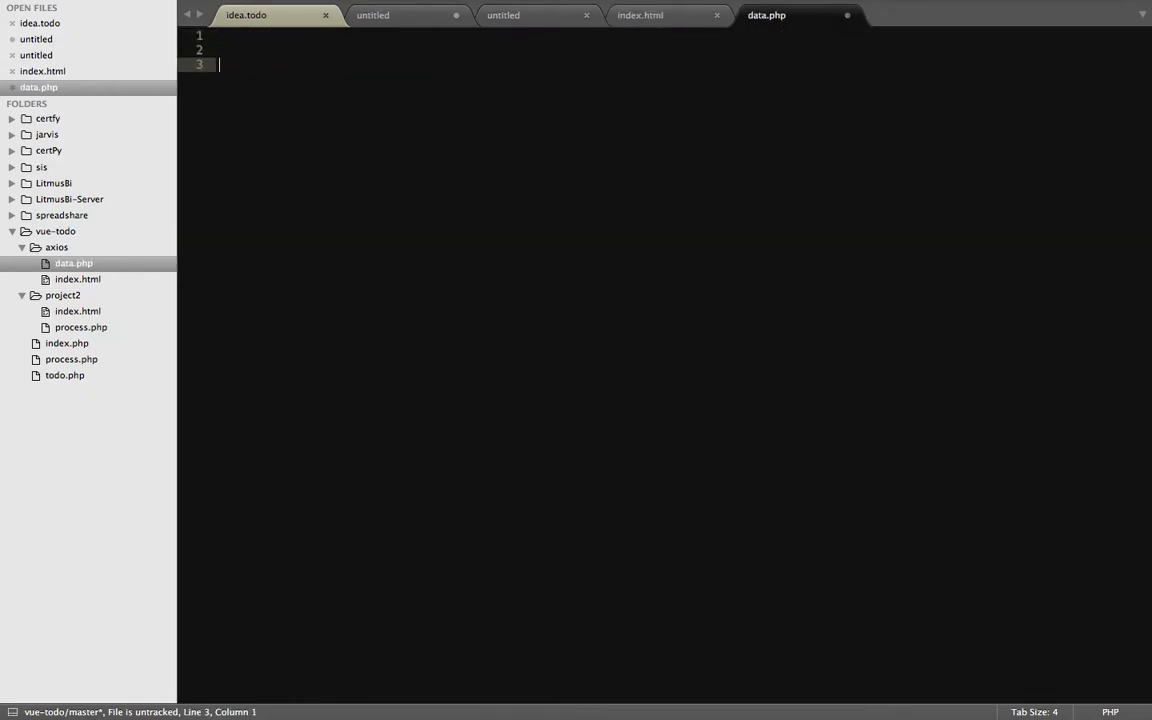
pyautogui.write('<?')
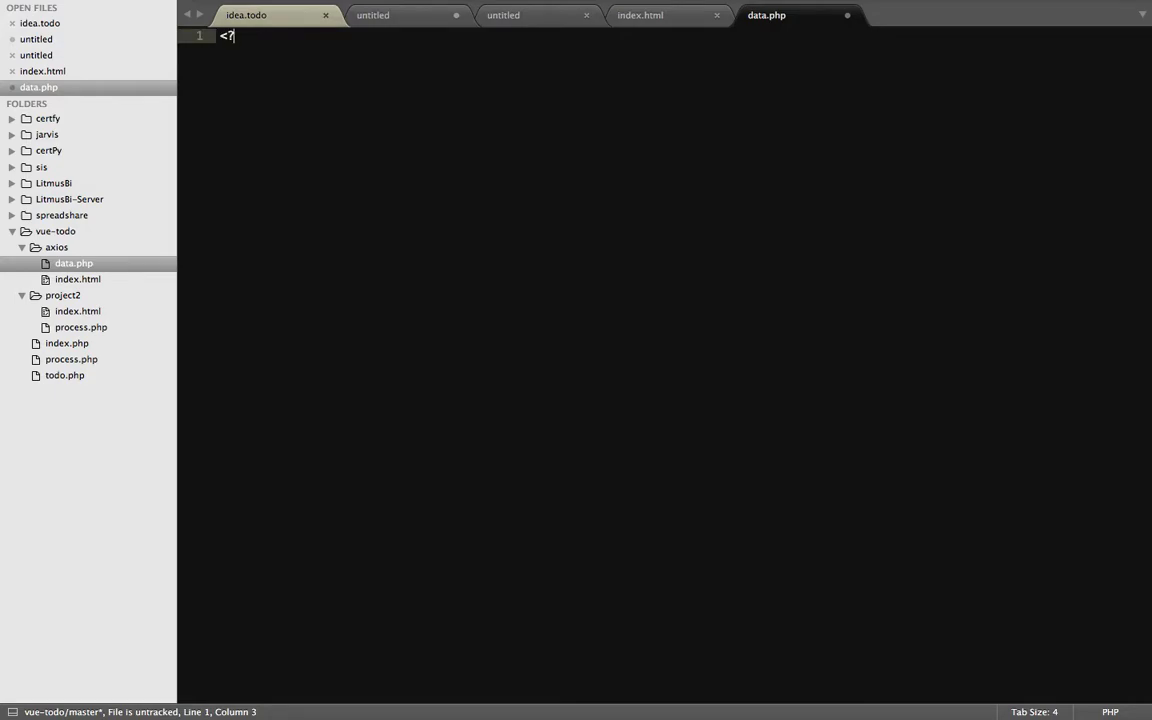
pyautogui.write('php')
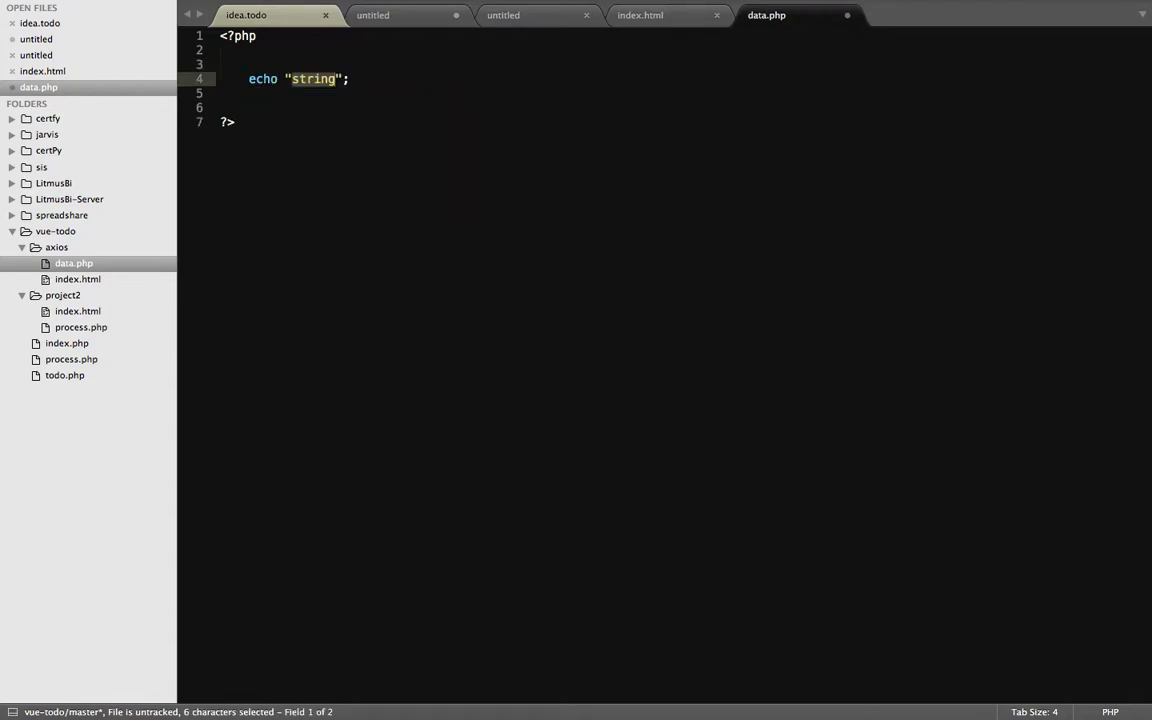
pyautogui.write('Hello World')
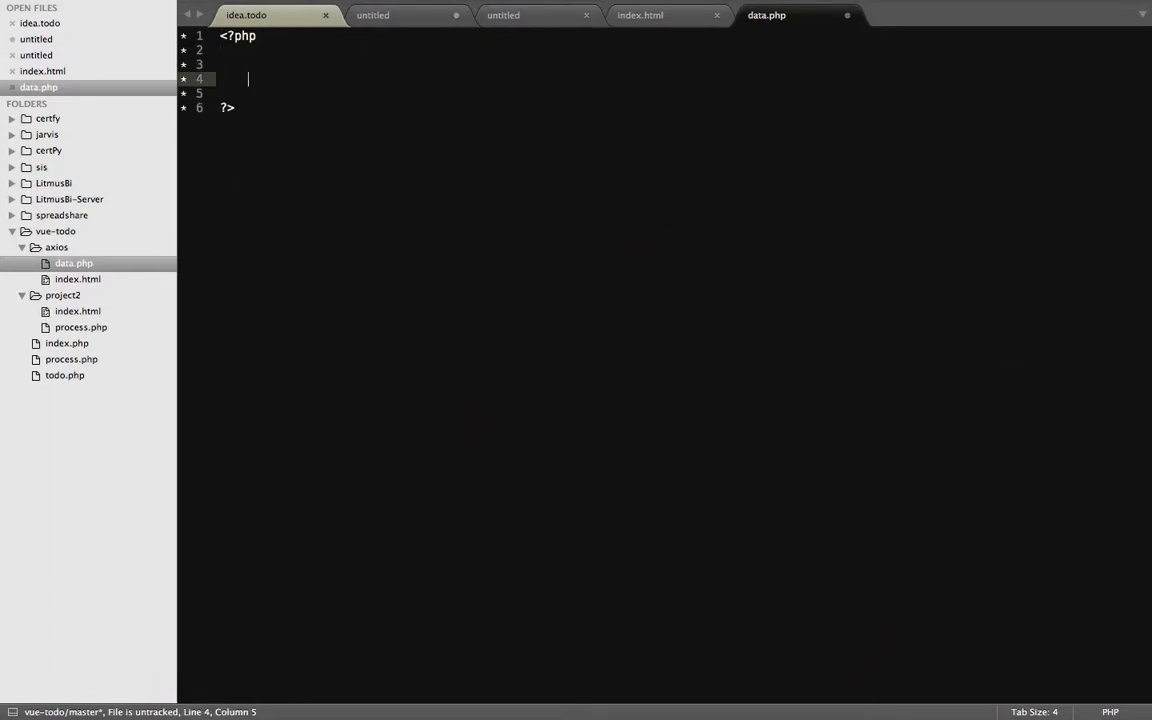
# - Define $items = array( with an entry 'id' => 1, 'name' => 'Flask', 'price' => 100.0
pyautogui.write('$')
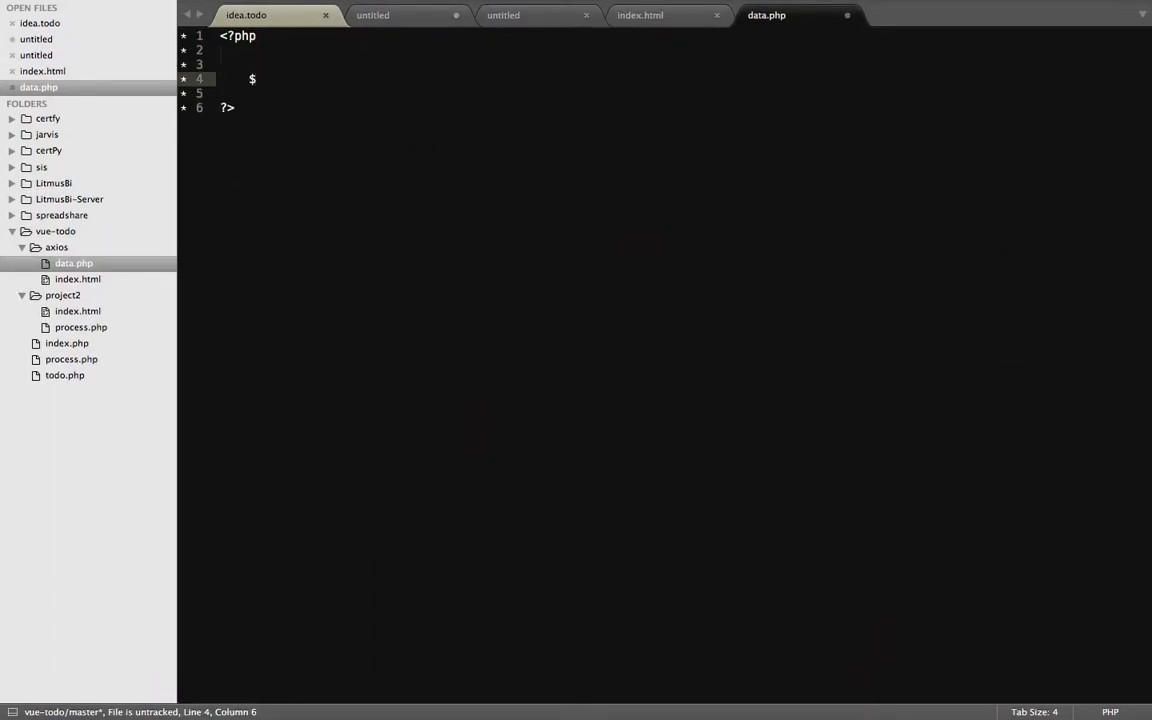
pyautogui.write('data =')
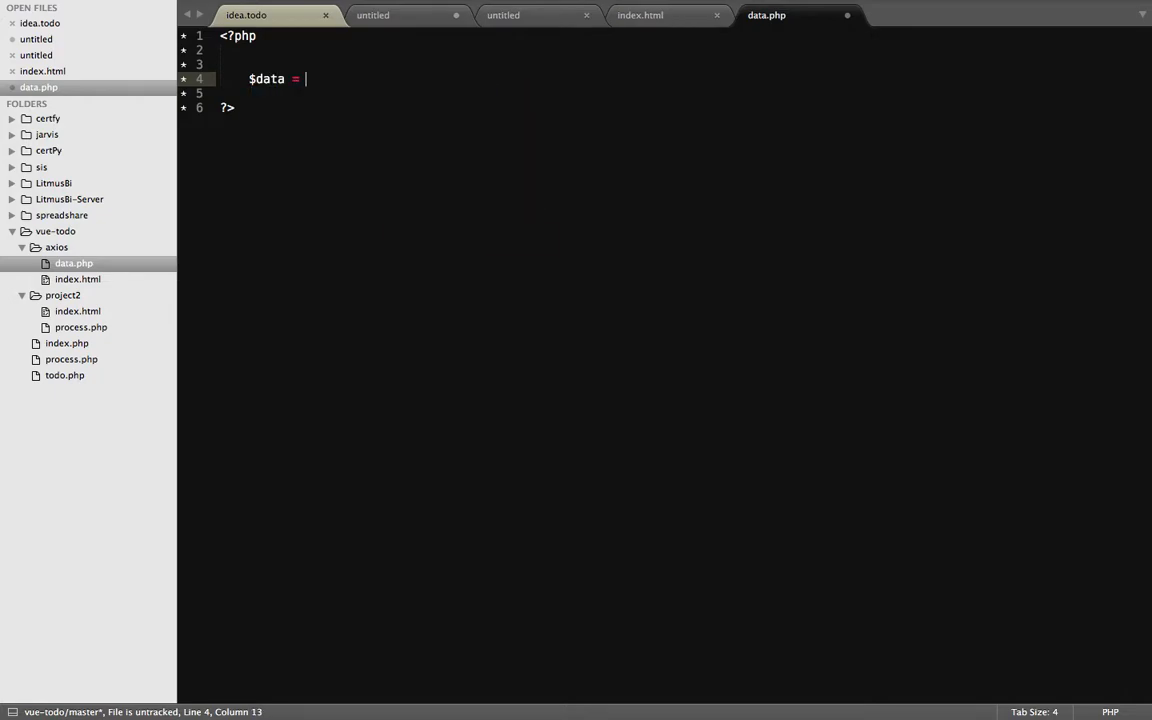
pyautogui.press('backspace')
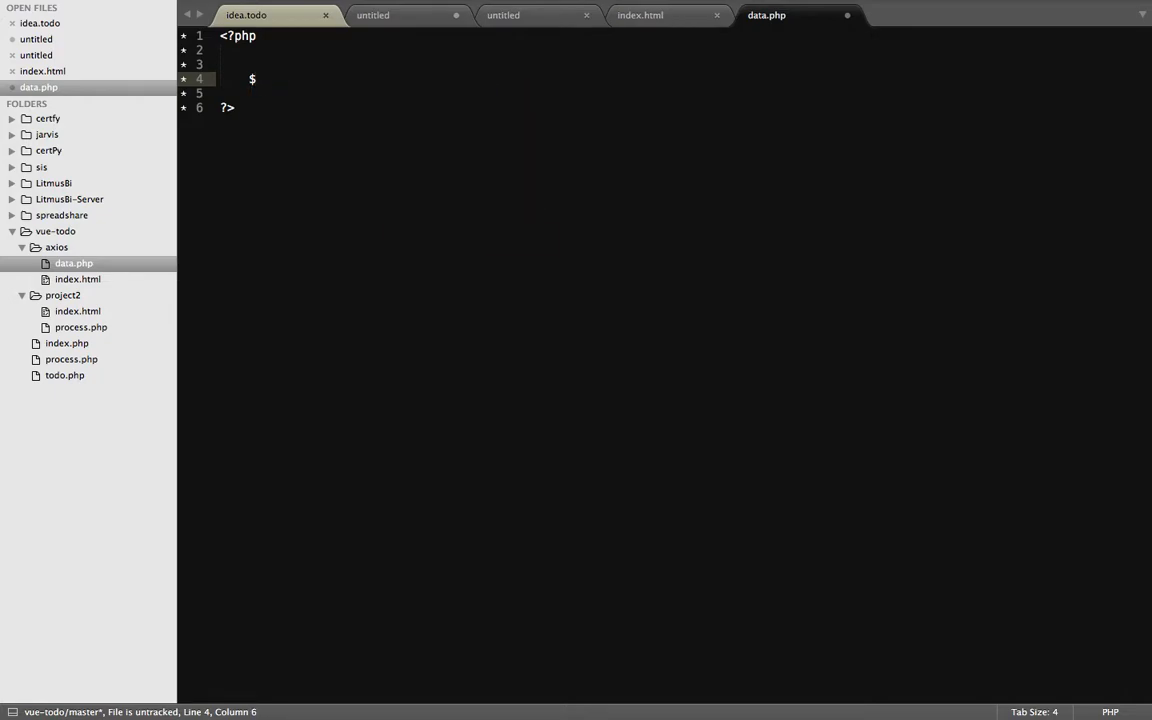
pyautogui.write('items =')
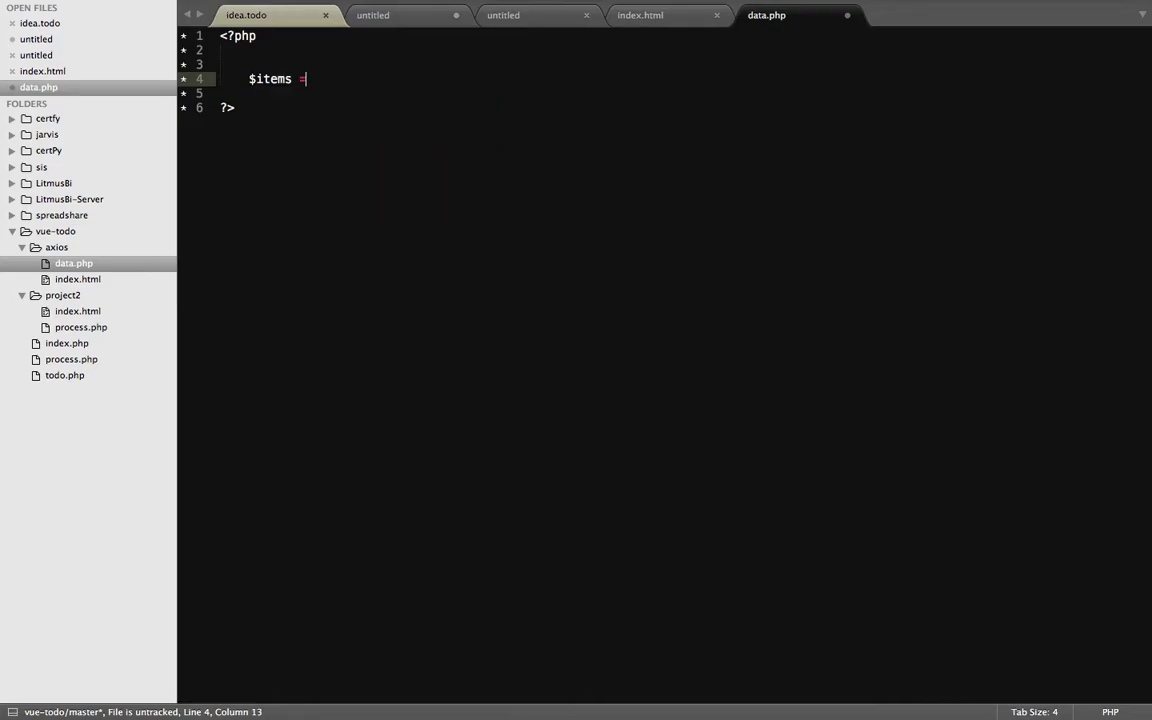
pyautogui.write('= array(')
pyautogui.write(');')
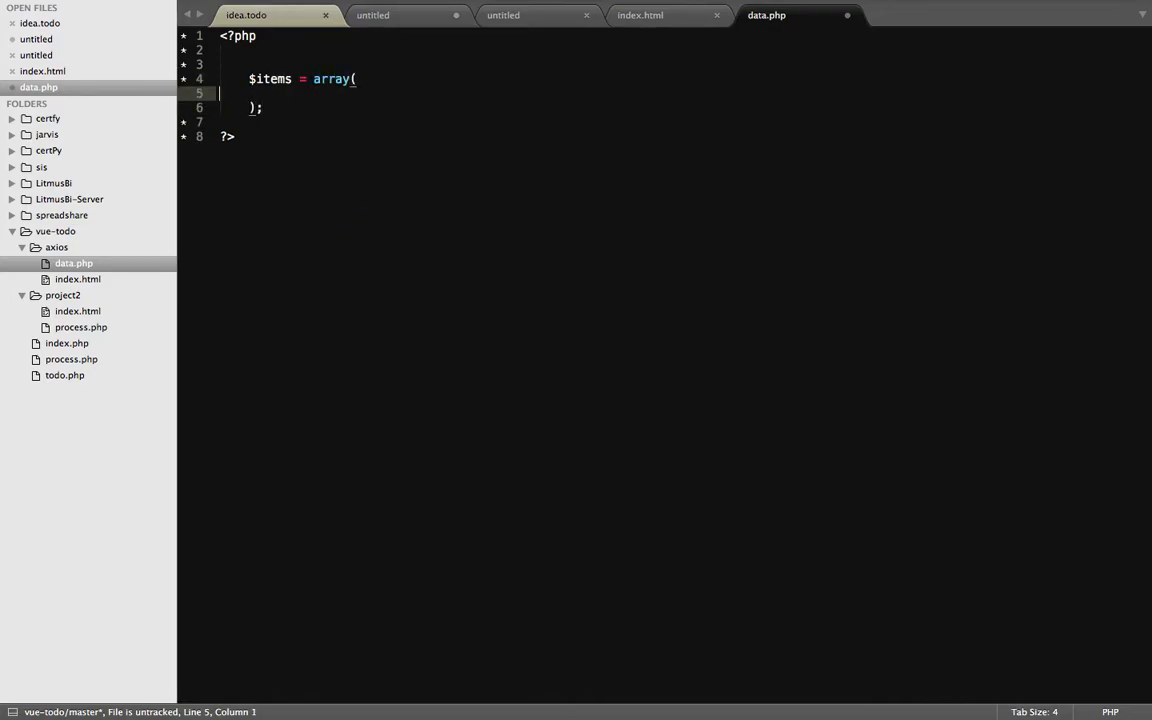
pyautogui.press('enter')
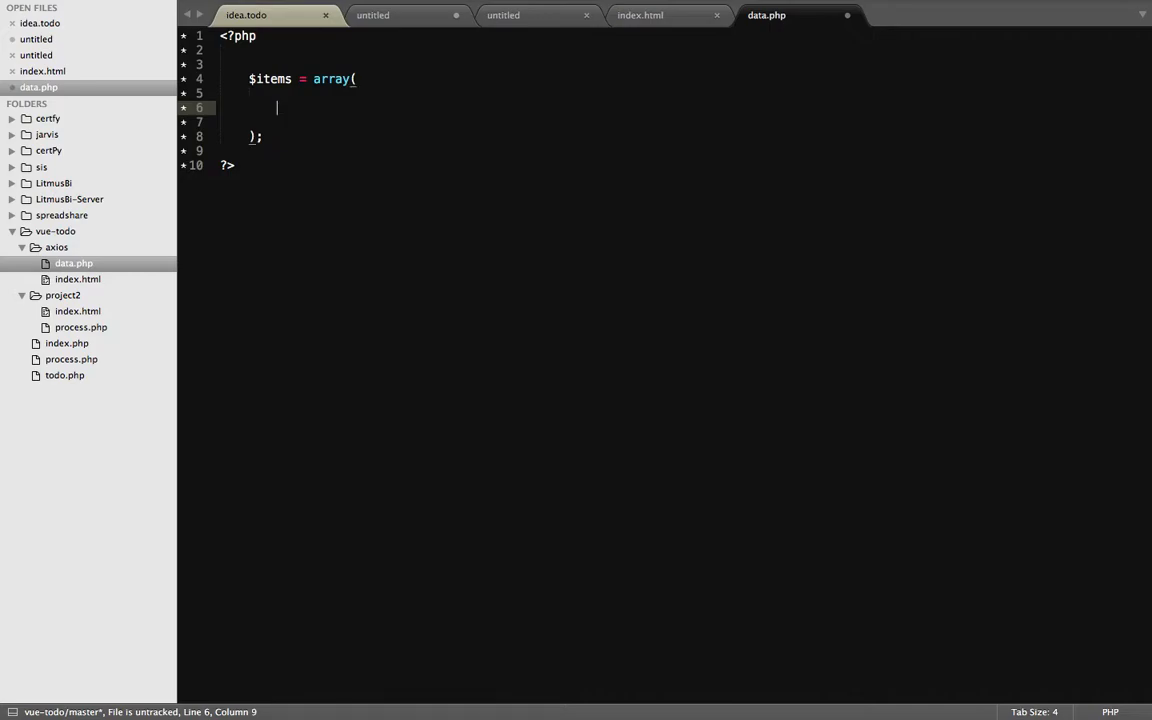
pyautogui.write('[]')
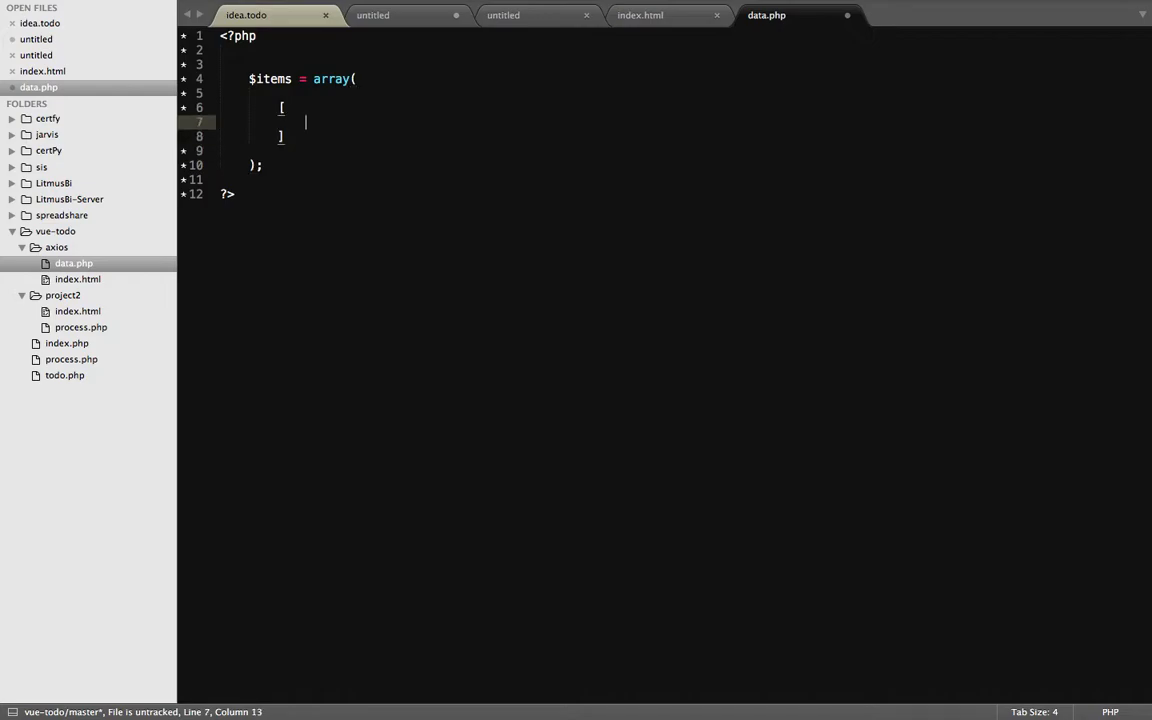
pyautogui.write("'id' =")
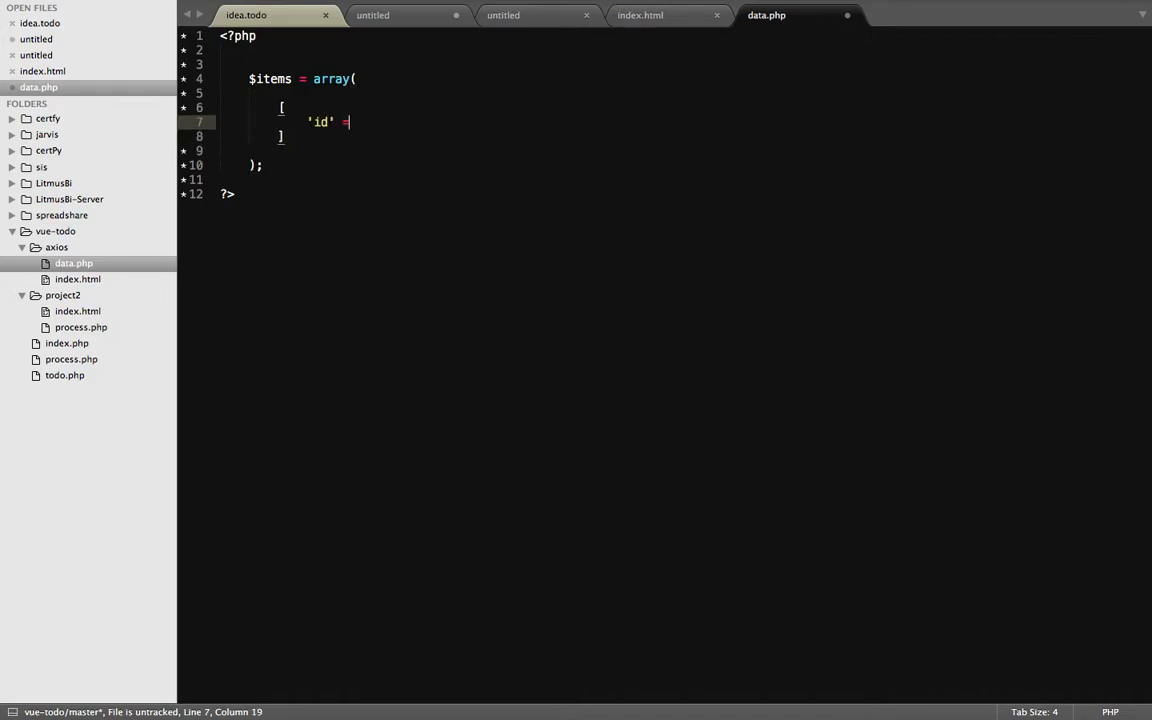
pyautogui.write("=> 1,'")
pyautogui.write("'name")
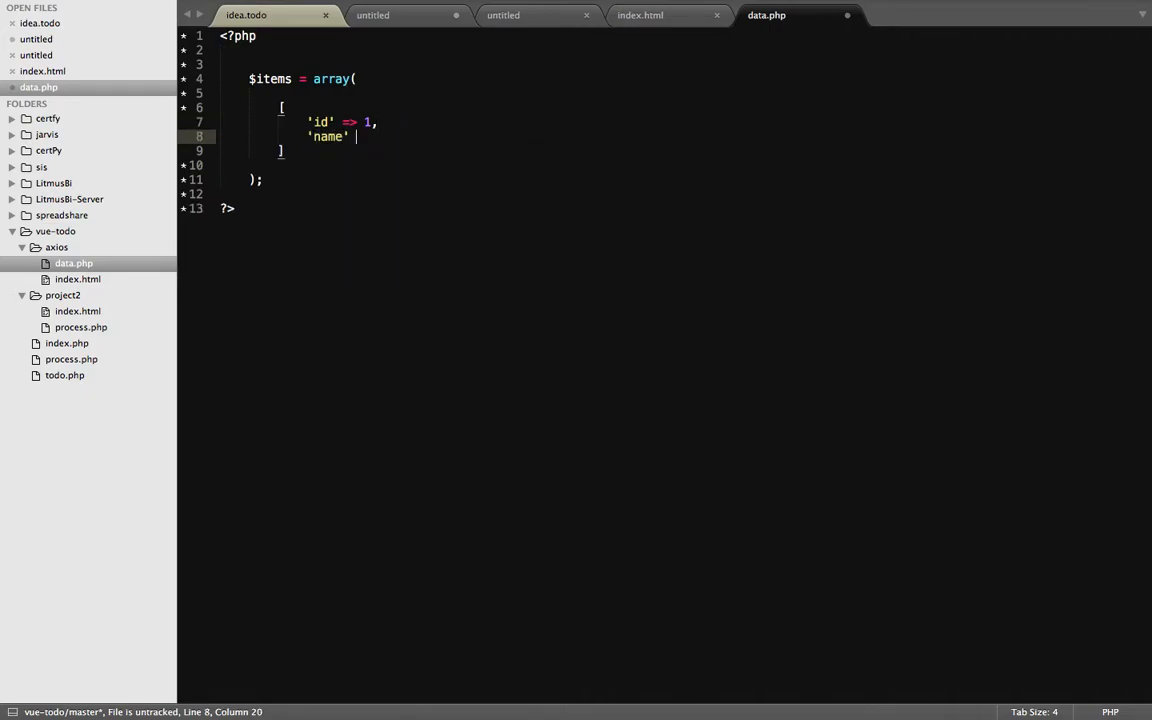
pyautogui.write("=> 'Flask',")
pyautogui.write("'pric")
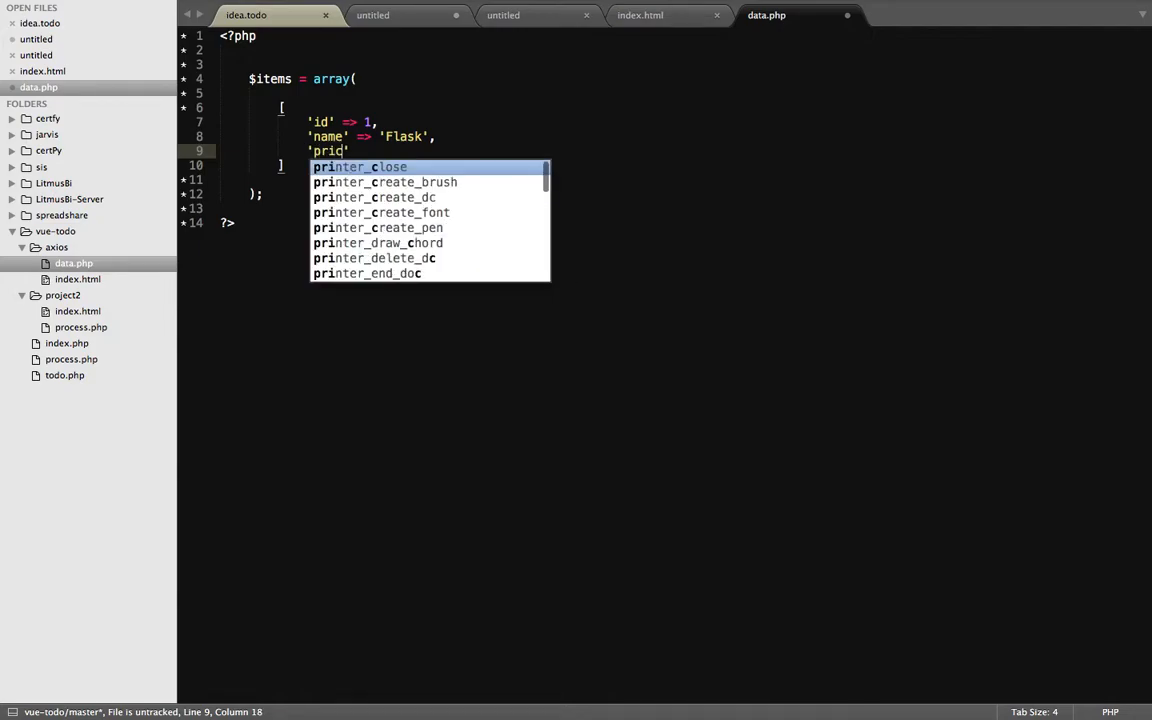
pyautogui.write("ce' => 100.0")
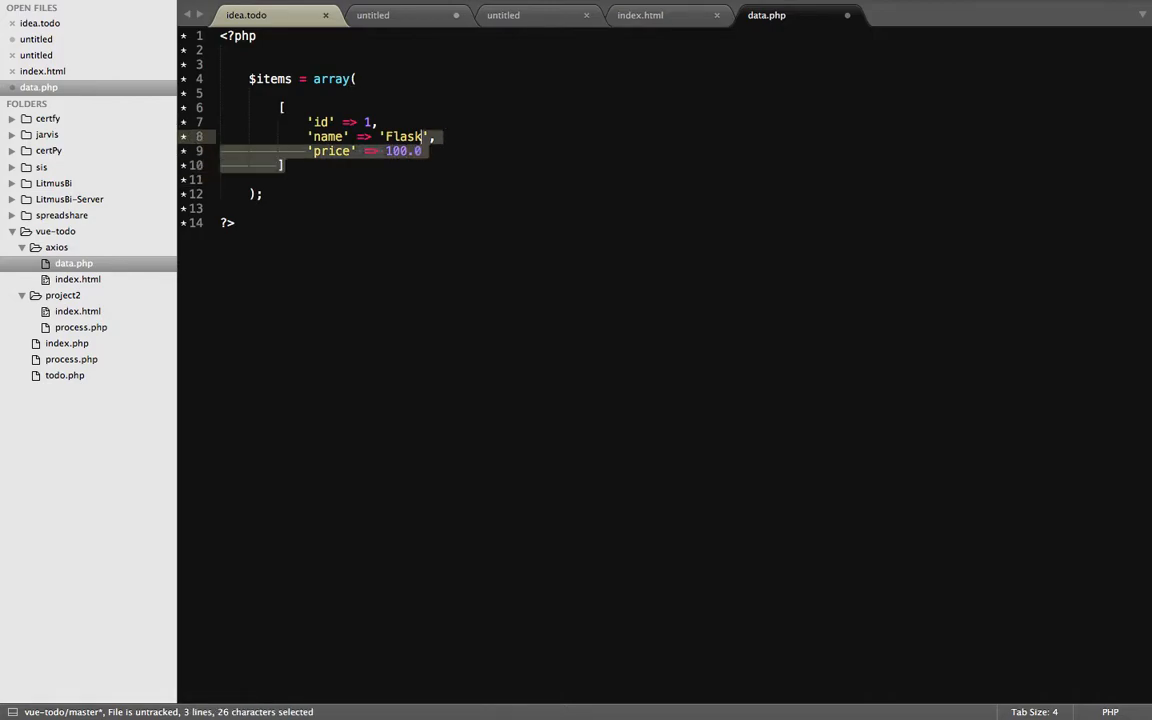
# - Copy the Flask product entry and paste duplicates below it
pyautogui.press('ctrl+c')
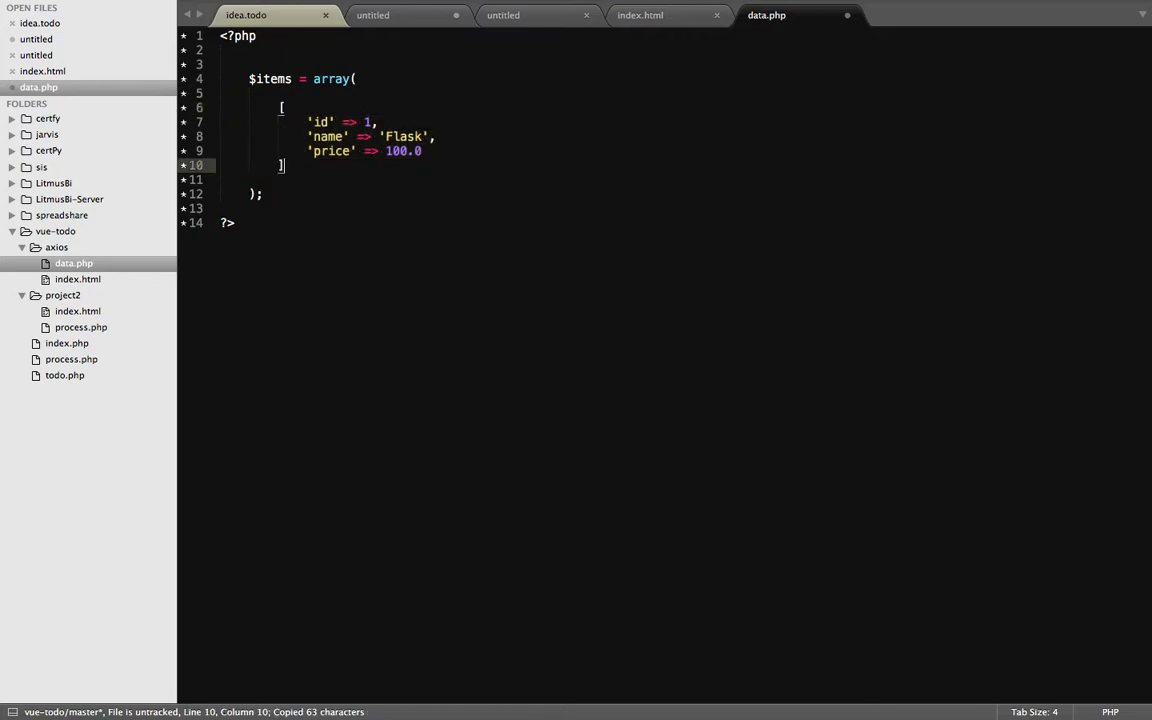
pyautogui.press('ctrl+v')
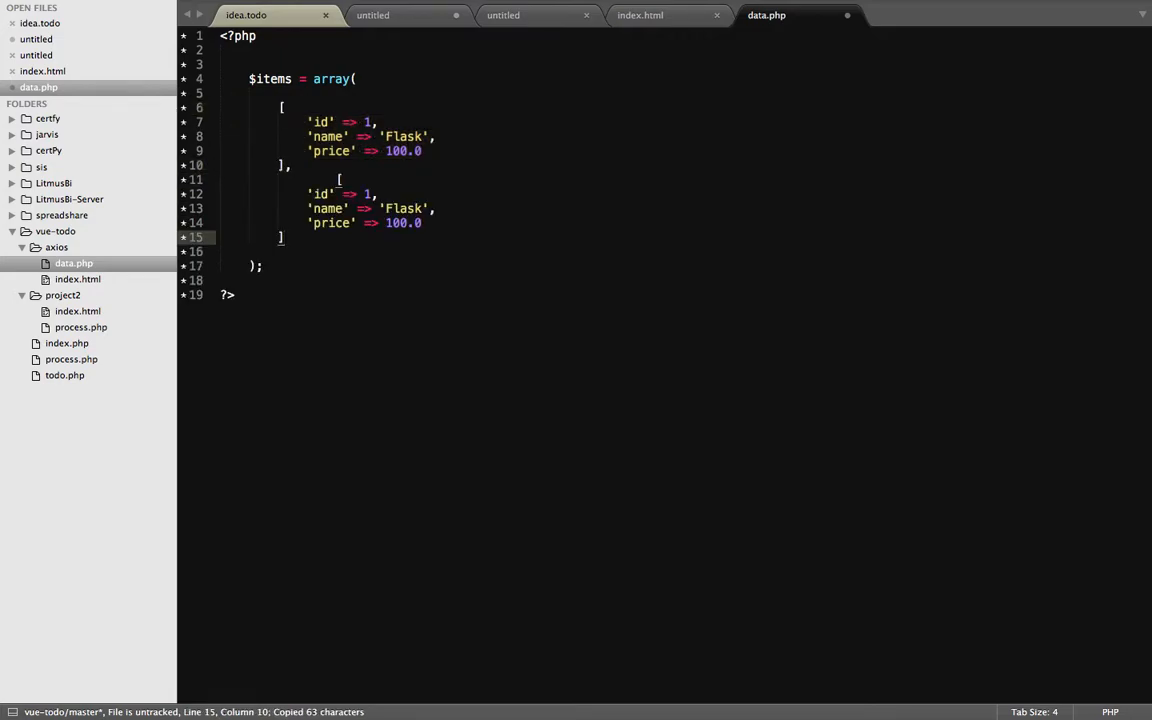
pyautogui.press('ctrl+v')
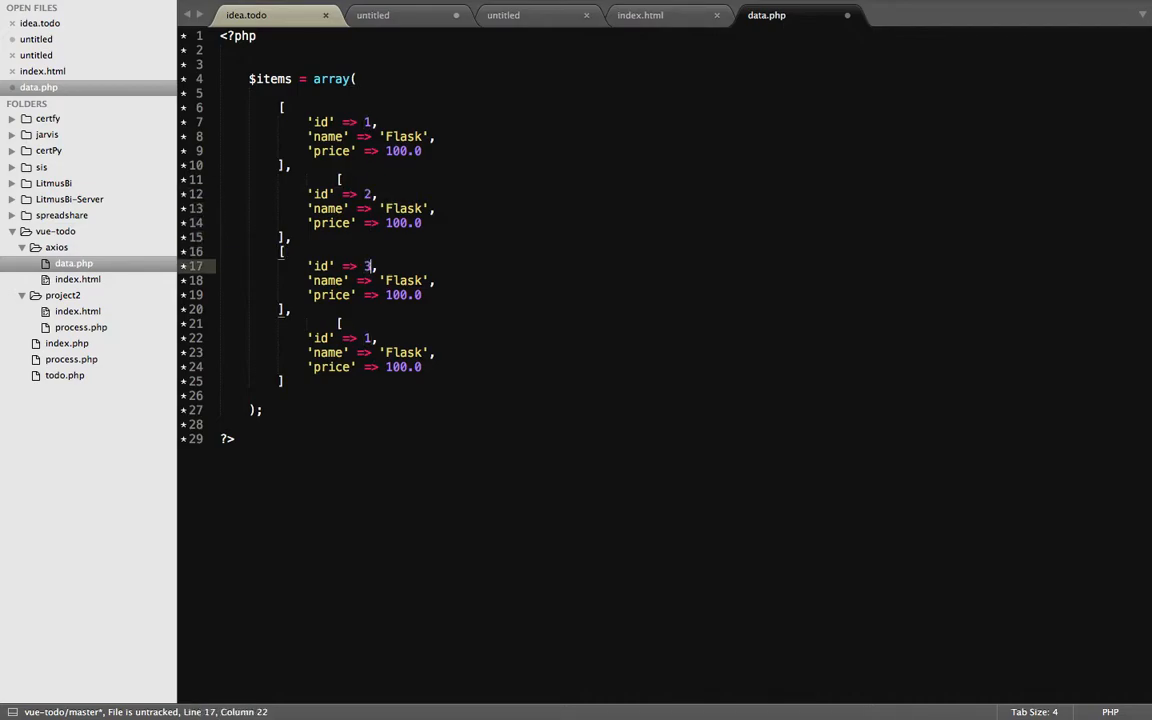
# - Edit the copies to Cooker, Therostat and Mobile with ids up to 4, and start an echo line
pyautogui.doubleClick(367, 338)
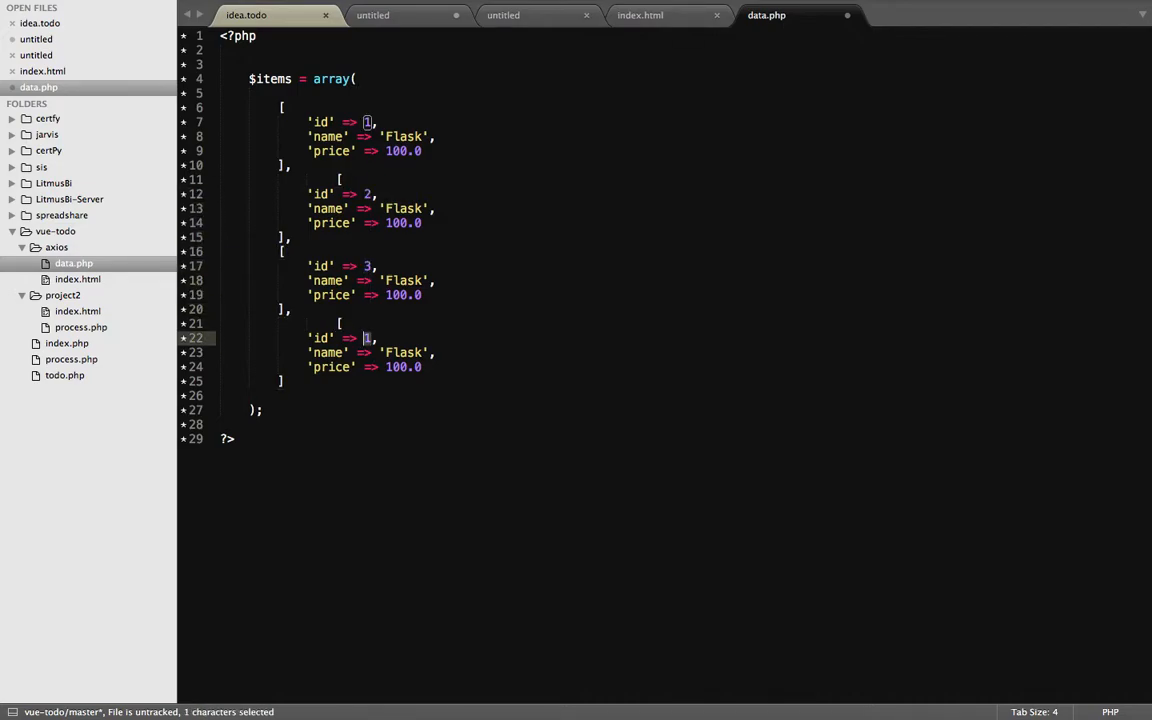
pyautogui.write('4')
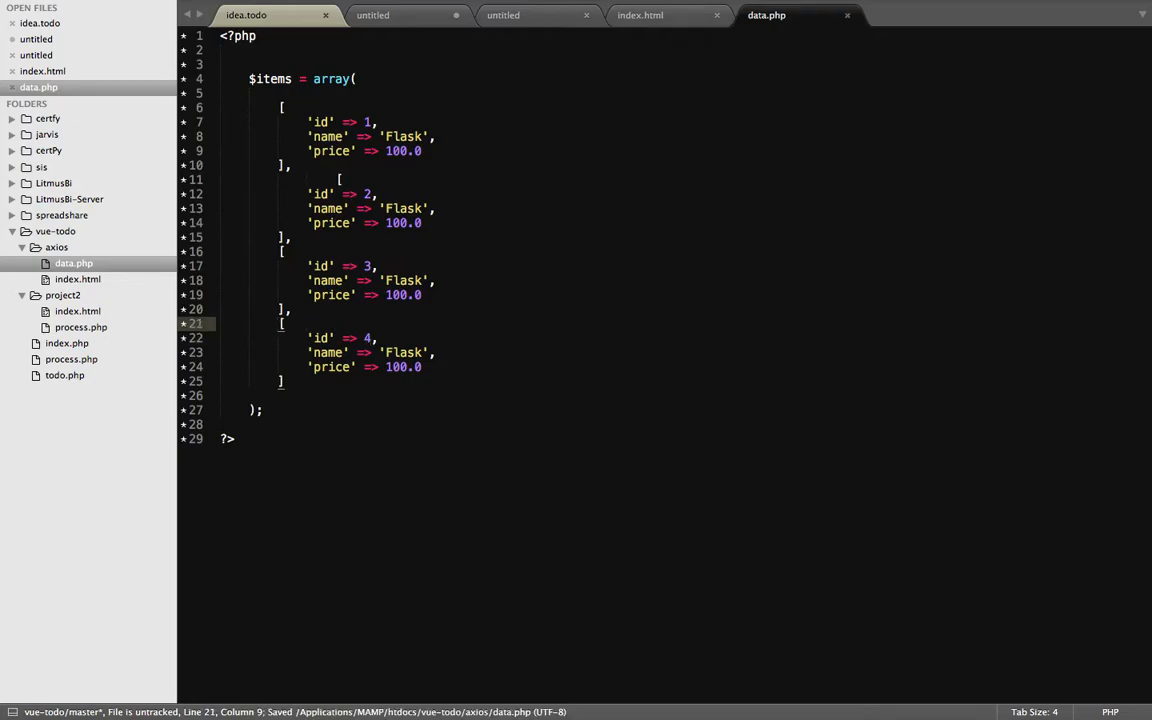
pyautogui.write('Cod')
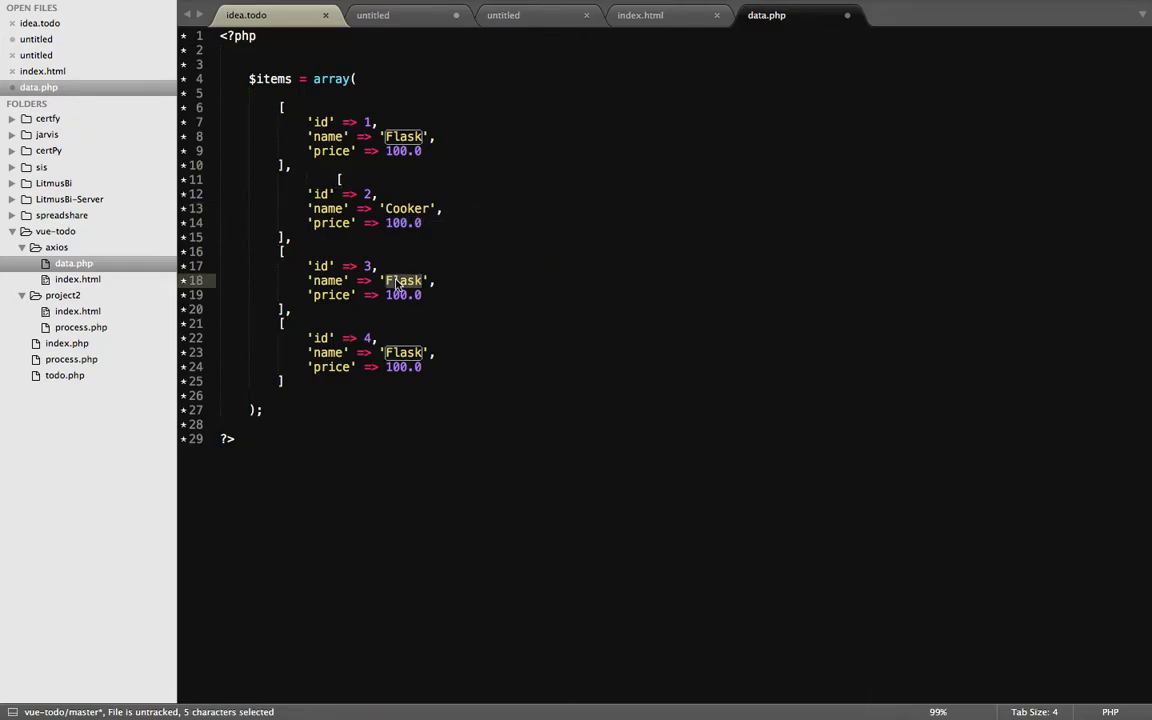
pyautogui.write('Therom')
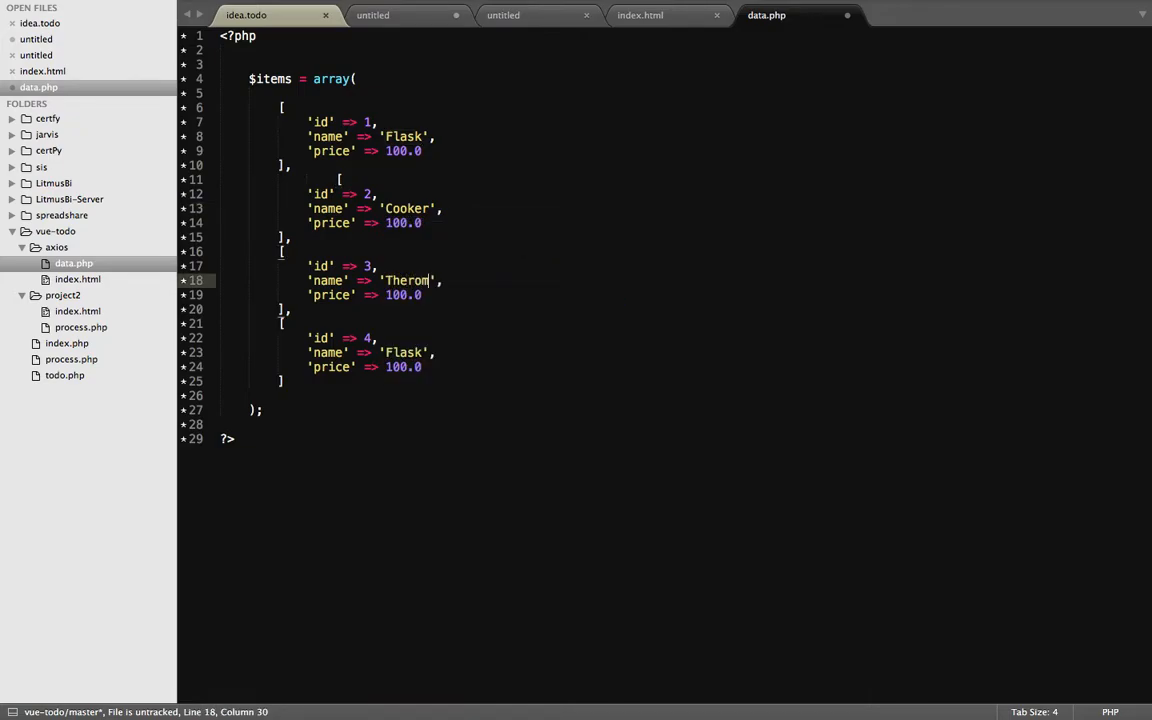
pyautogui.doubleClick(403, 352)
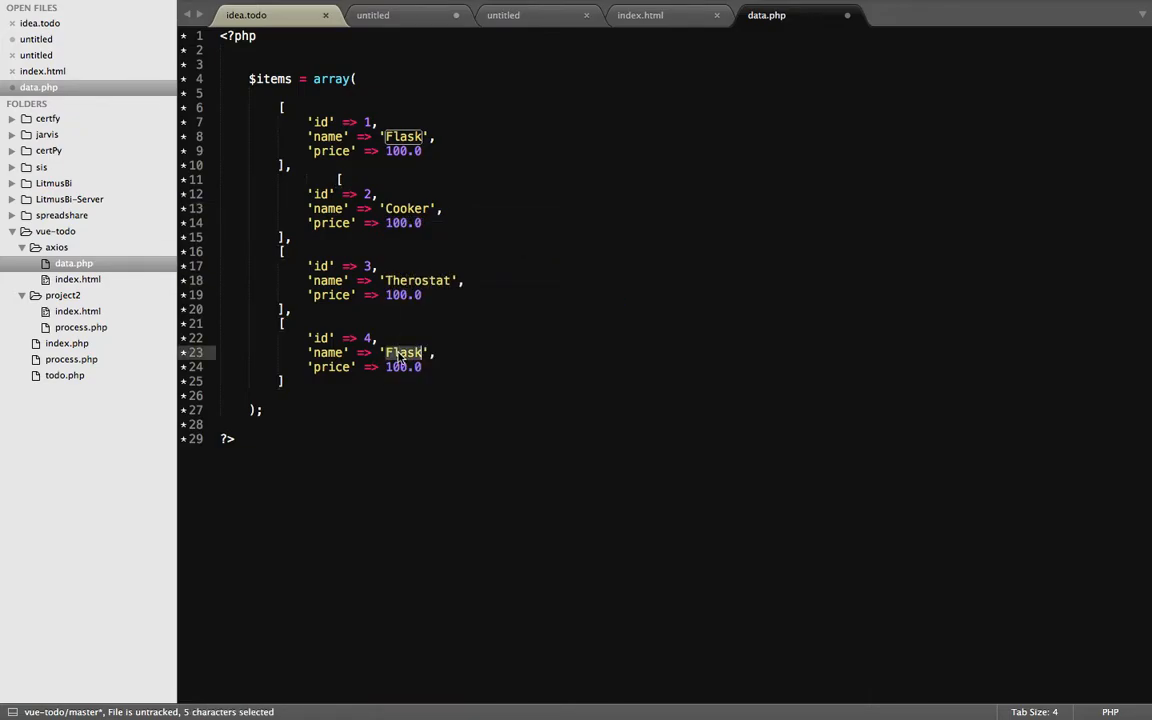
pyautogui.write('Mobile')
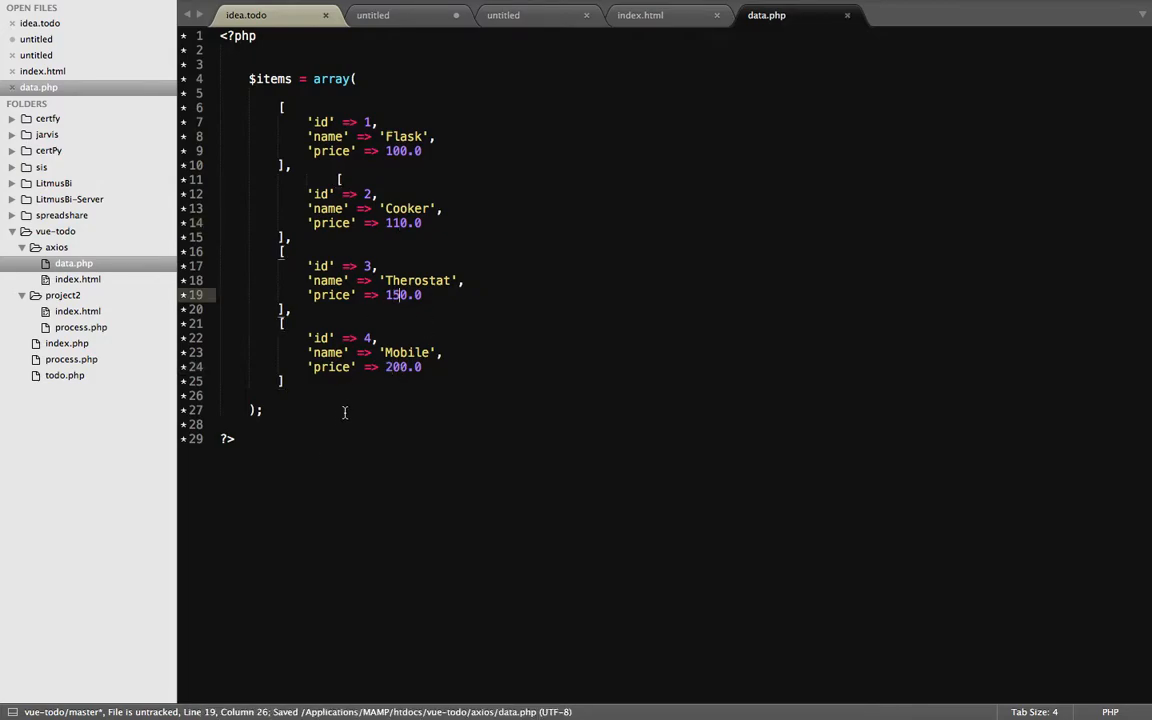
pyautogui.write('echo $ti;')
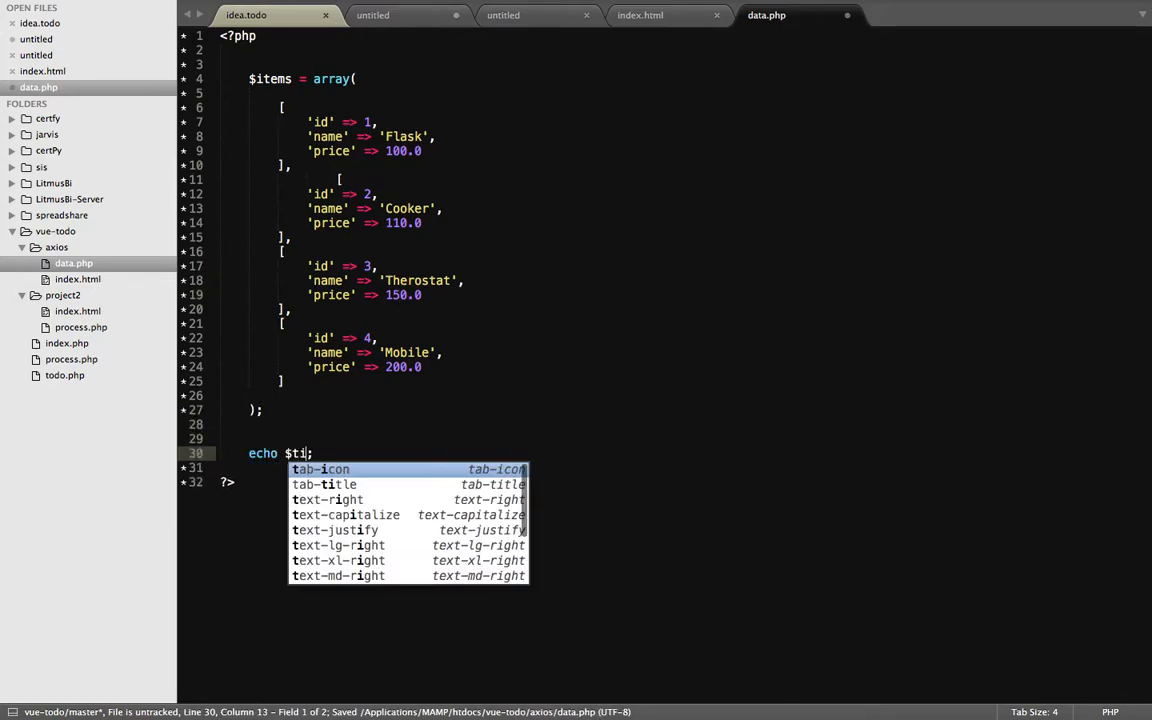
# - Echo $items, switch to print_r, then output json_encode($items)
pyautogui.write('ems')
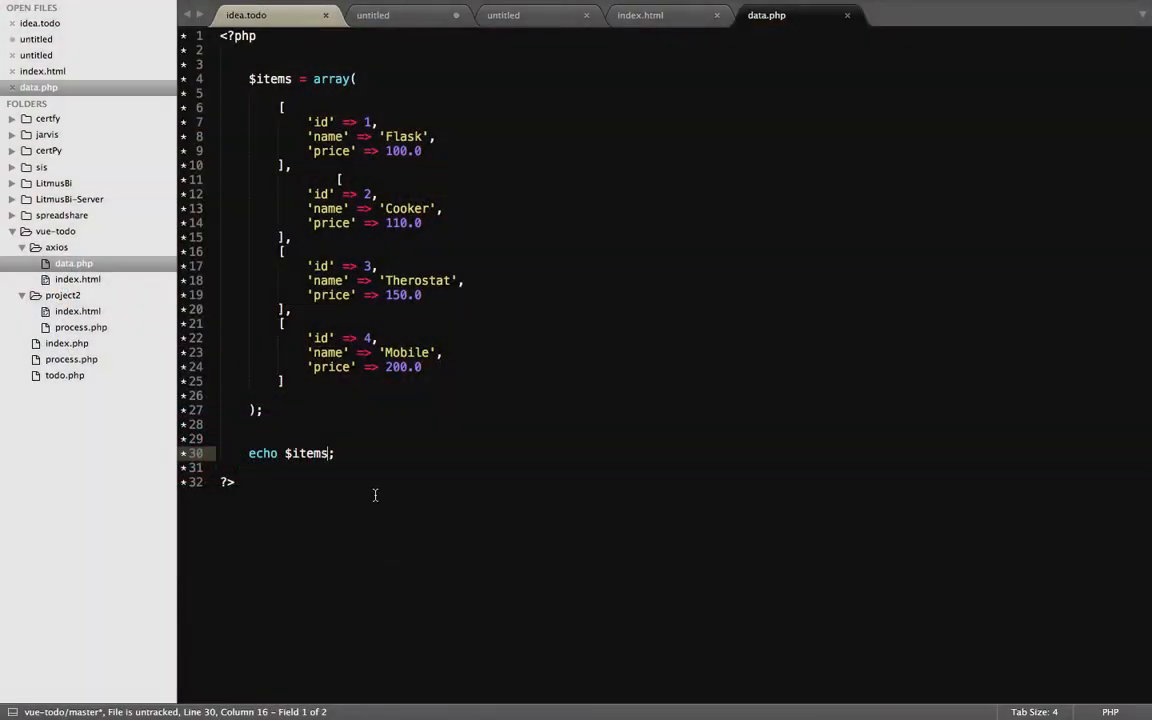
pyautogui.doubleClick(262, 453)
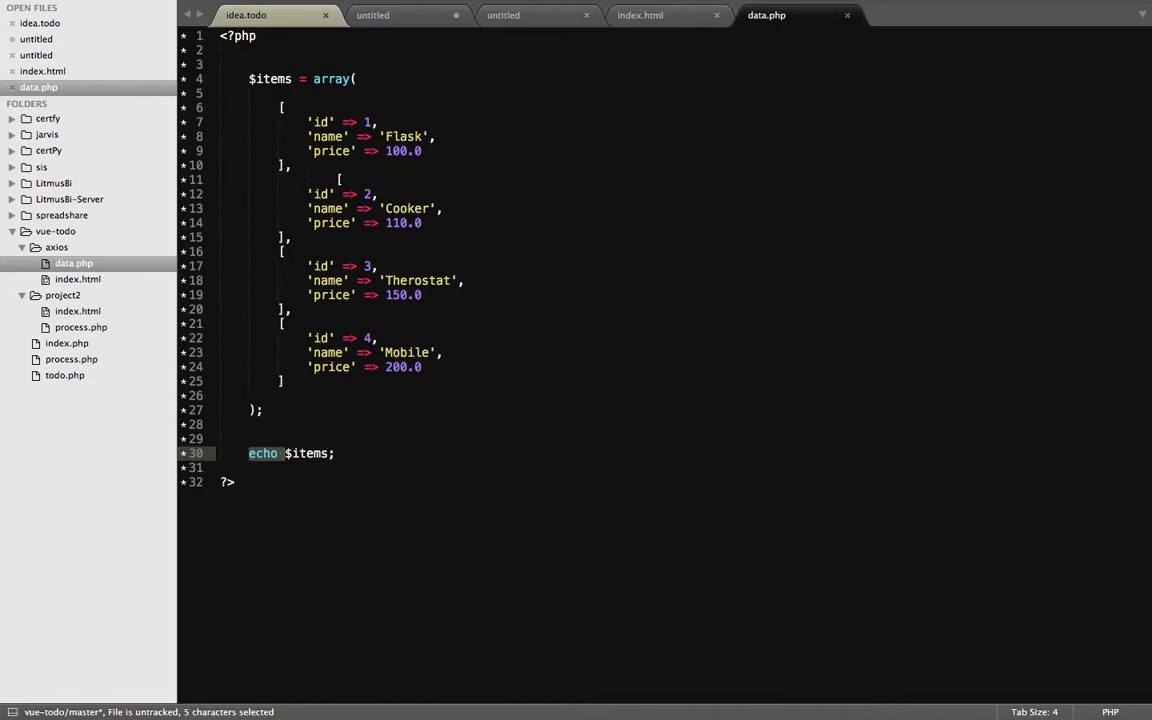
pyautogui.write('print_r(')
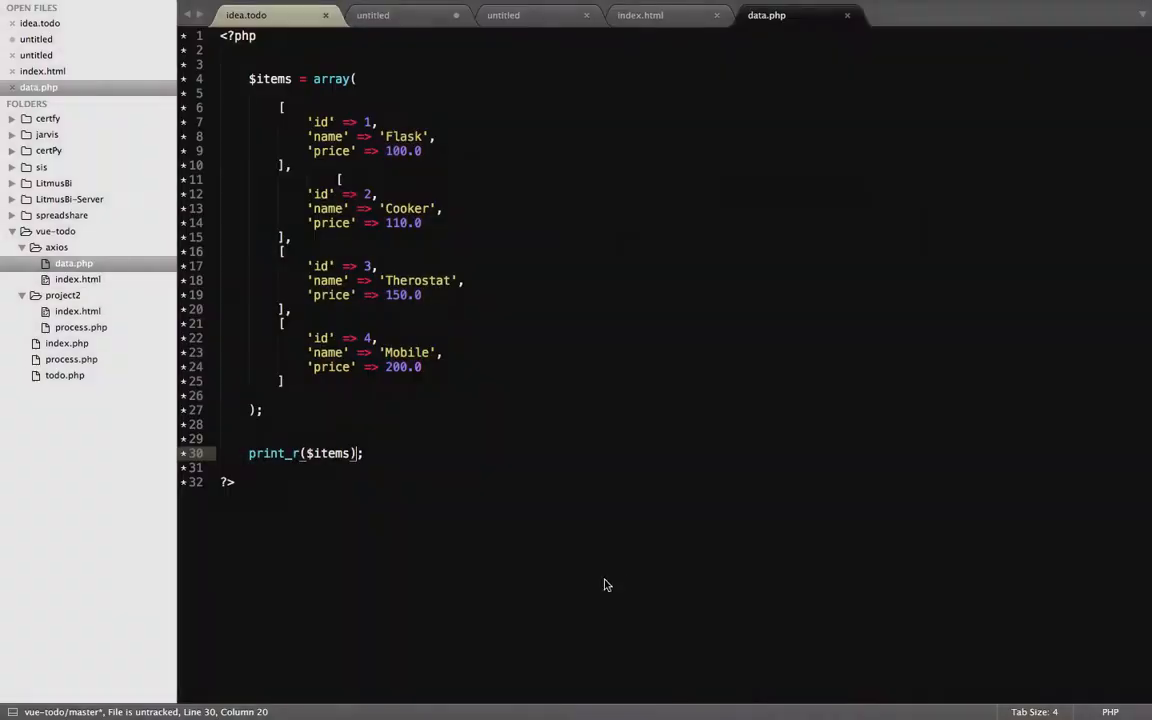
pyautogui.doubleClick(272, 453)
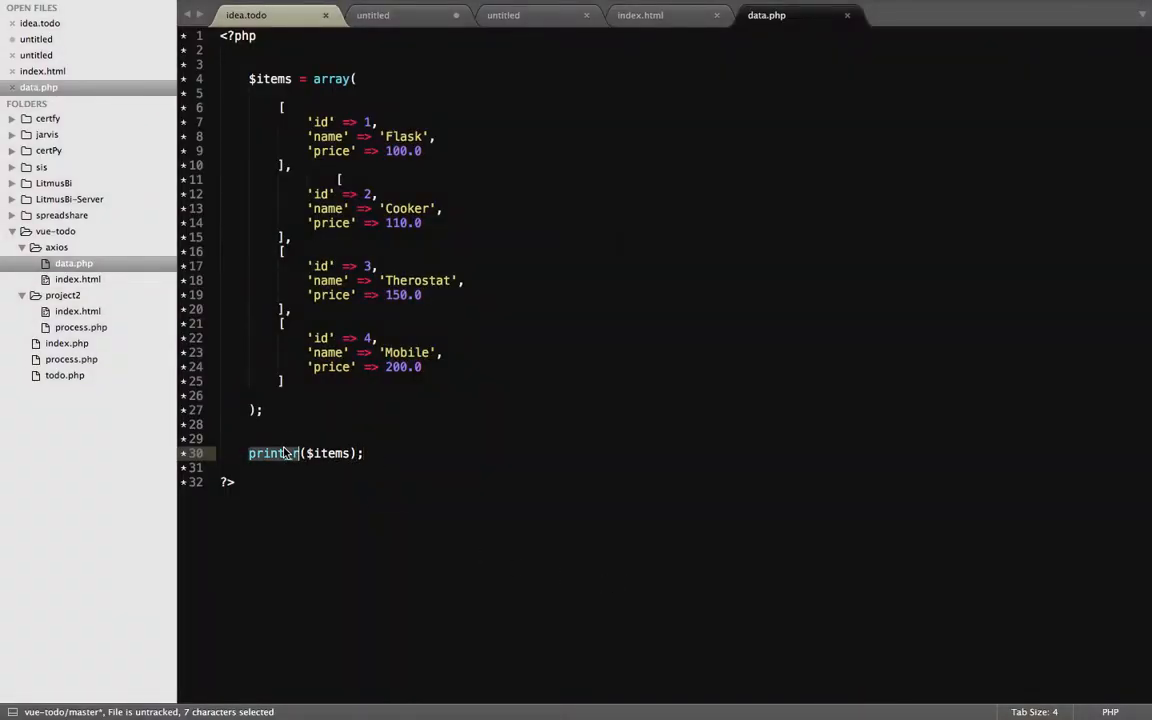
pyautogui.write('json_')
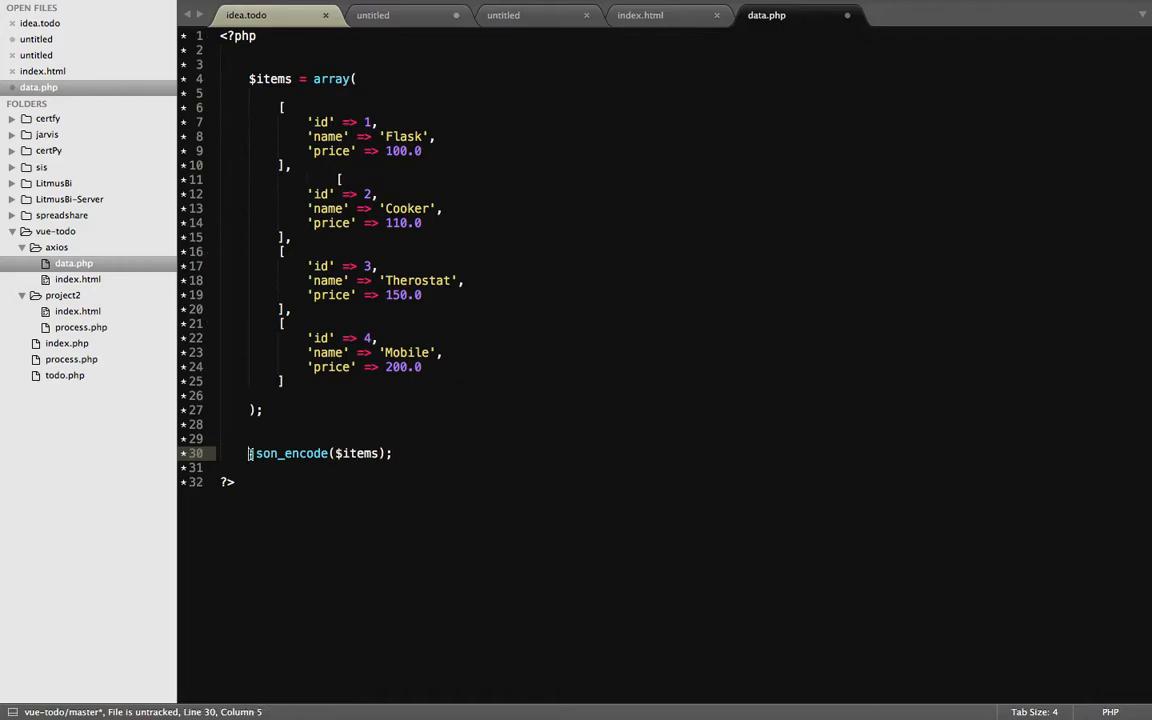
pyautogui.write('print')
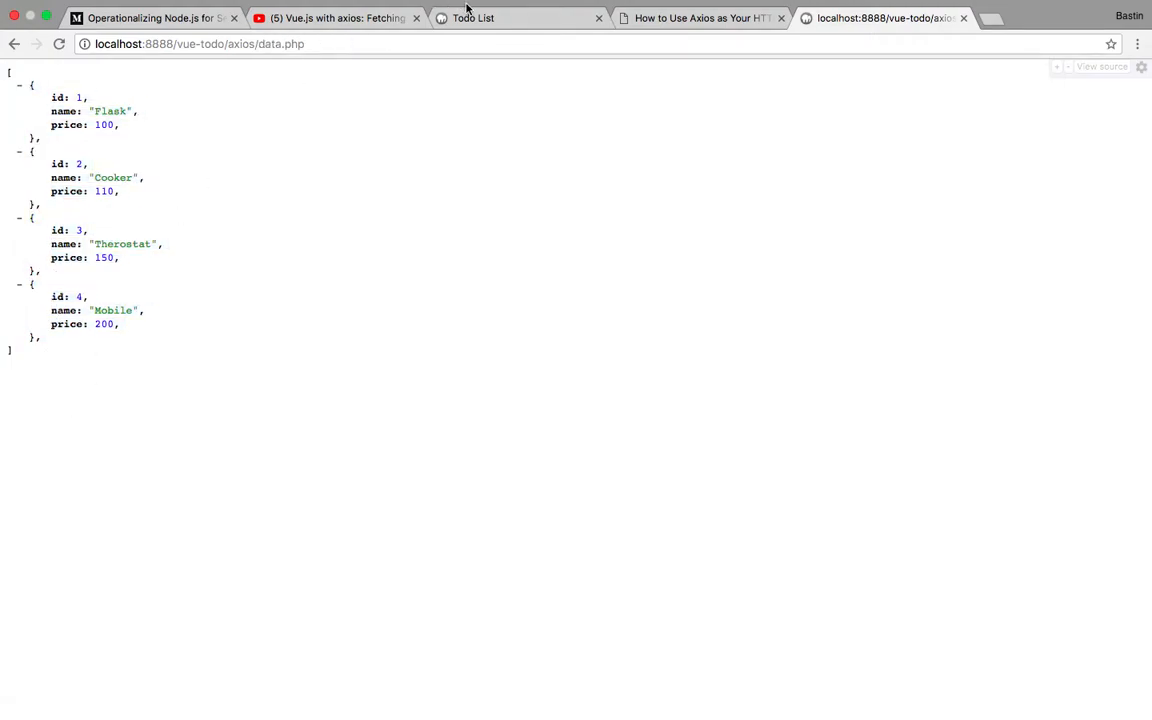
pyautogui.moveTo(241, 371)
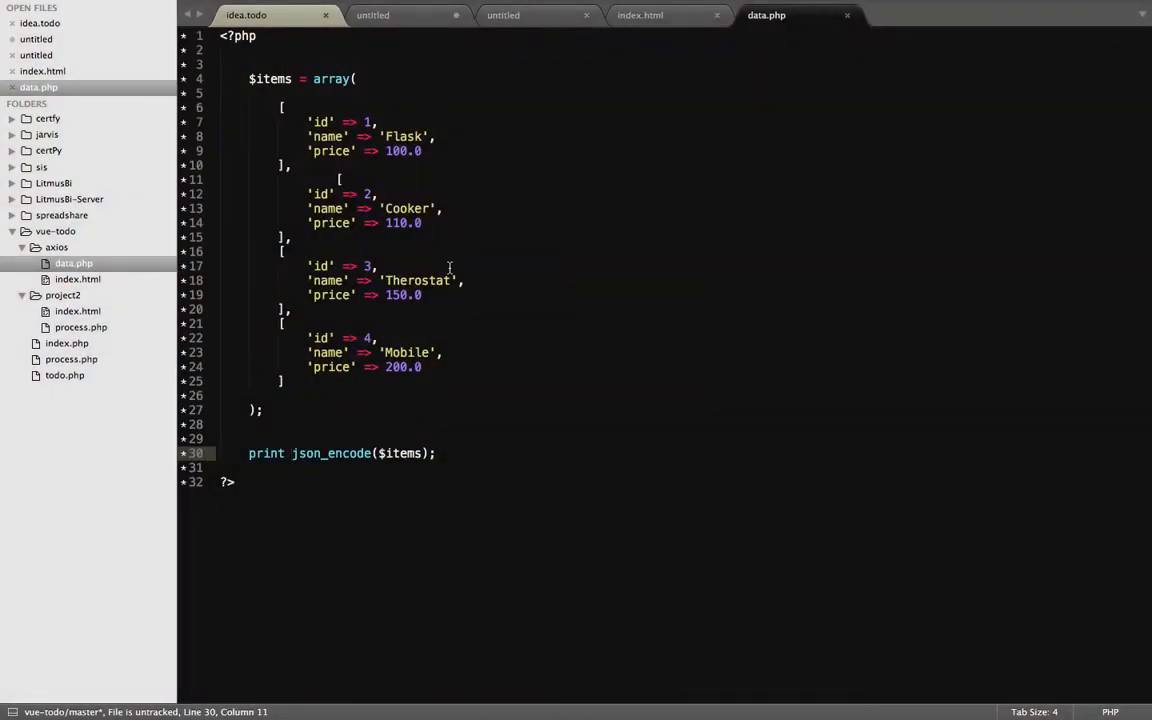
# - In index.html, comment out the innerHTML assignment and add console.log(response.data) instead
pyautogui.click(640, 15)
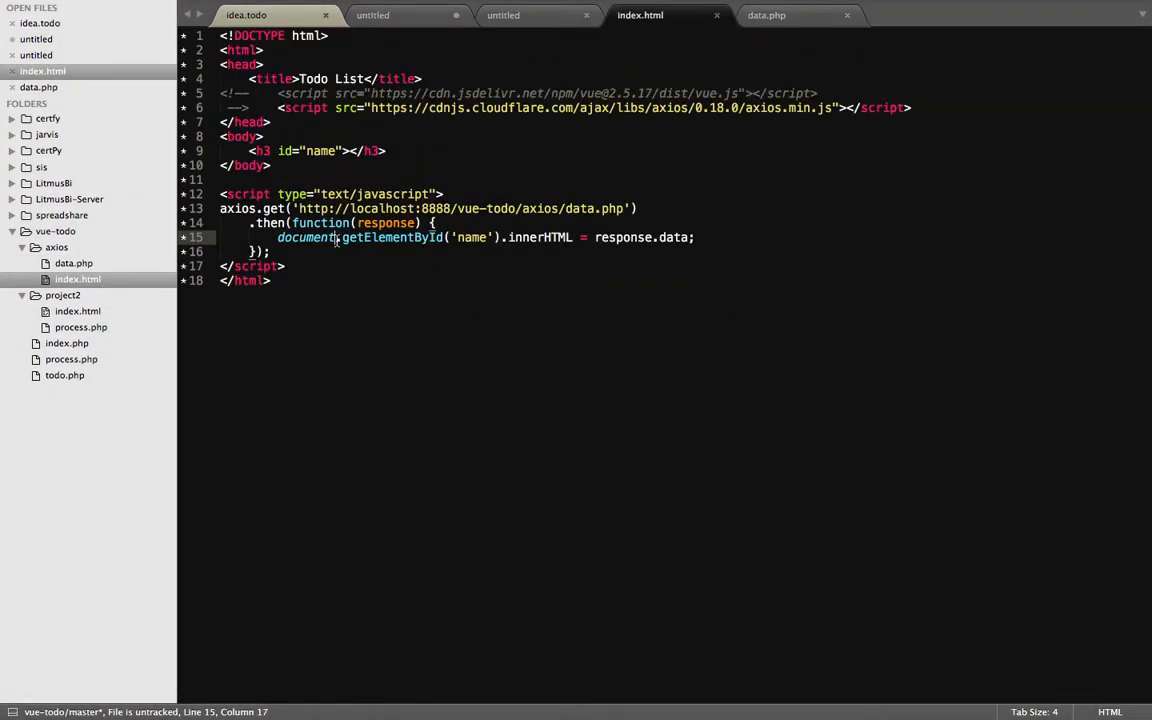
pyautogui.click(697, 237)
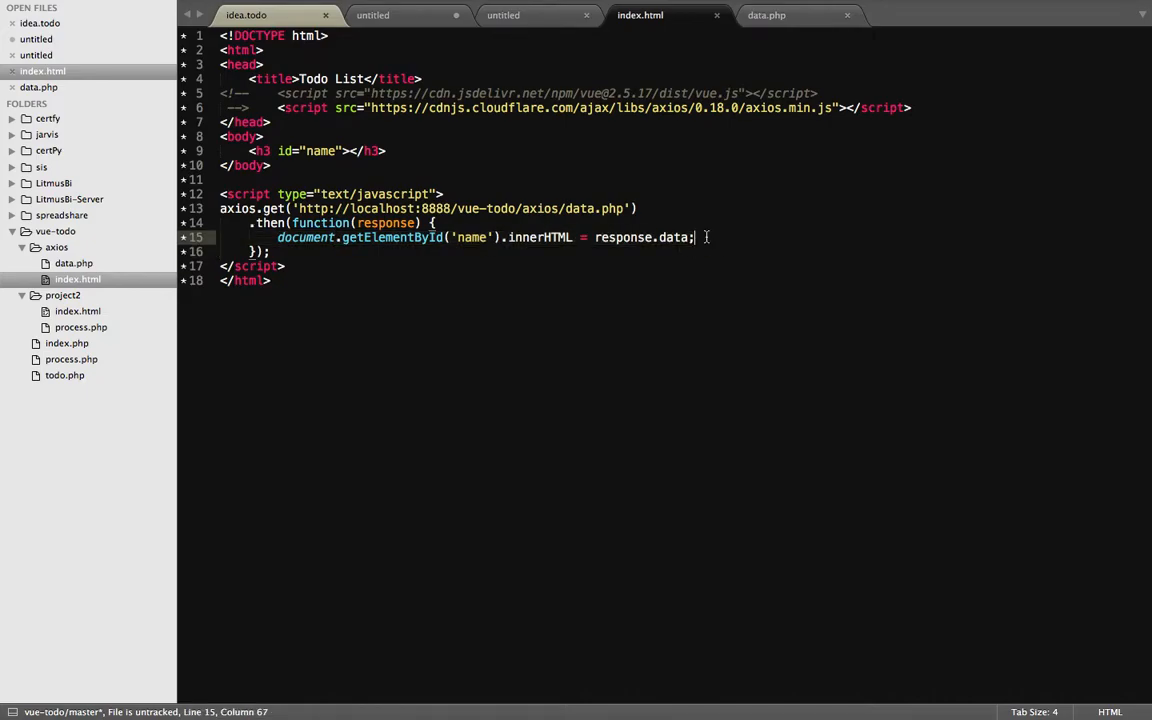
pyautogui.write('c')
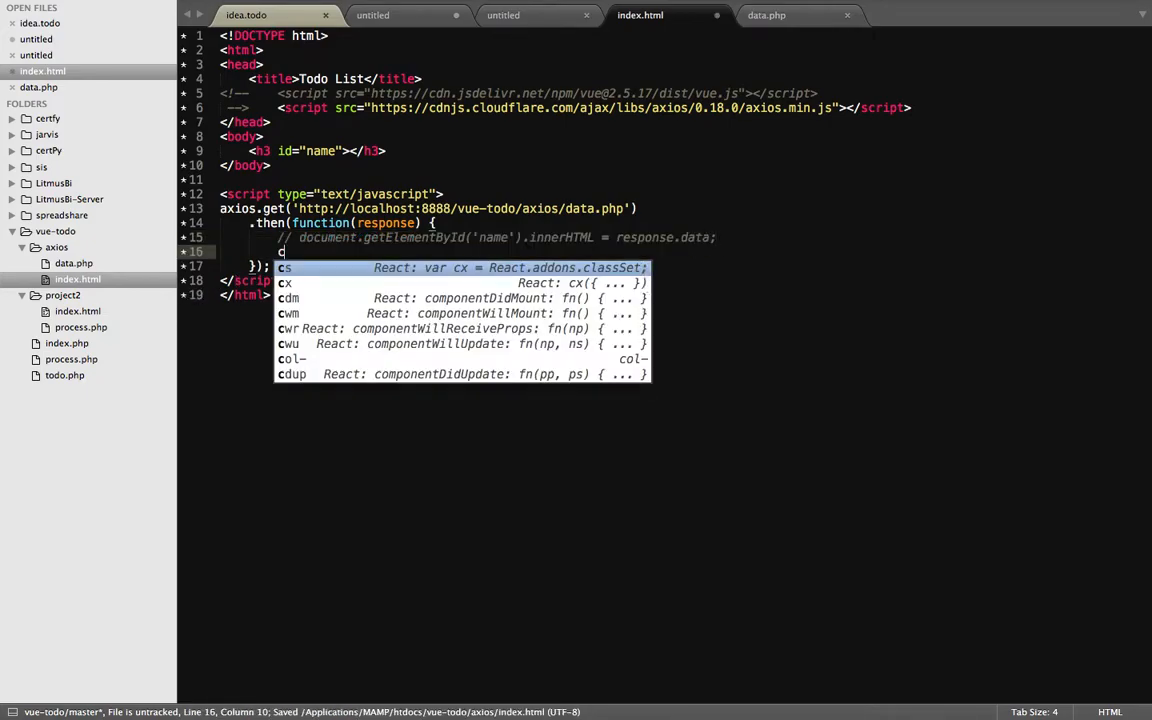
pyautogui.write('onsole.log(re')
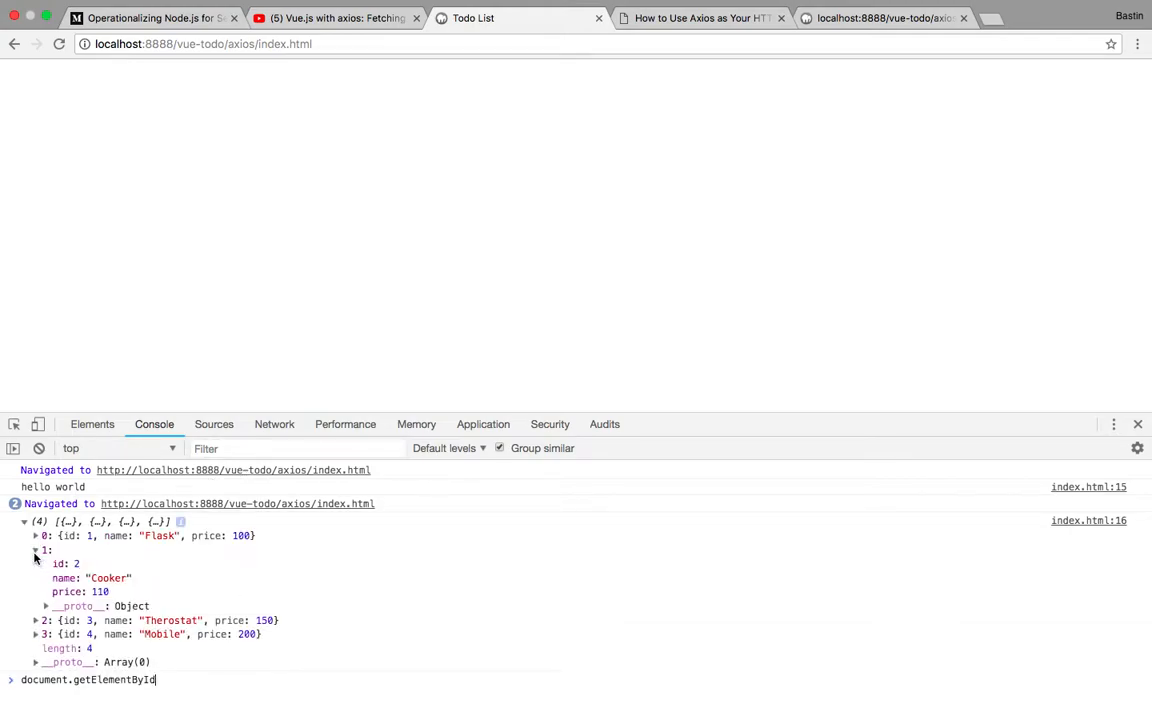
# - In the Network tab, expand the first product in data.php's response preview
pyautogui.click(274, 423)
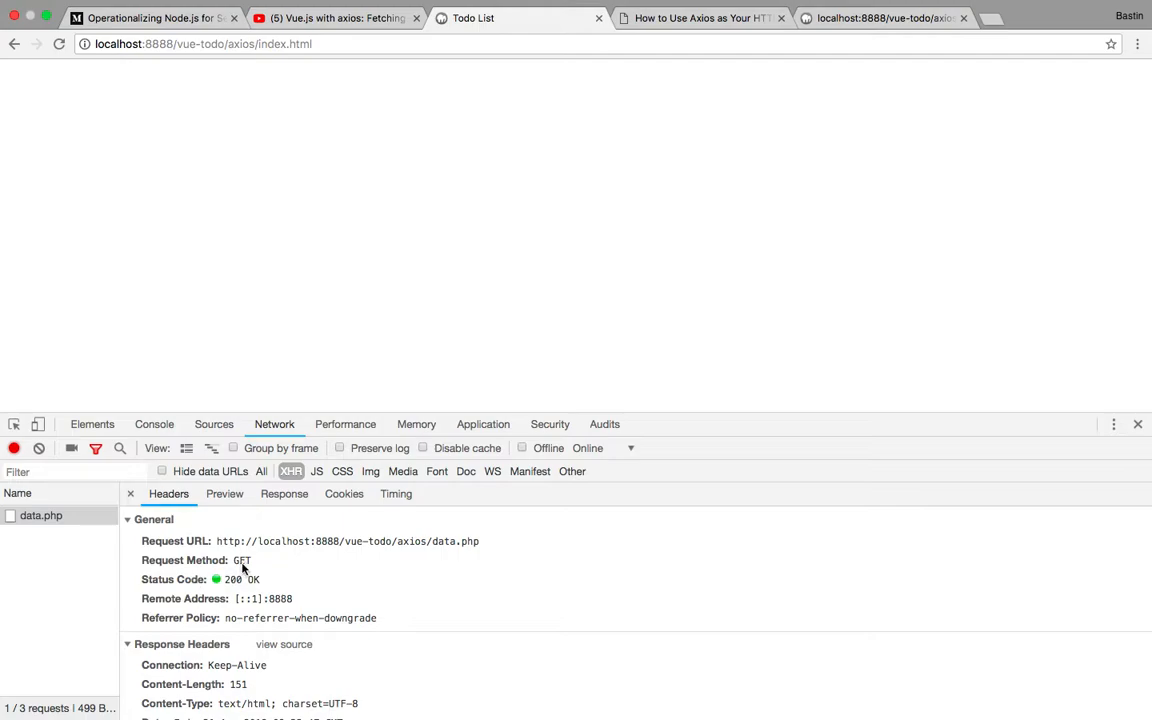
pyautogui.moveTo(238, 589)
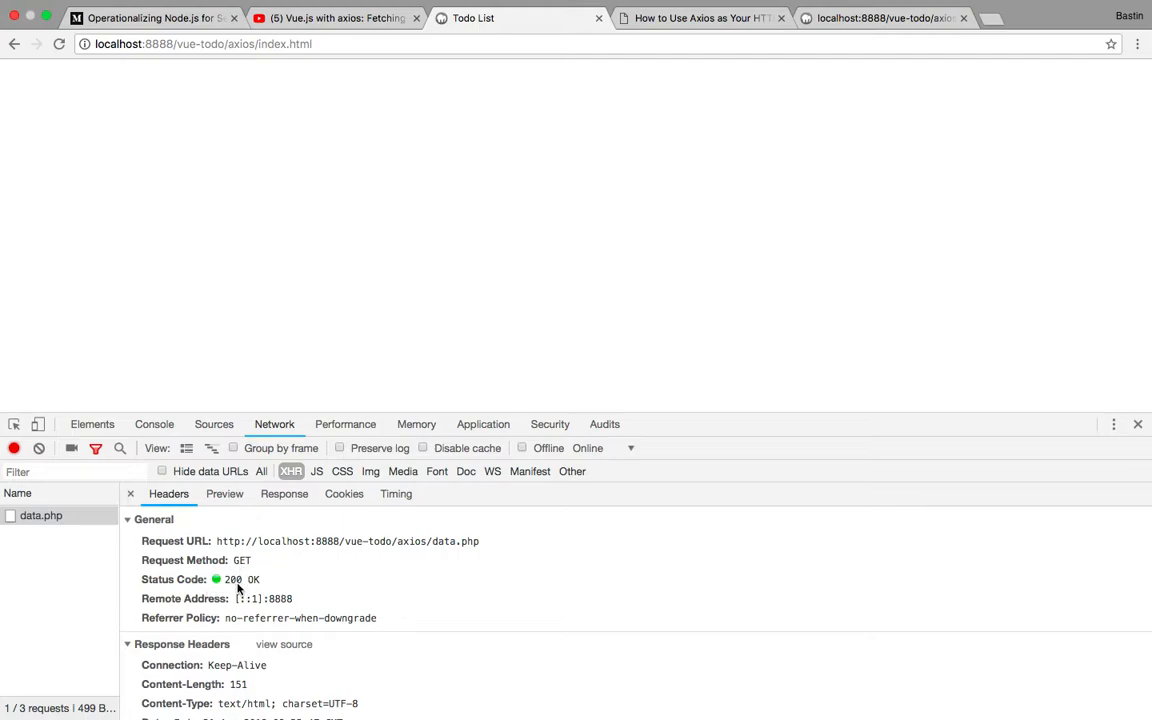
pyautogui.scroll(-3)
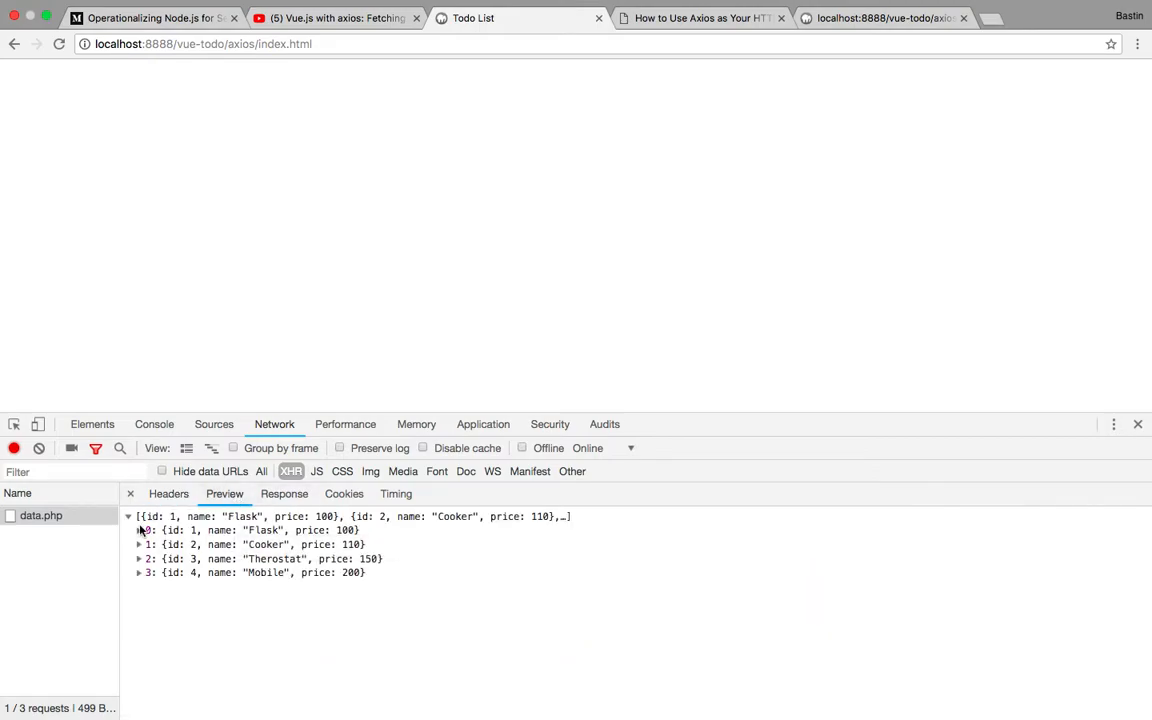
pyautogui.click(128, 516)
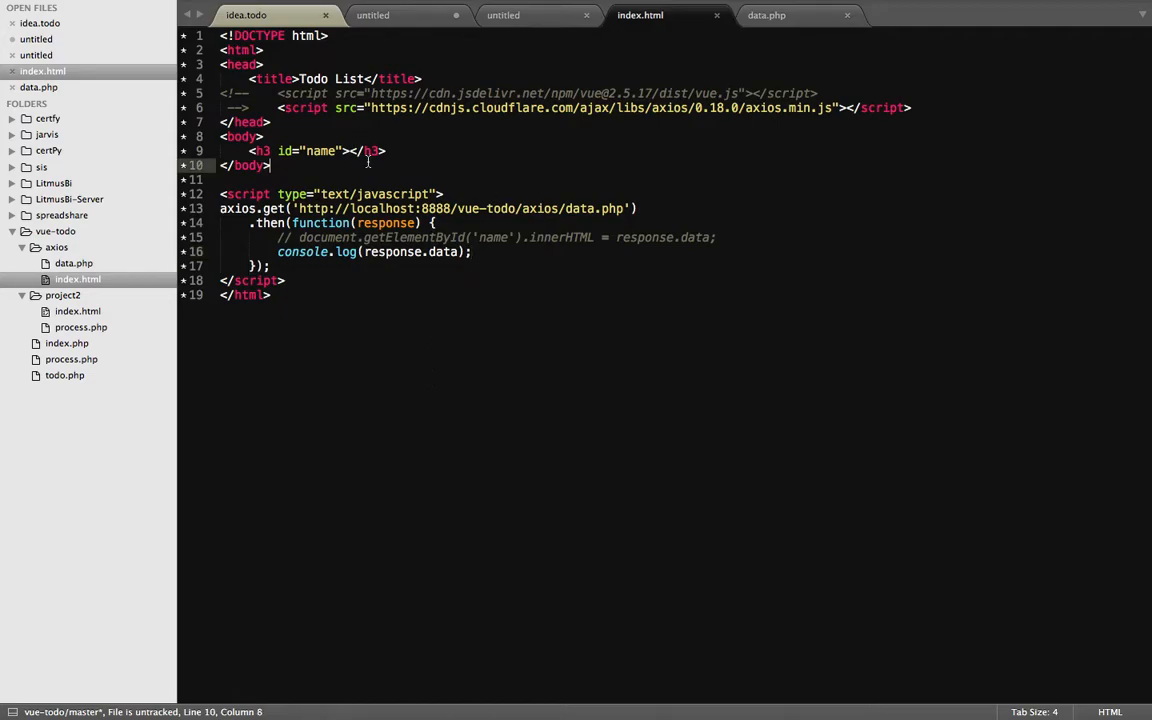
# - Delete the h3 heading and declare var items = [] above axios.get
pyautogui.click(367, 150)
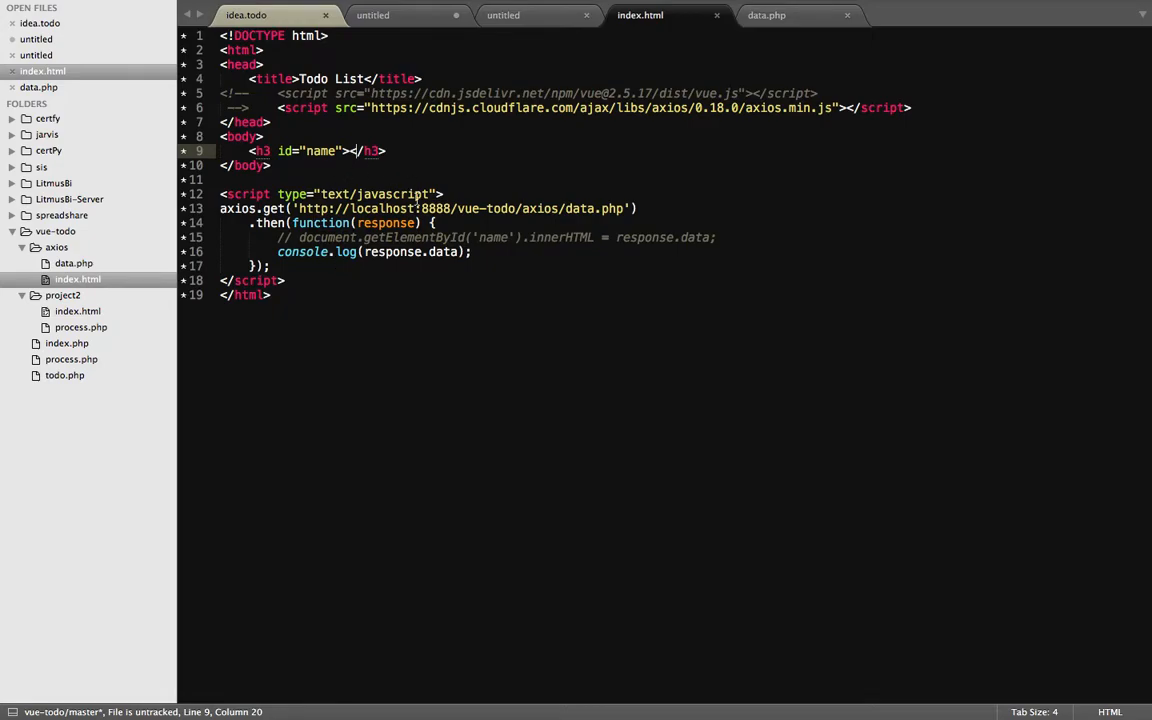
pyautogui.moveTo(351, 168)
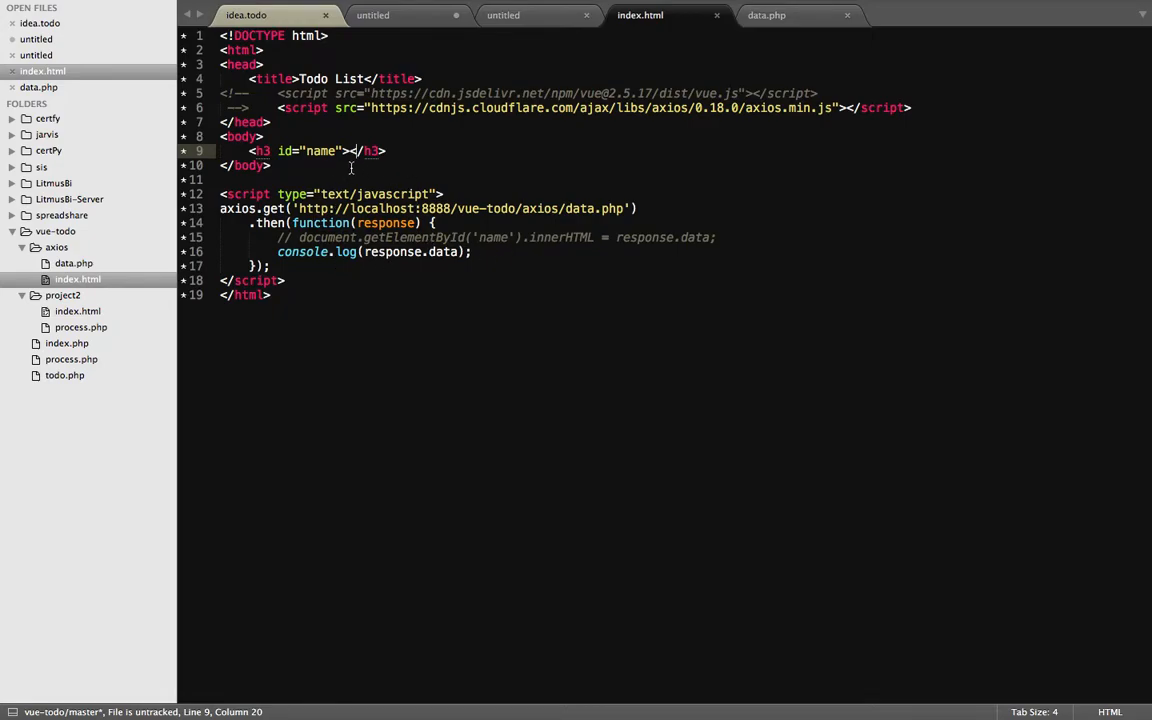
pyautogui.press('Delete')
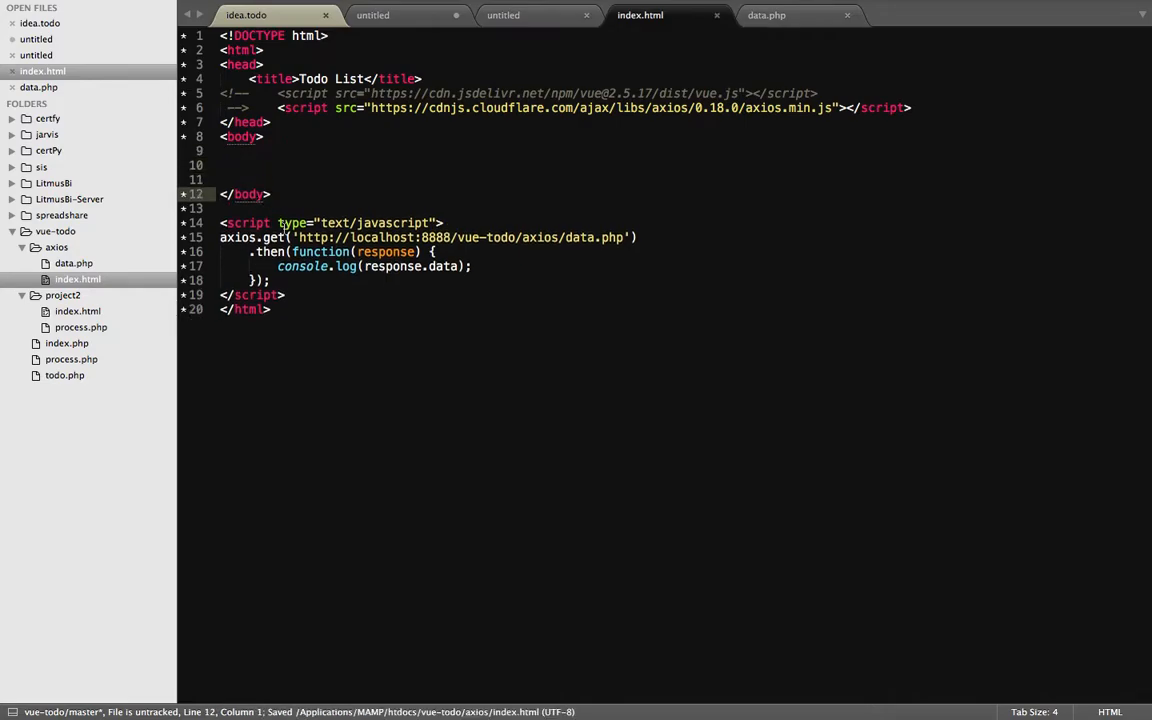
pyautogui.press('enter')
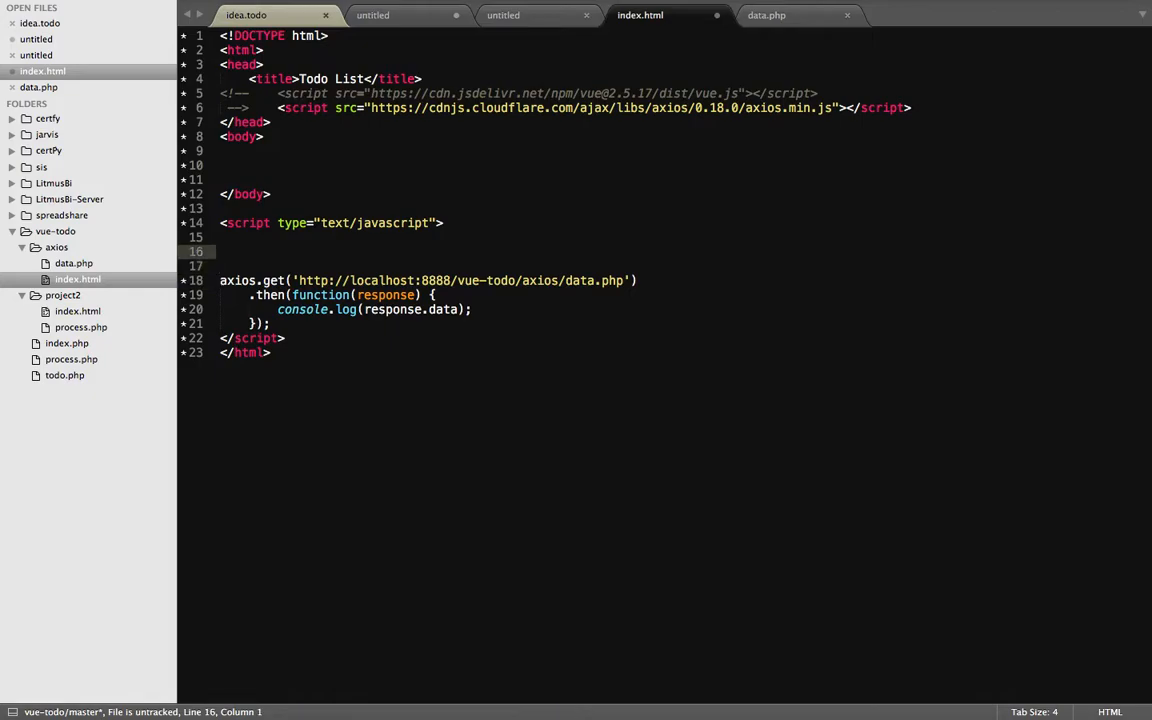
pyautogui.write('var items = [];')
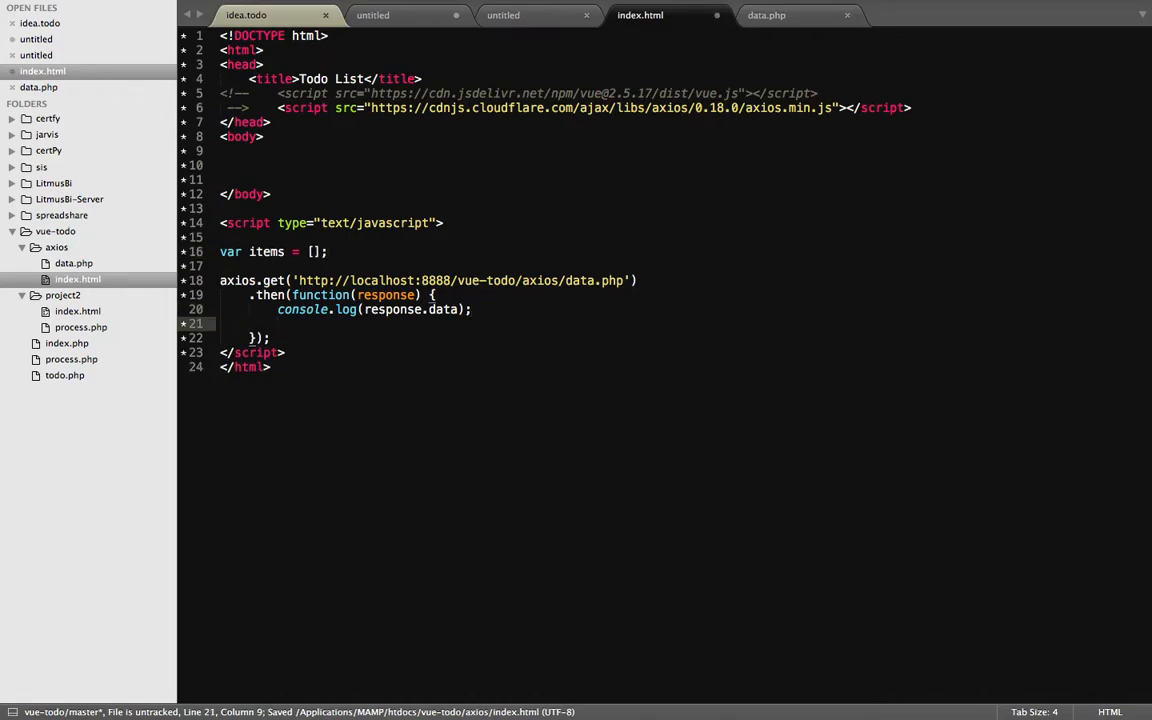
# - Replace the console.log with items = response.data, tidy blank lines, and save index.html
pyautogui.write('items')
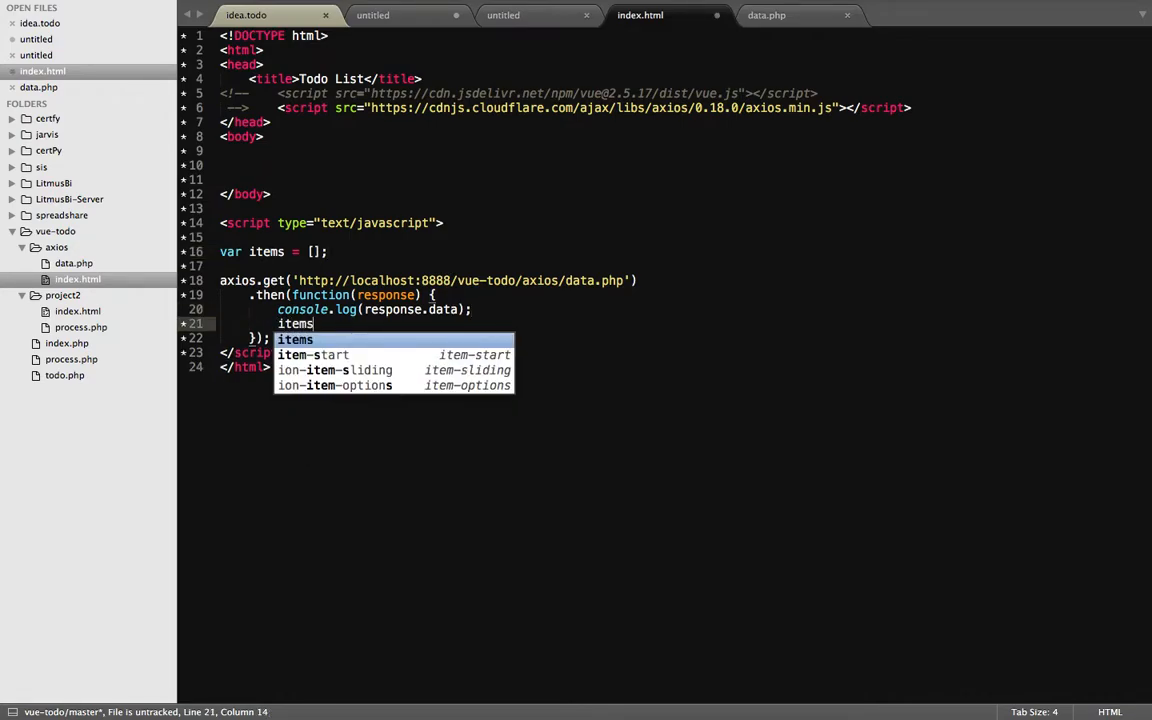
pyautogui.write('= response.data;')
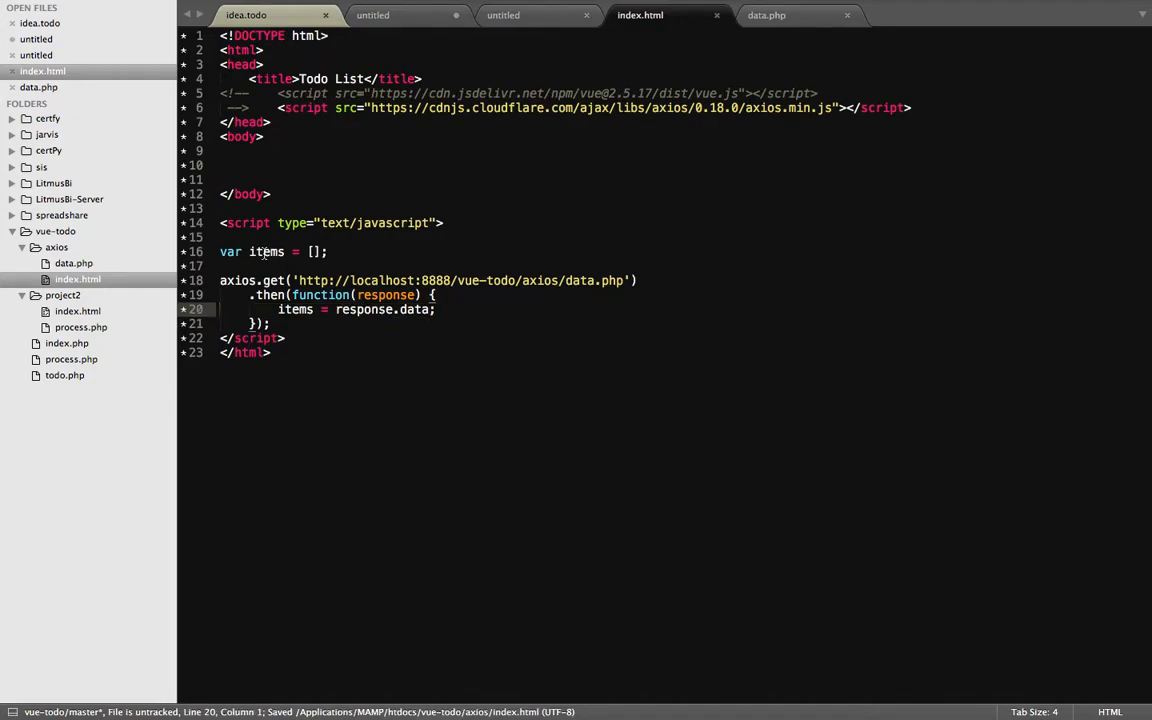
pyautogui.click(290, 323)
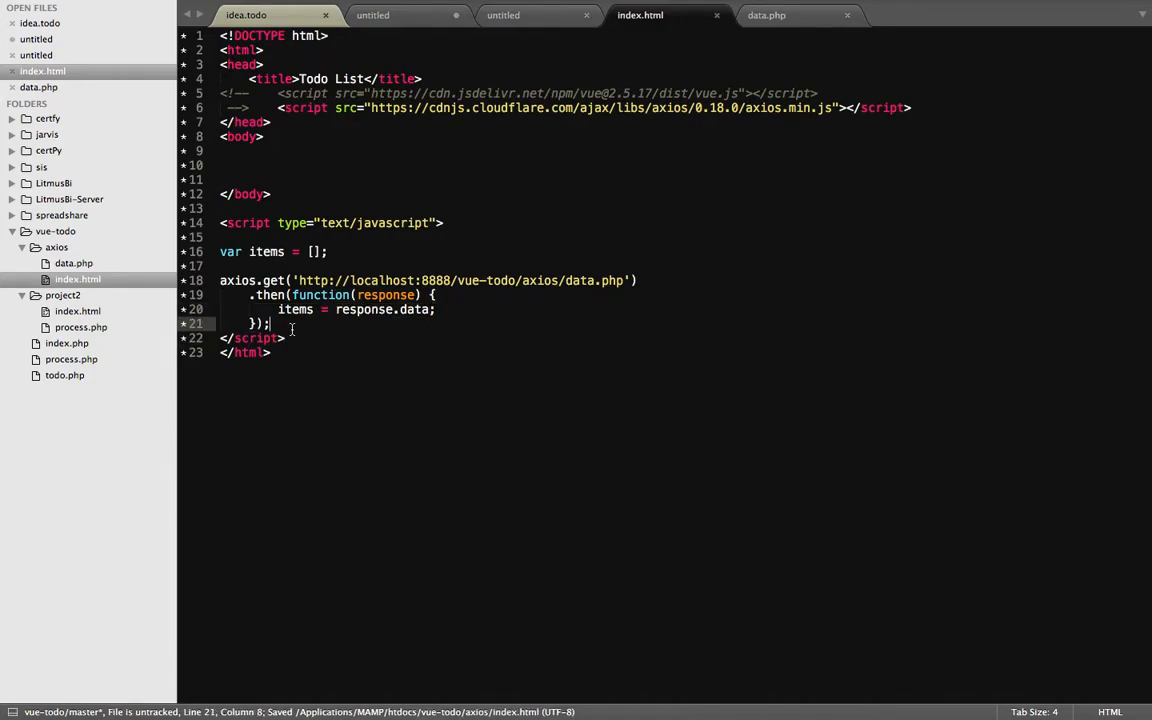
pyautogui.press('Enter')
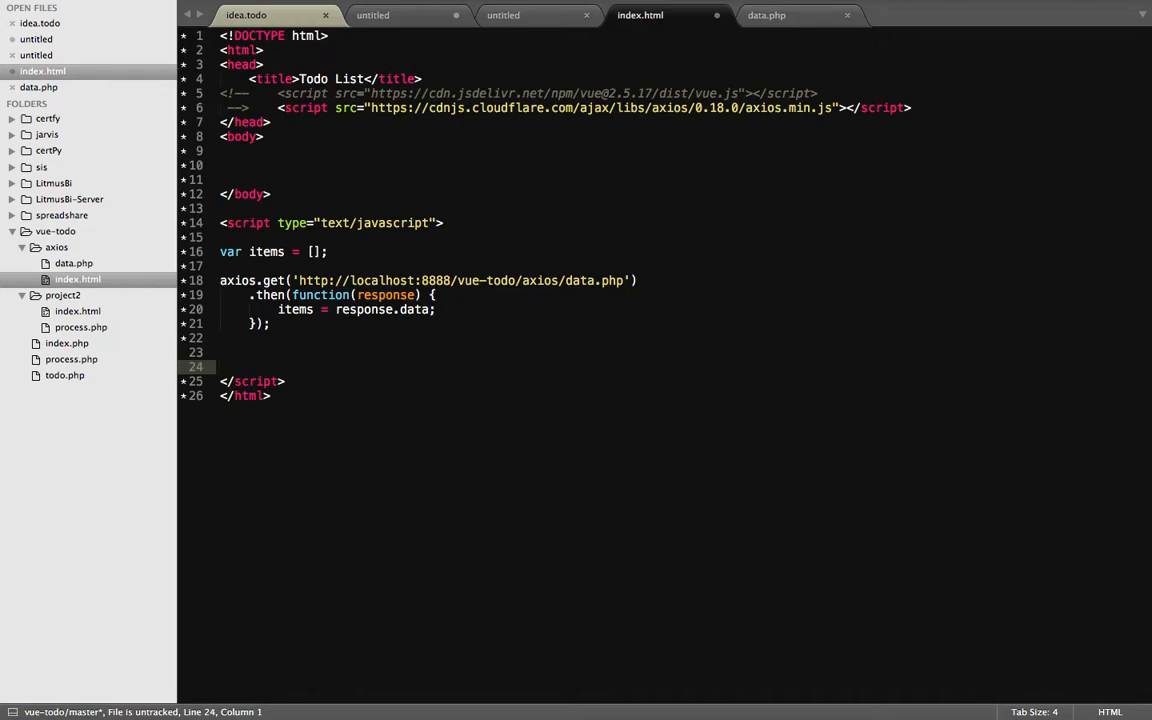
pyautogui.moveTo(344, 340)
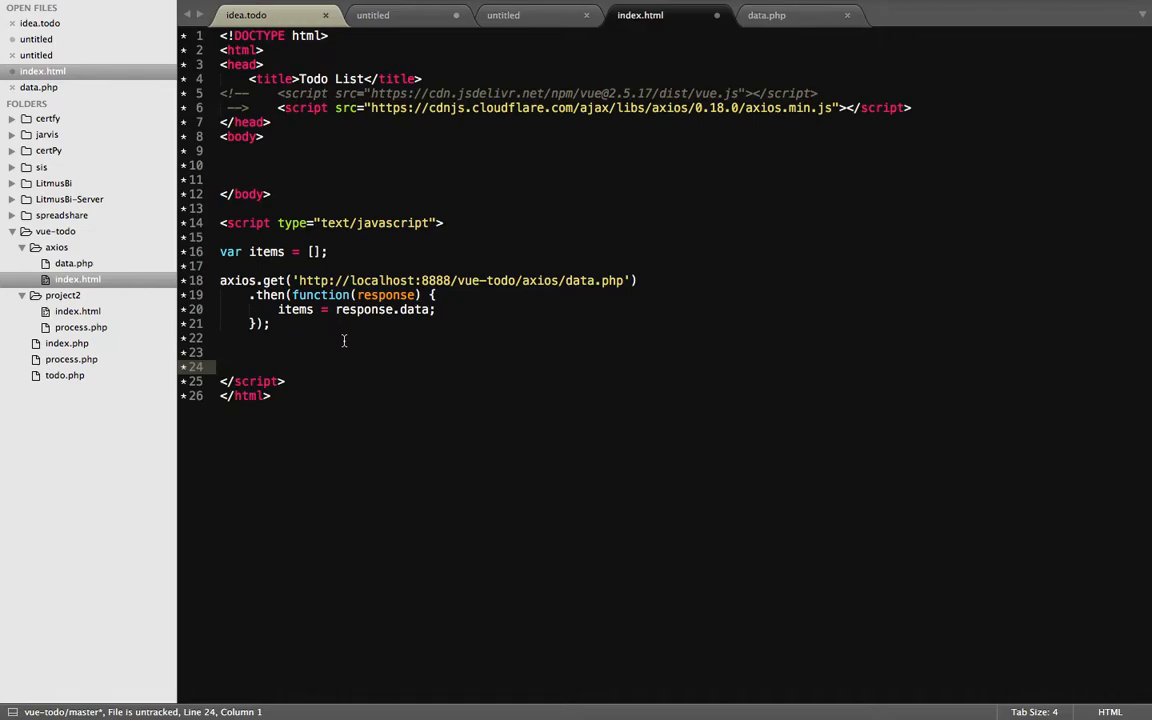
pyautogui.press('ctrl+s')
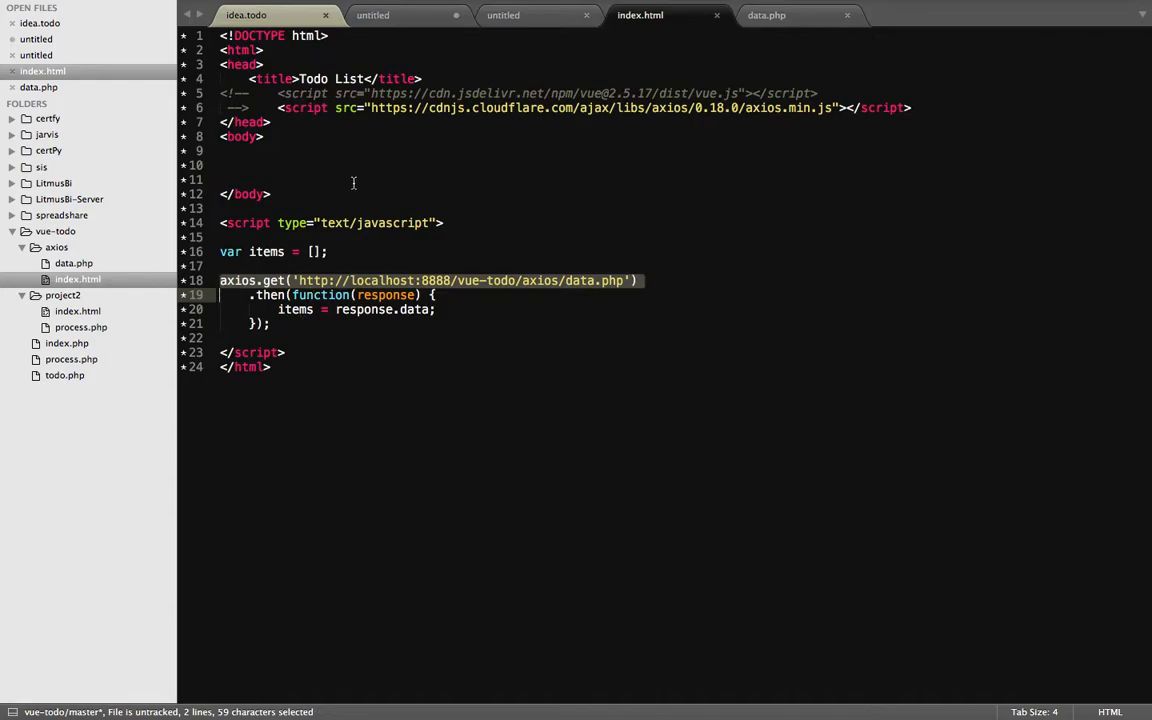
pyautogui.moveTo(798, 18)
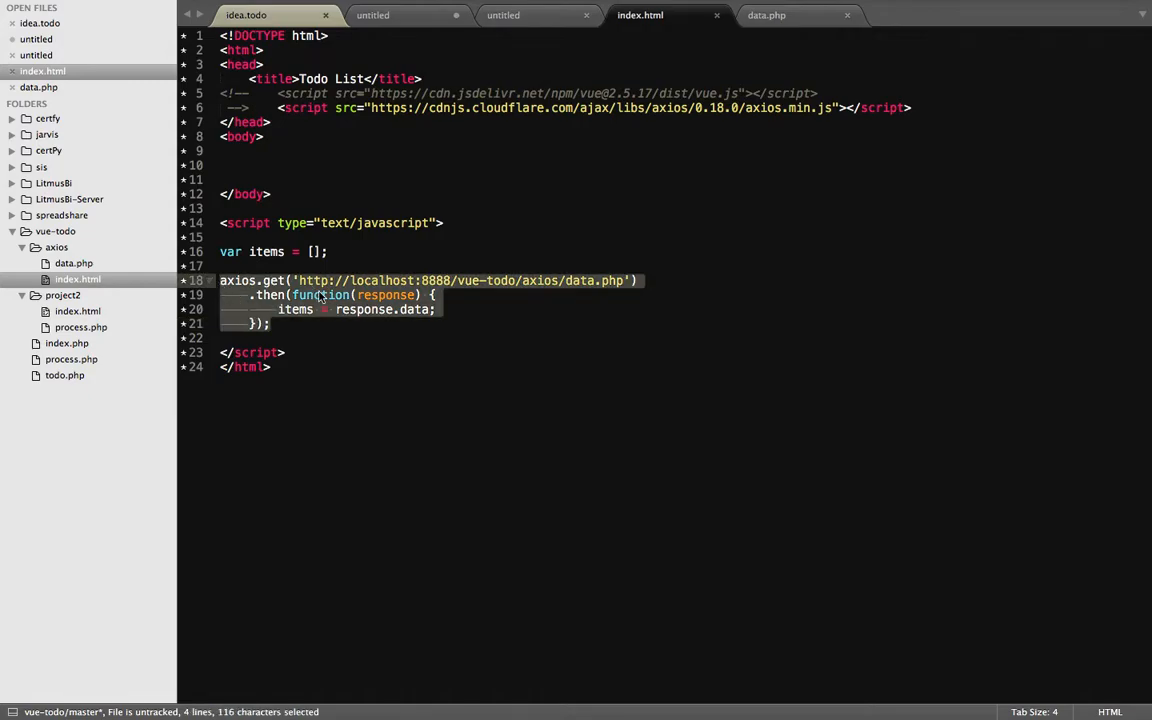
pyautogui.moveTo(557, 156)
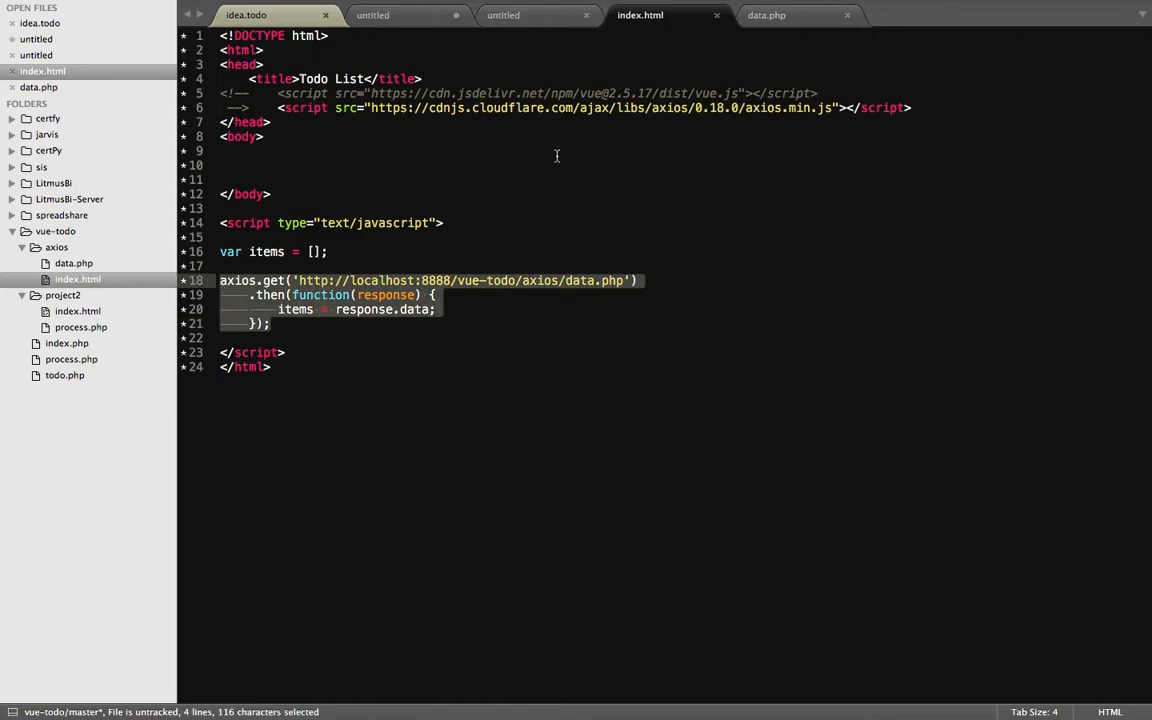